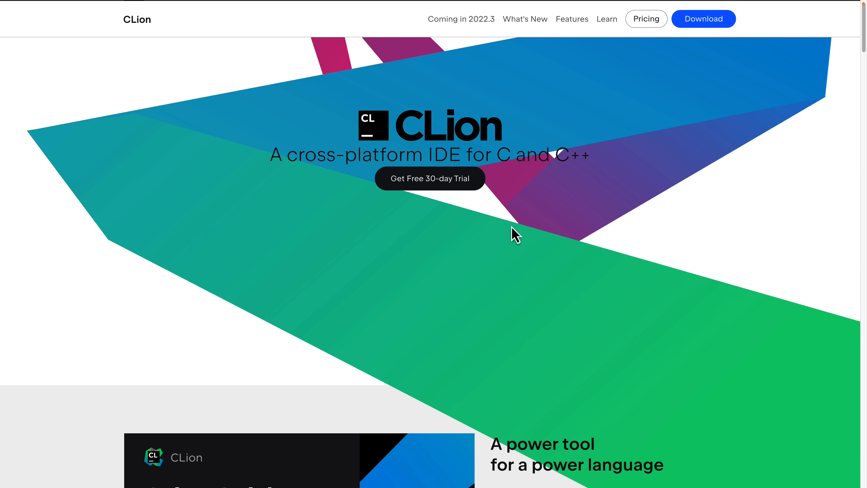
# Create a C++ Executable project named cpp20b on the C++20 standard after glancing at the Rust templates
pyautogui.scroll(-3)
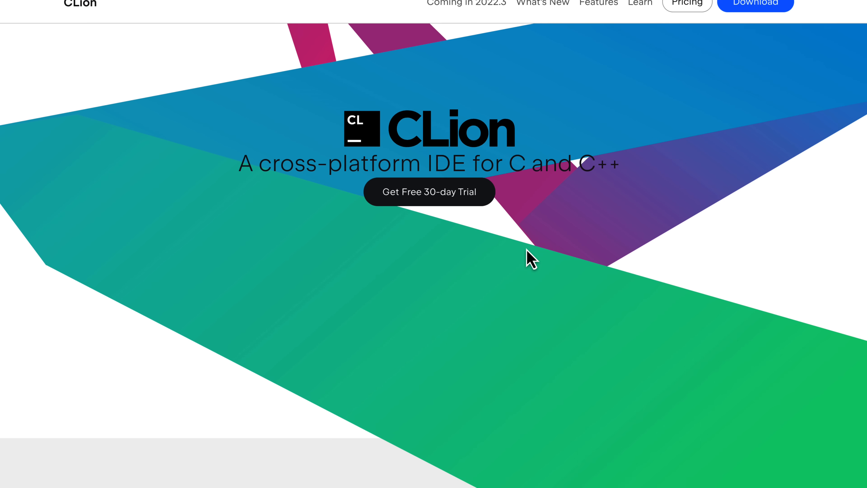
pyautogui.scroll(-3)
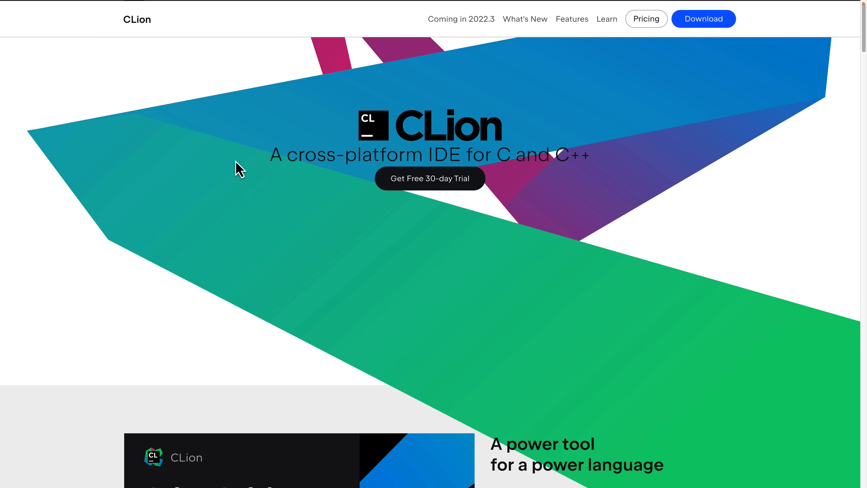
pyautogui.moveTo(527, 247)
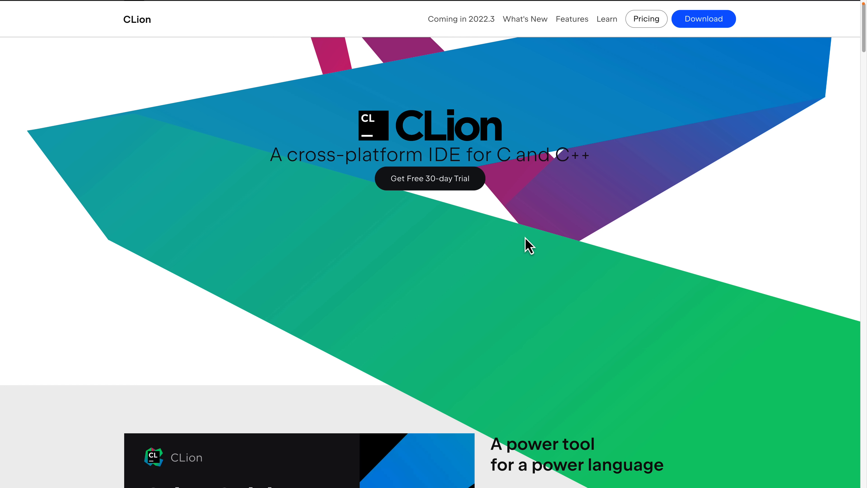
pyautogui.moveTo(480, 178)
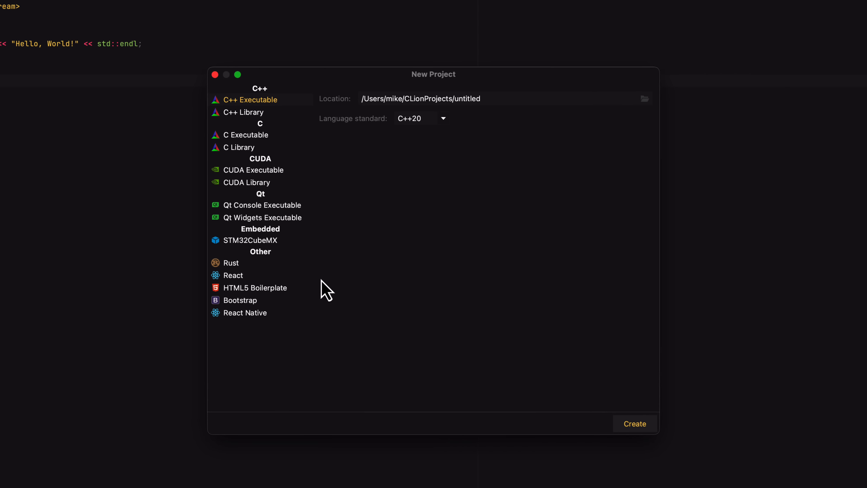
pyautogui.click(230, 263)
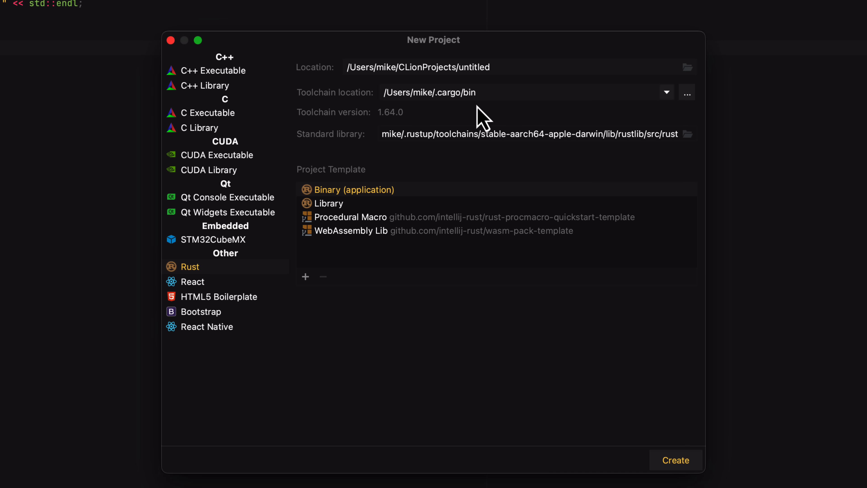
pyautogui.moveTo(453, 93)
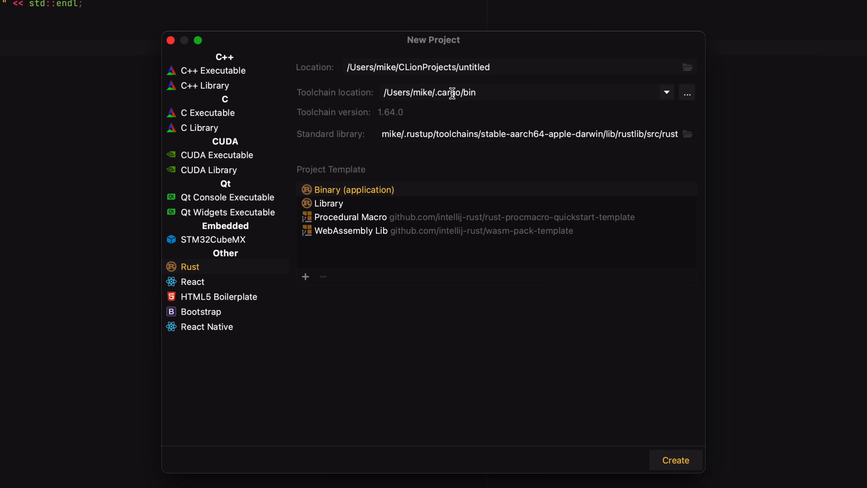
pyautogui.click(212, 71)
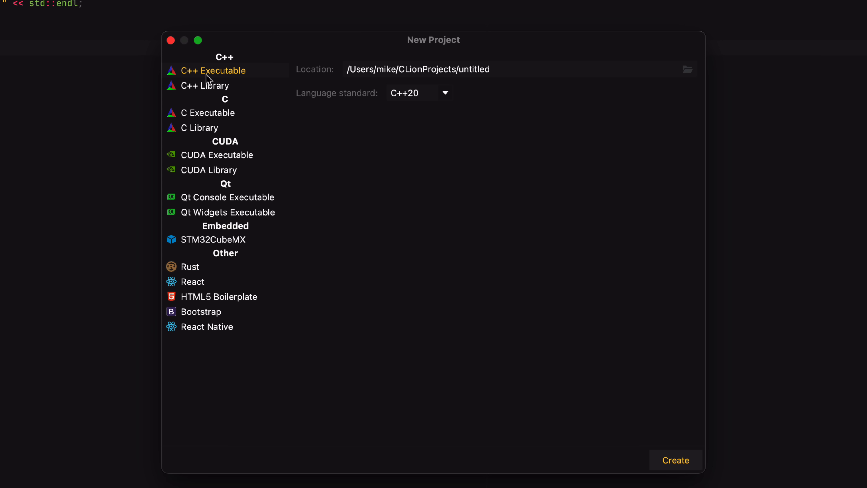
pyautogui.click(444, 93)
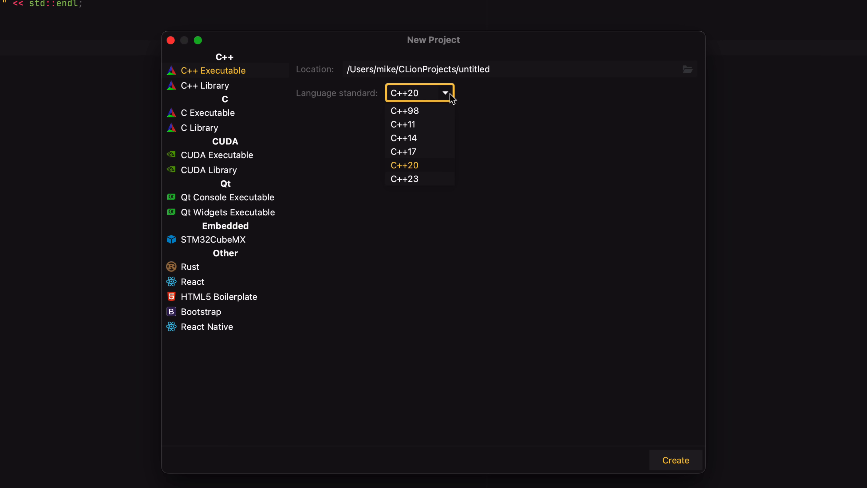
pyautogui.moveTo(412, 114)
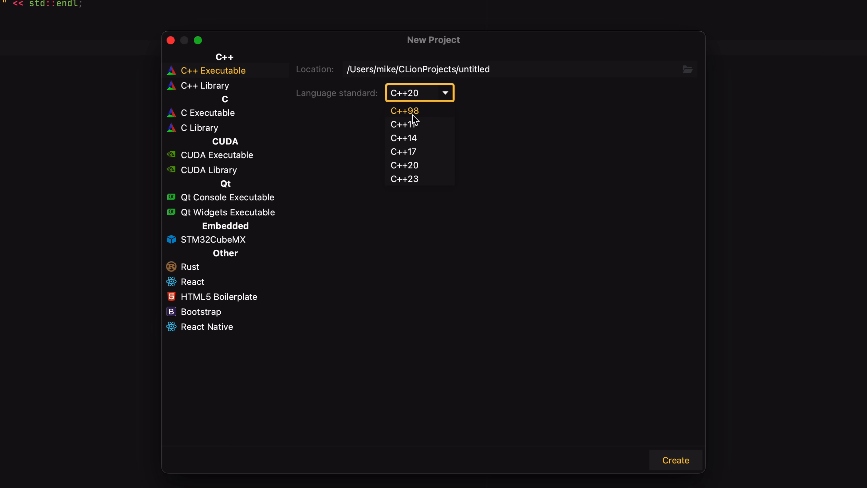
pyautogui.moveTo(447, 157)
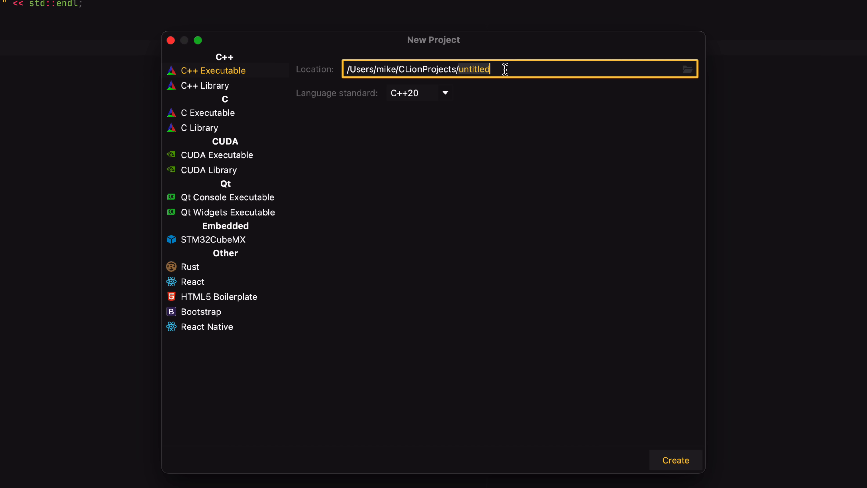
pyautogui.write('cpp20b')
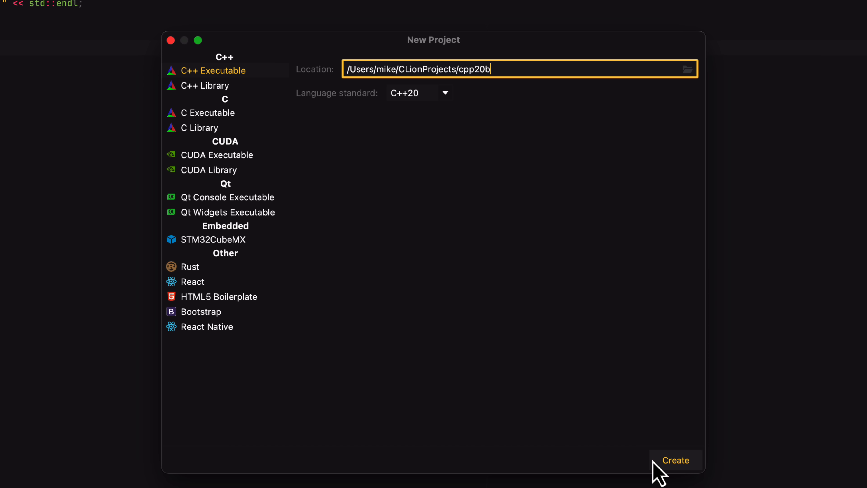
pyautogui.click(675, 460)
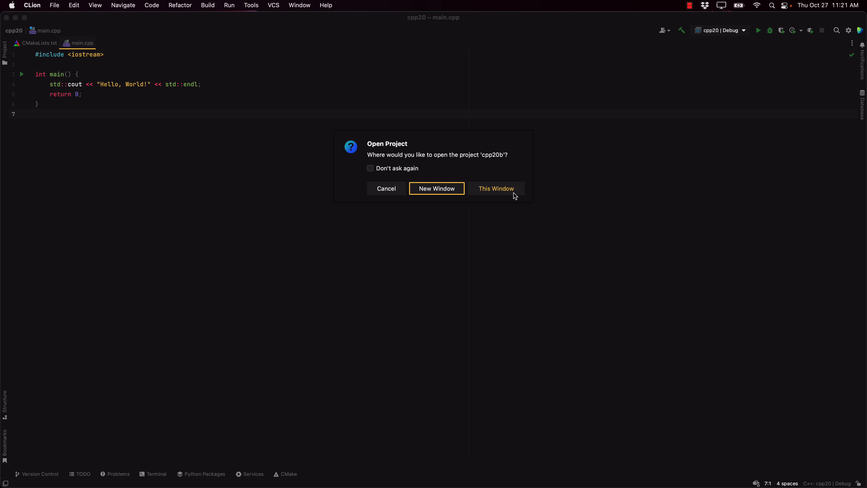
# Open cpp20b in this window and bring up the View menu's appearance options
pyautogui.click(495, 188)
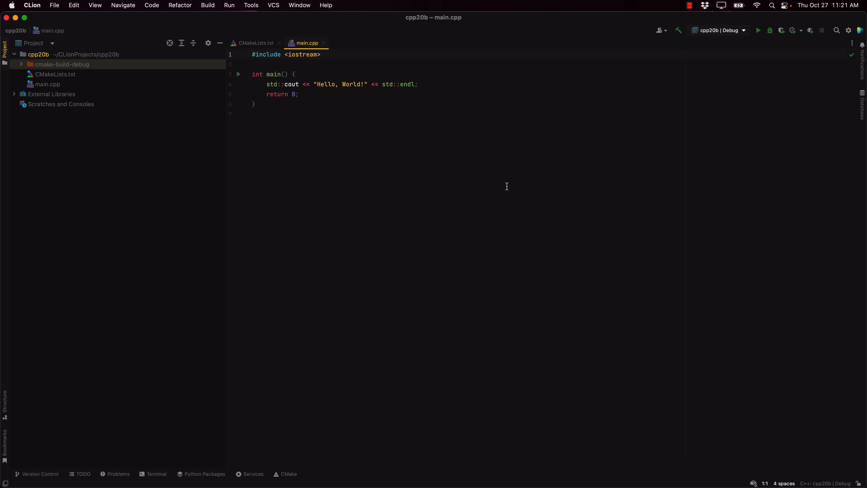
pyautogui.moveTo(409, 159)
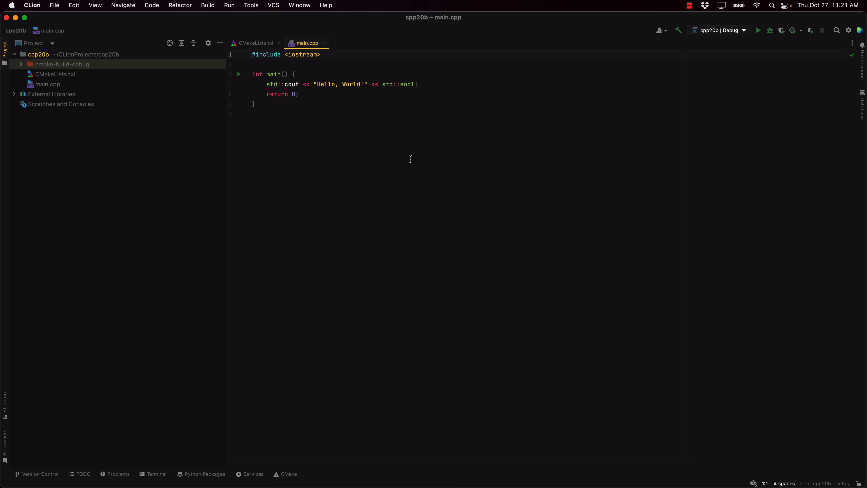
pyautogui.moveTo(342, 180)
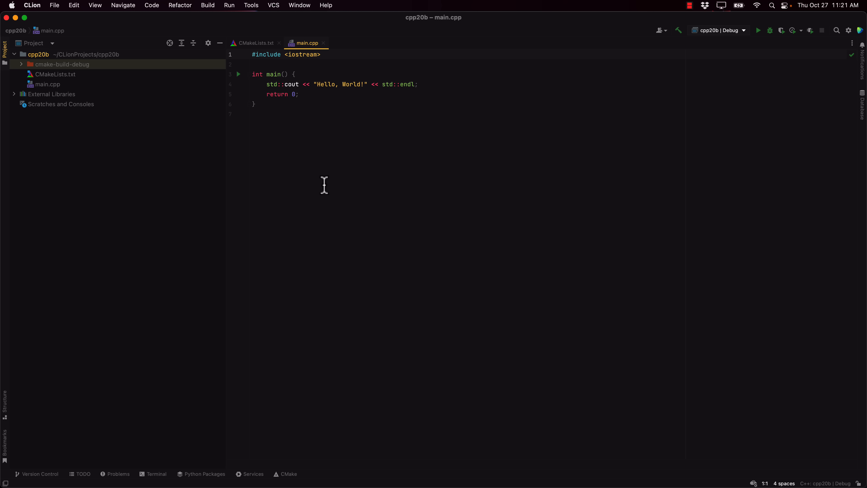
pyautogui.moveTo(278, 138)
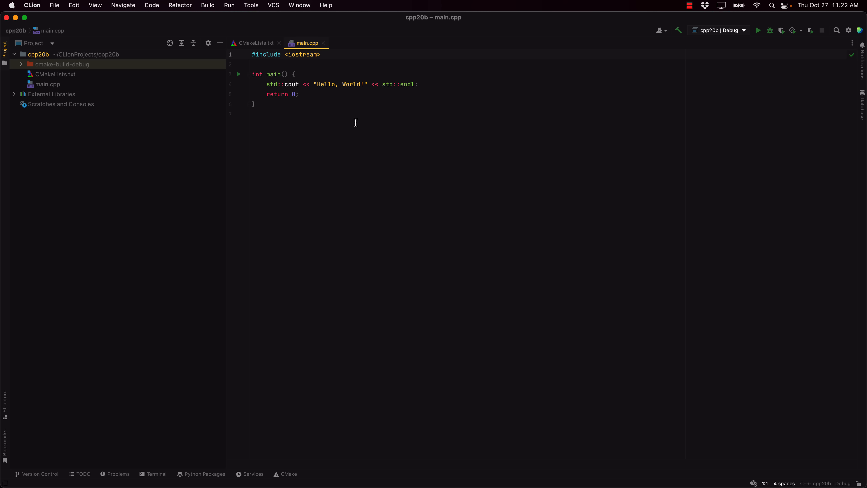
pyautogui.moveTo(381, 93)
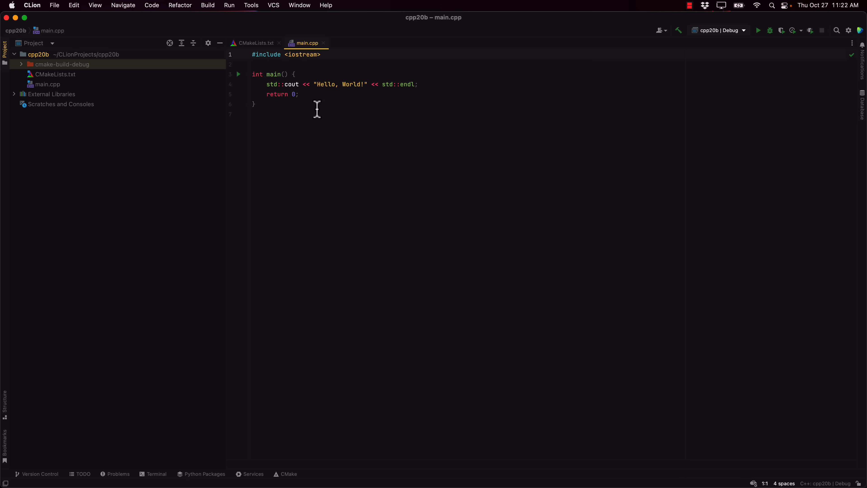
pyautogui.moveTo(101, 17)
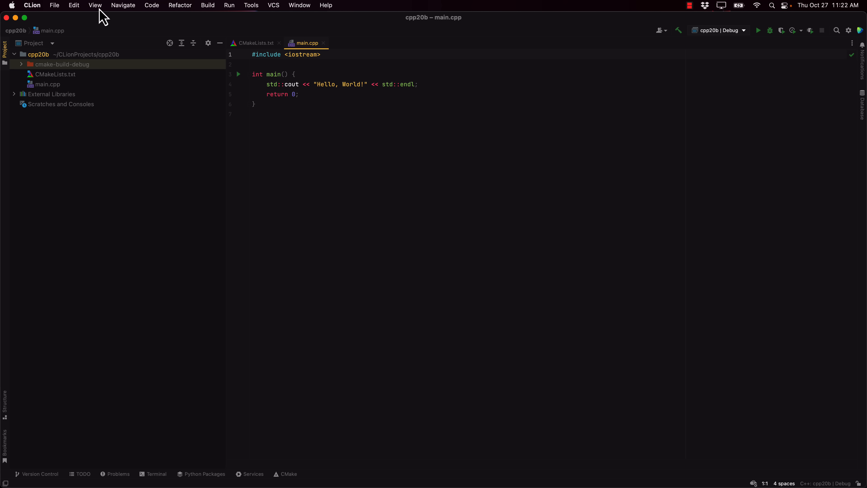
pyautogui.click(94, 5)
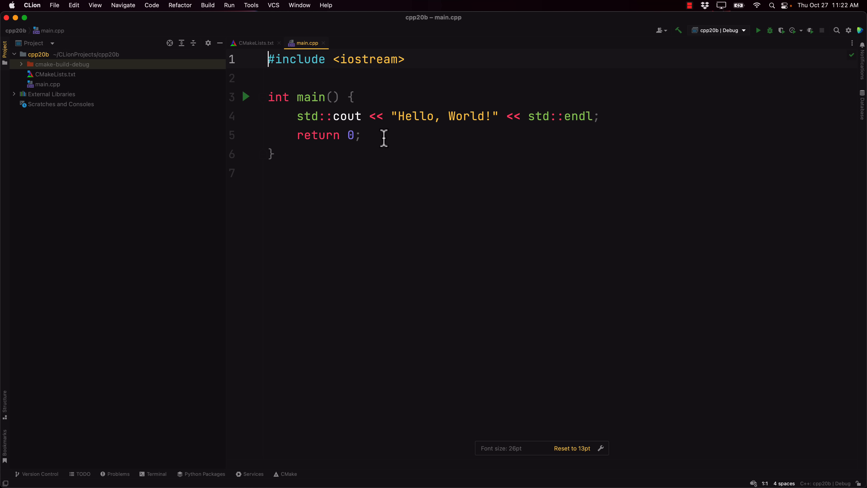
pyautogui.click(94, 5)
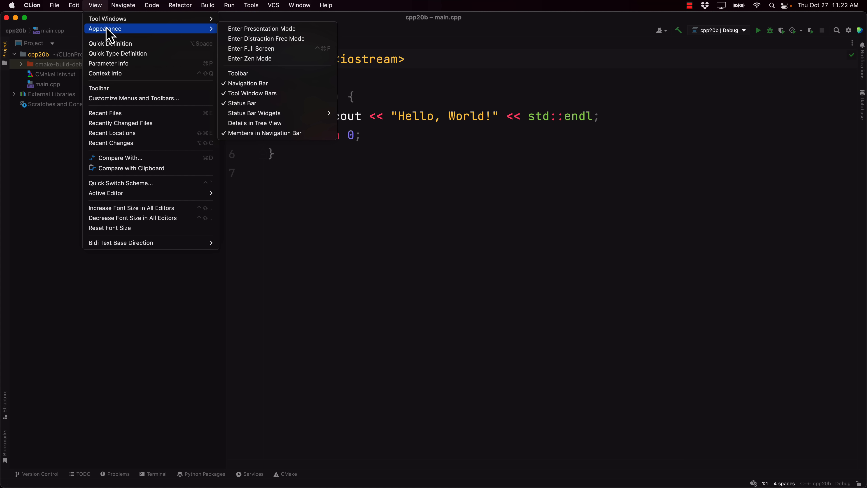
pyautogui.moveTo(262, 28)
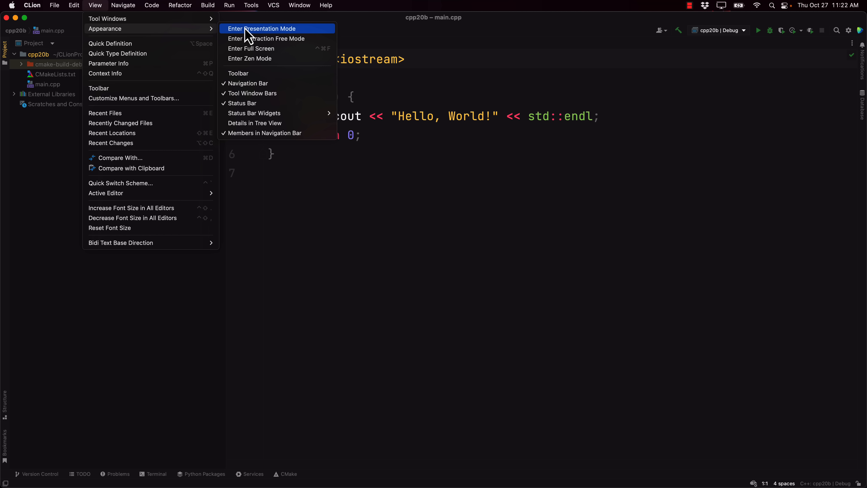
# Enter presentation mode and add a std::common_reference_t line via completion in main()
pyautogui.click(261, 28)
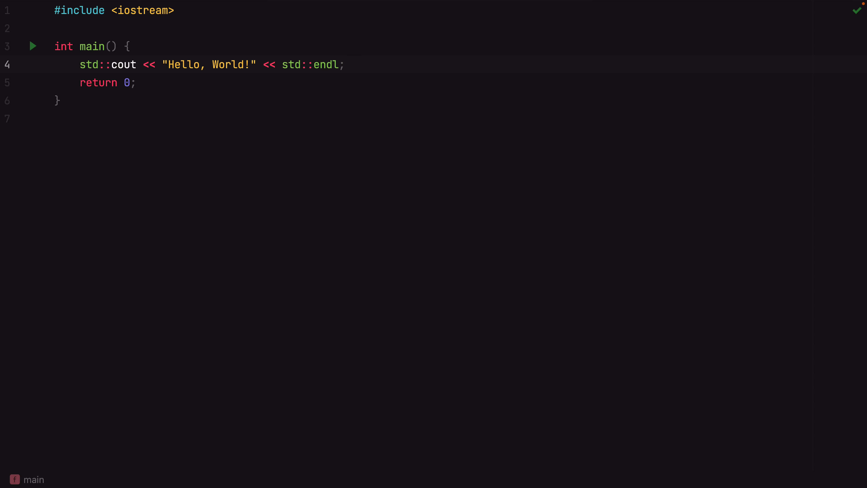
pyautogui.write('std::')
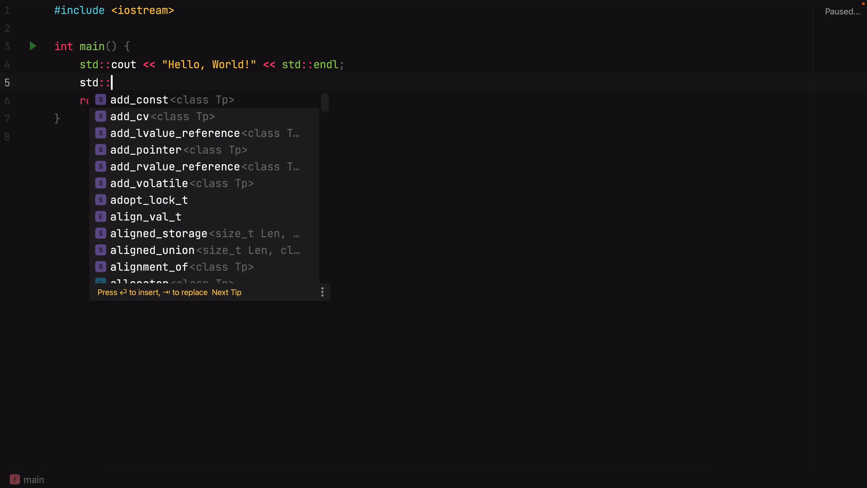
pyautogui.write('cou')
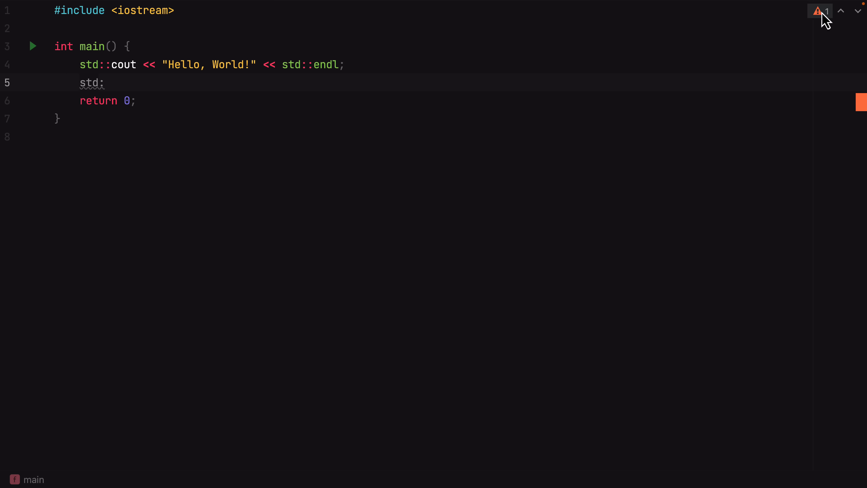
pyautogui.moveTo(308, 122)
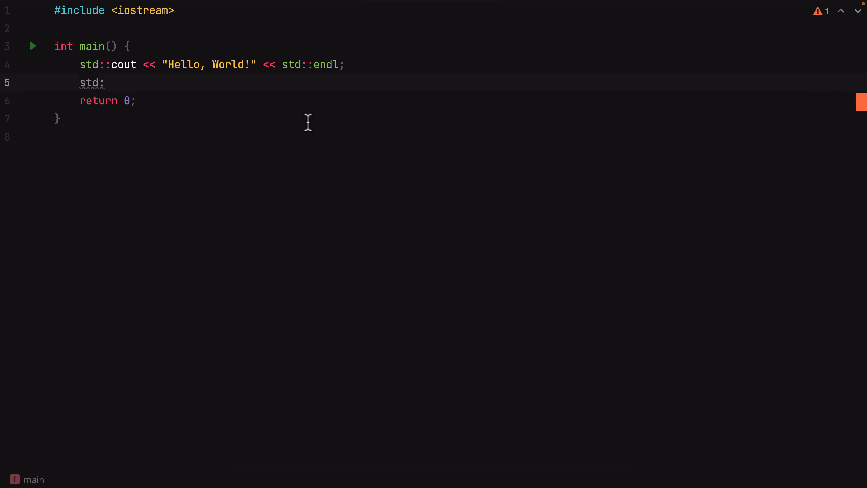
pyautogui.write(':c')
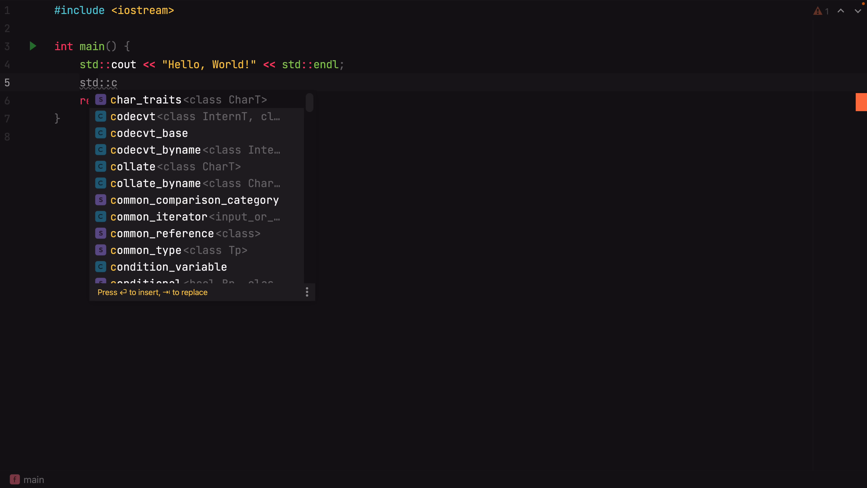
pyautogui.write('ort')
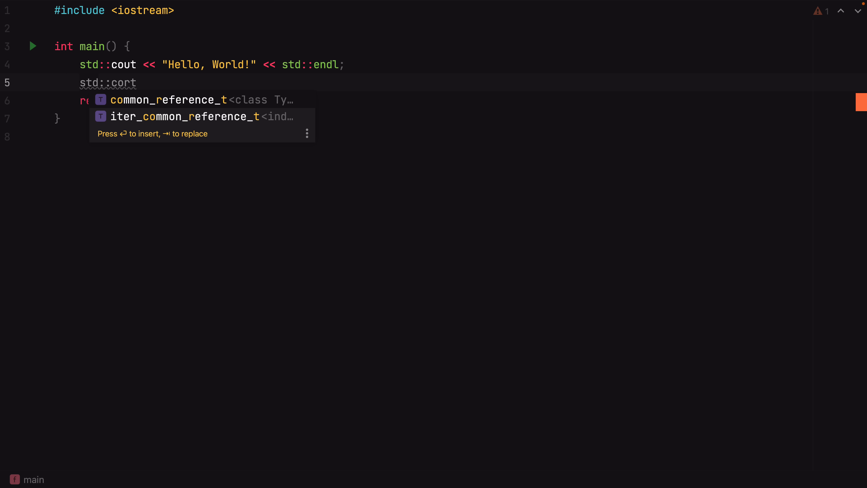
pyautogui.press('enter')
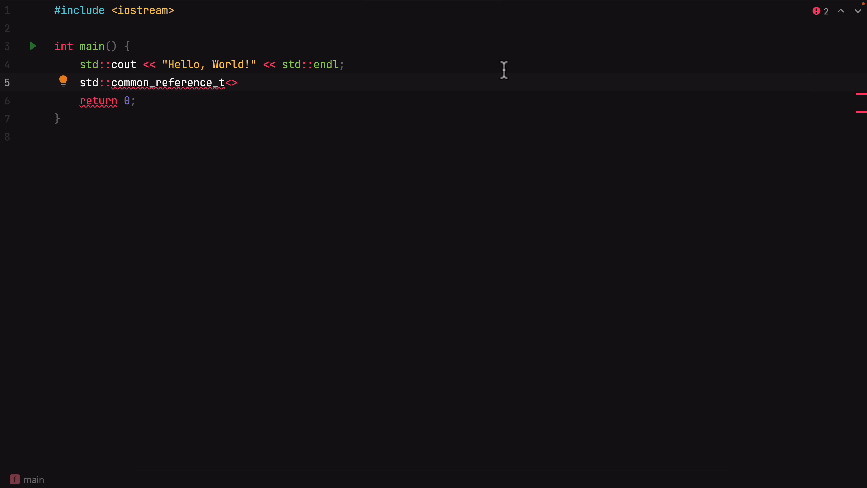
# Review the file's error summary and the highlighting level choices
pyautogui.click(821, 11)
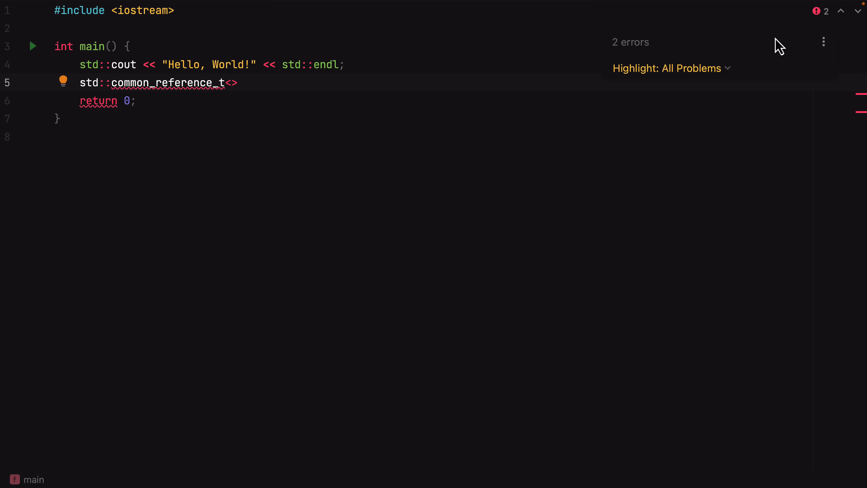
pyautogui.click(670, 68)
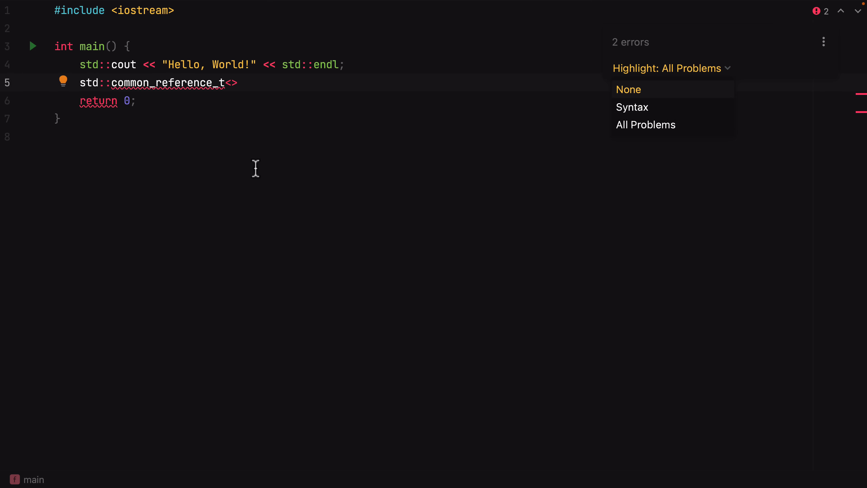
pyautogui.click(166, 82)
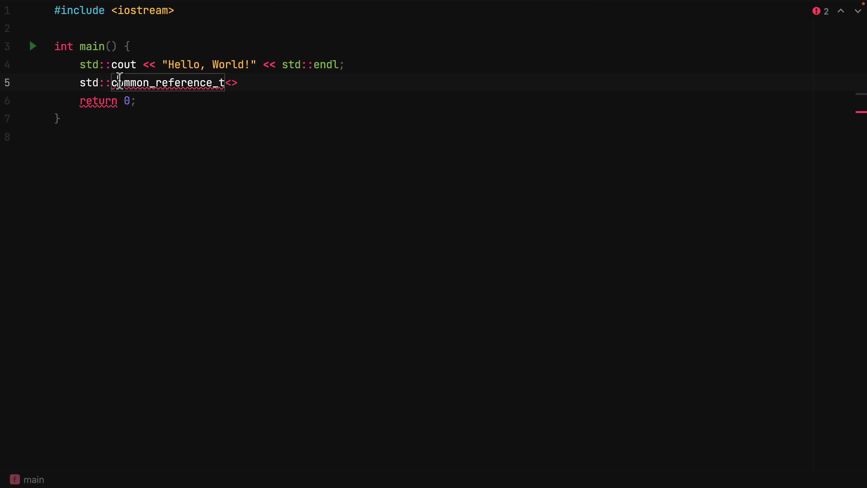
pyautogui.moveTo(157, 92)
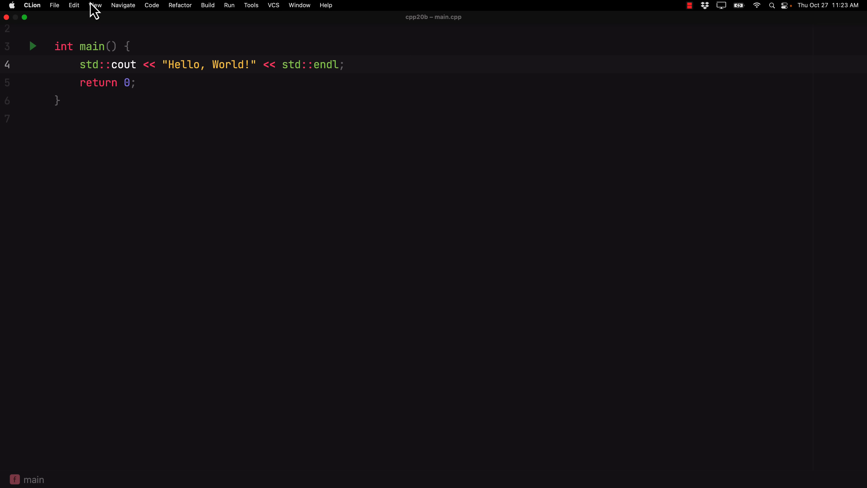
# Enter Zen mode, then exit distraction-free mode back to the full layout
pyautogui.click(94, 5)
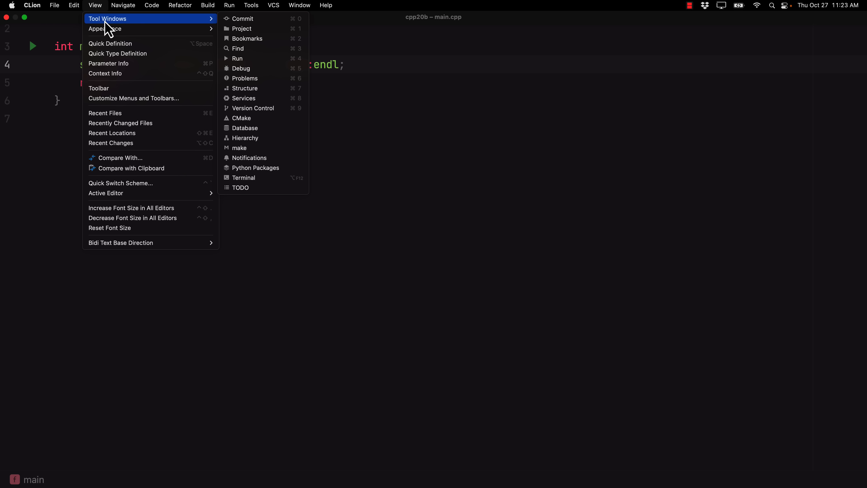
pyautogui.moveTo(102, 18)
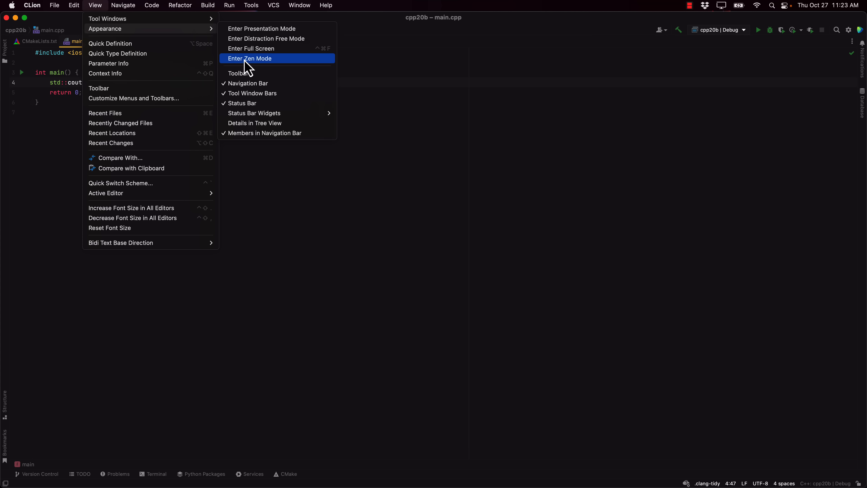
pyautogui.click(249, 59)
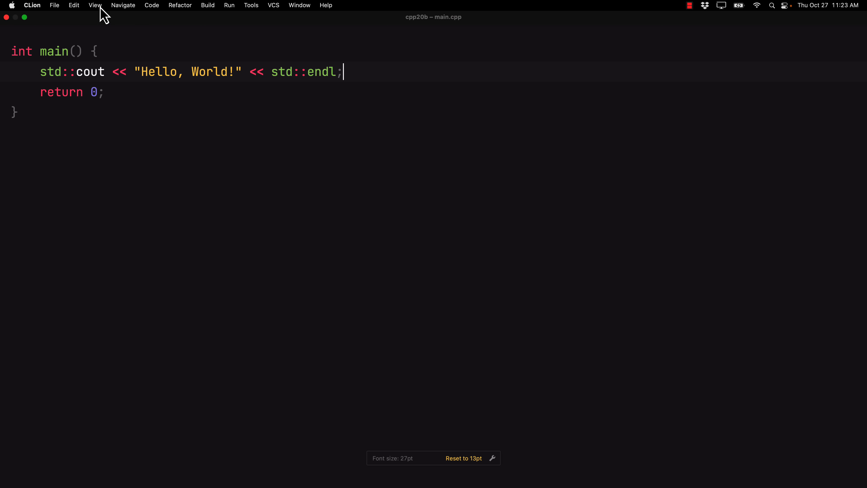
pyautogui.click(94, 5)
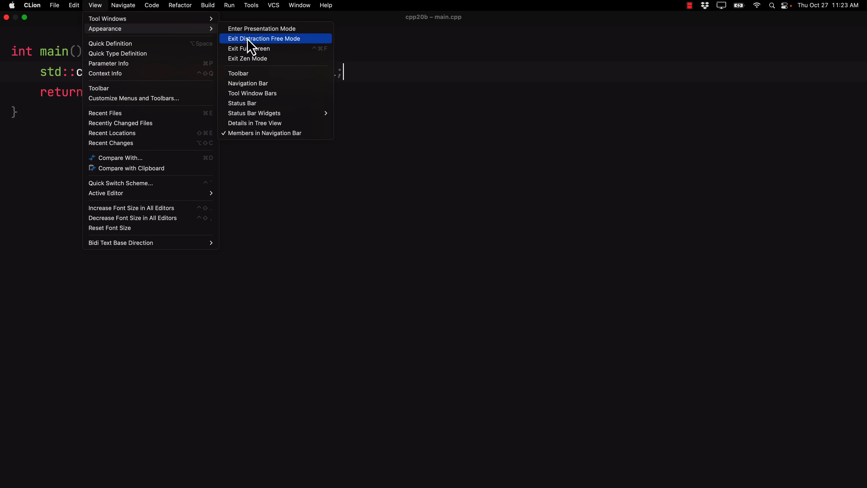
pyautogui.click(263, 38)
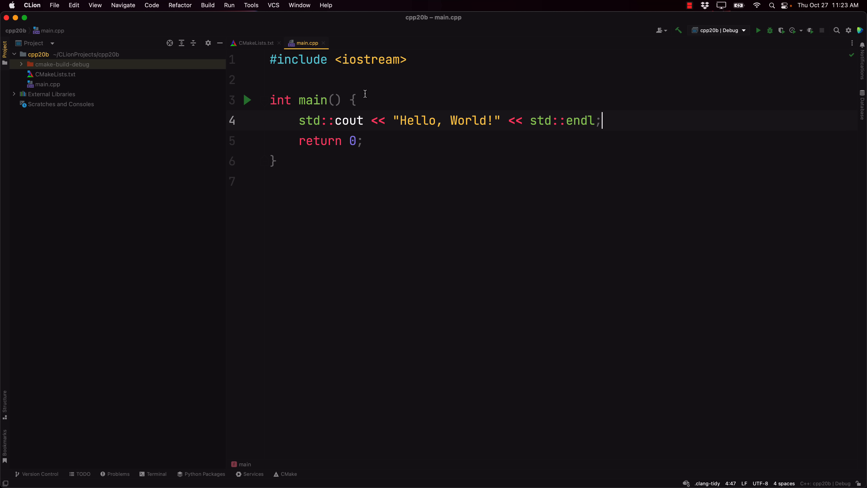
pyautogui.moveTo(68, 77)
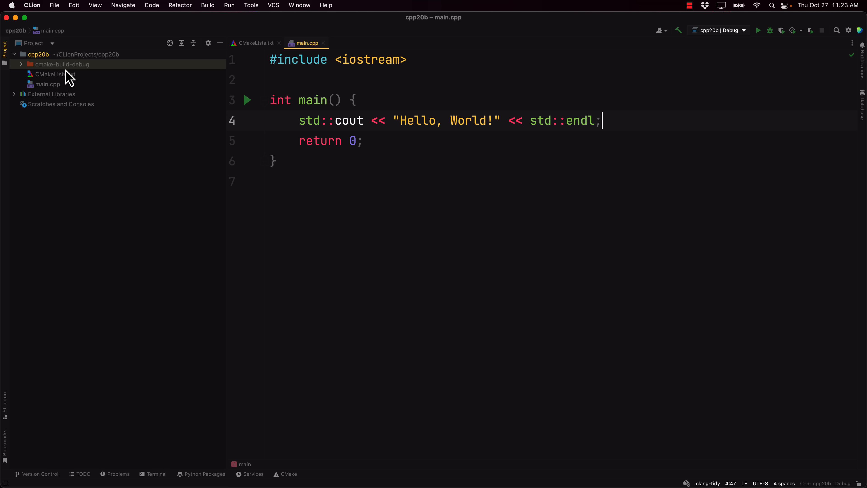
# Show CMakeLists.txt with CMake 3.23, C++20 and the cpp20b target from main.cpp
pyautogui.click(256, 43)
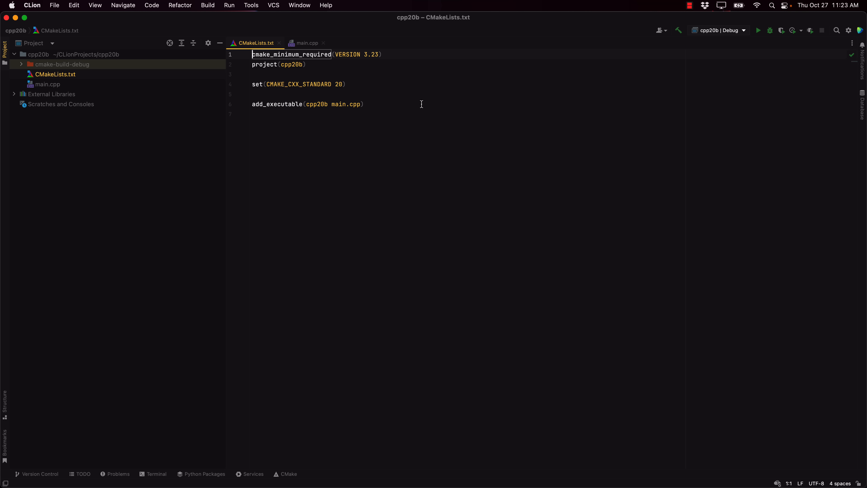
pyautogui.moveTo(527, 99)
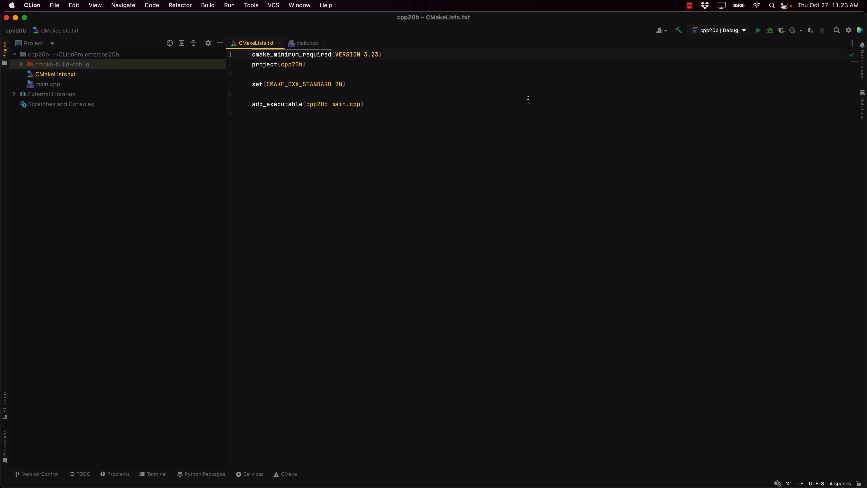
pyautogui.moveTo(394, 97)
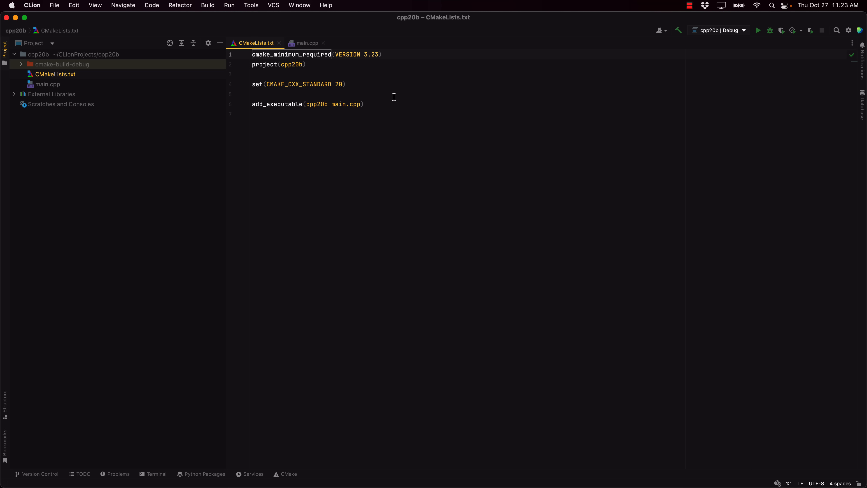
pyautogui.moveTo(357, 84)
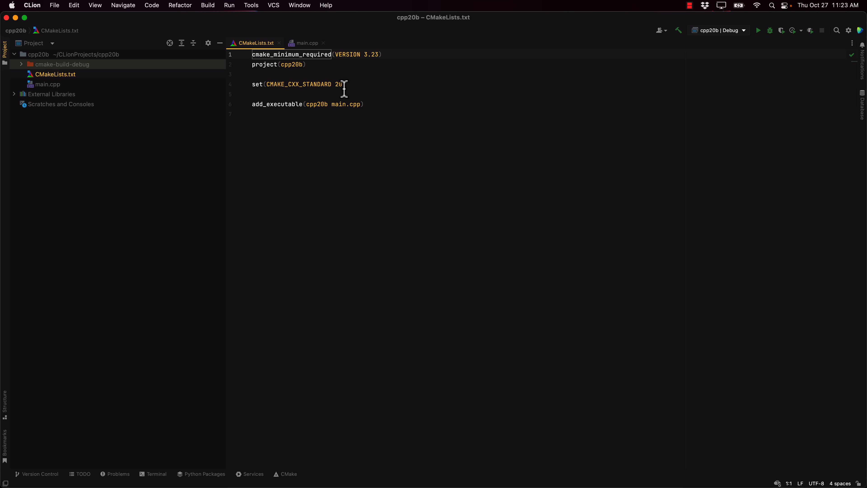
pyautogui.moveTo(380, 66)
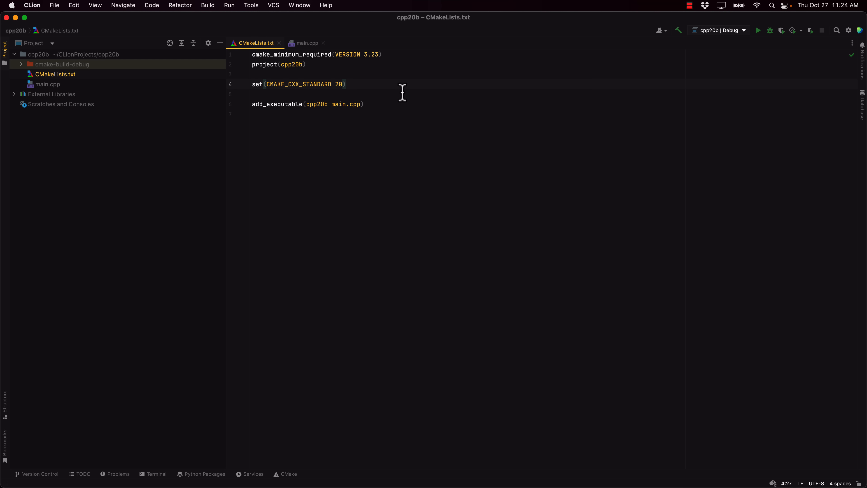
pyautogui.write('s')
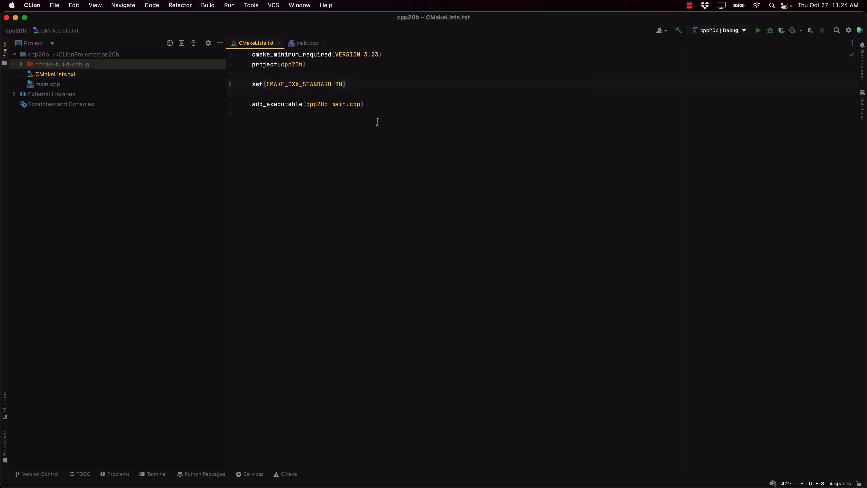
pyautogui.moveTo(61, 66)
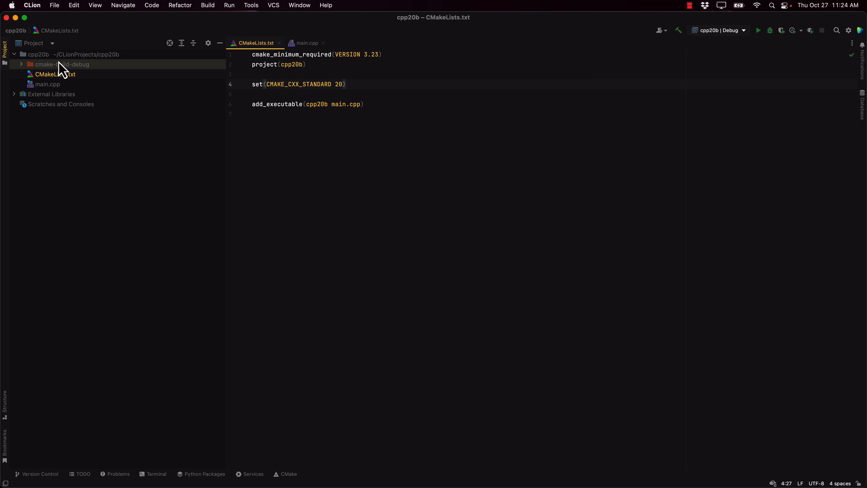
# Add a C++ class MyClassyClass to cpp20b and view its files listed in CMakeLists.txt
pyautogui.rightClick(37, 54)
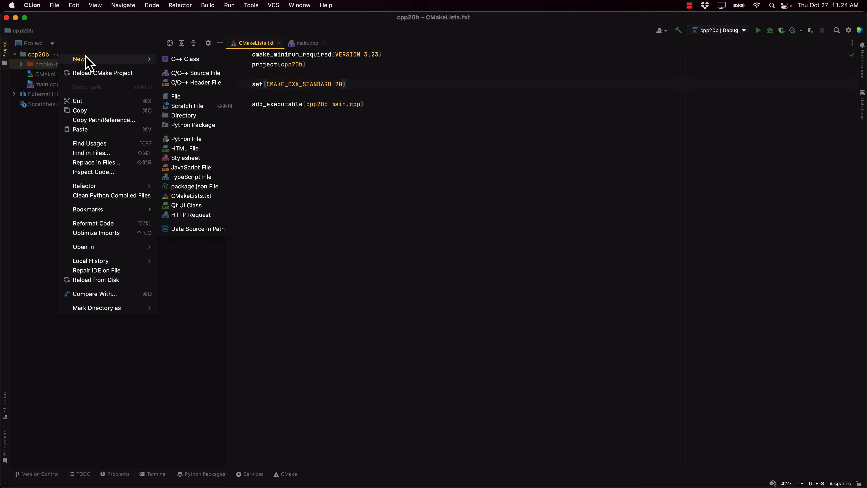
pyautogui.click(185, 59)
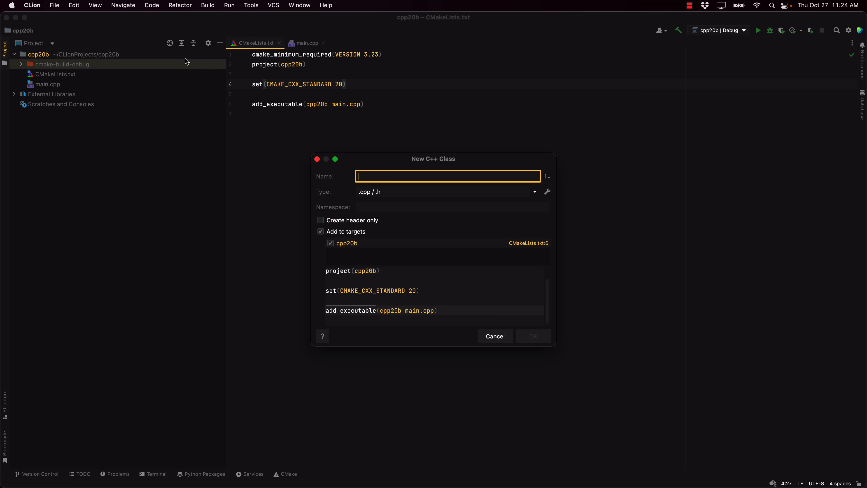
pyautogui.write('MyCla')
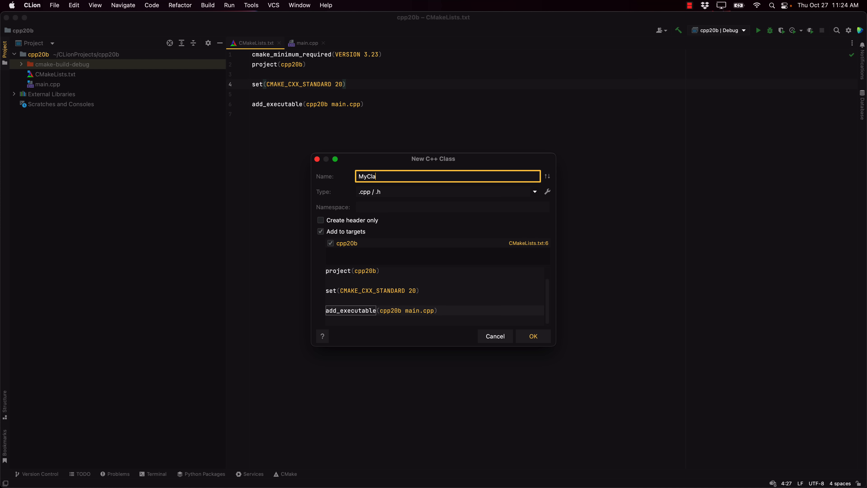
pyautogui.write('ssyClass')
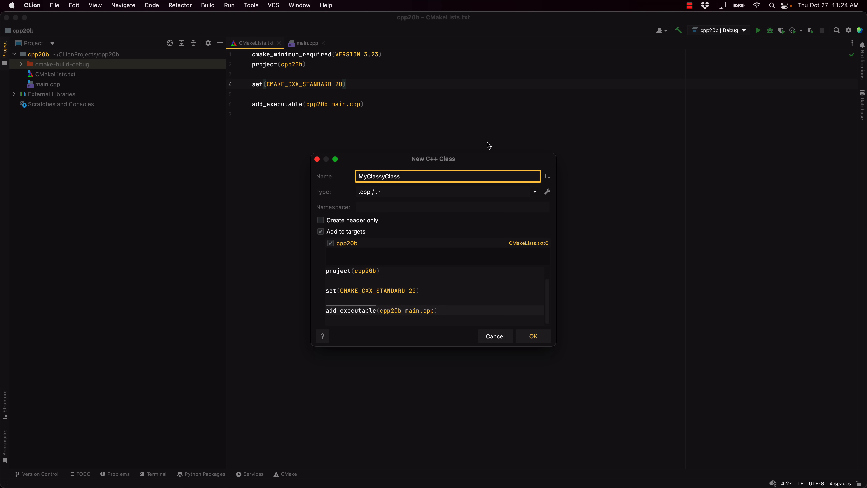
pyautogui.moveTo(524, 199)
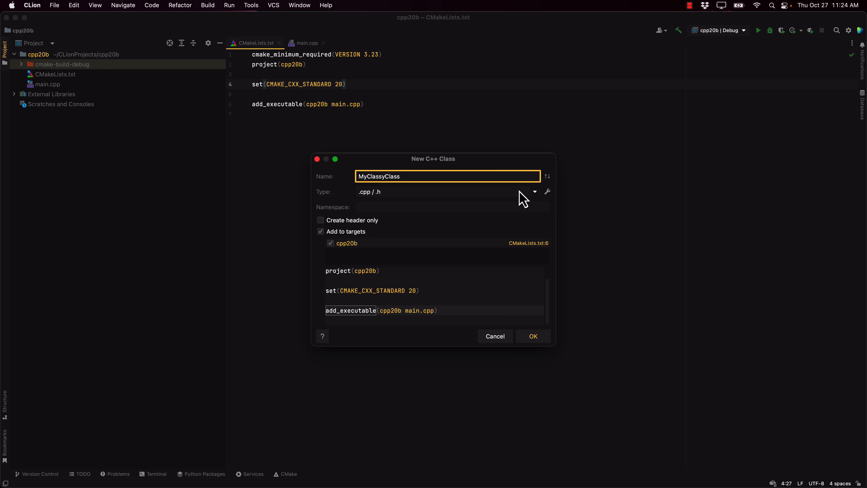
pyautogui.moveTo(527, 194)
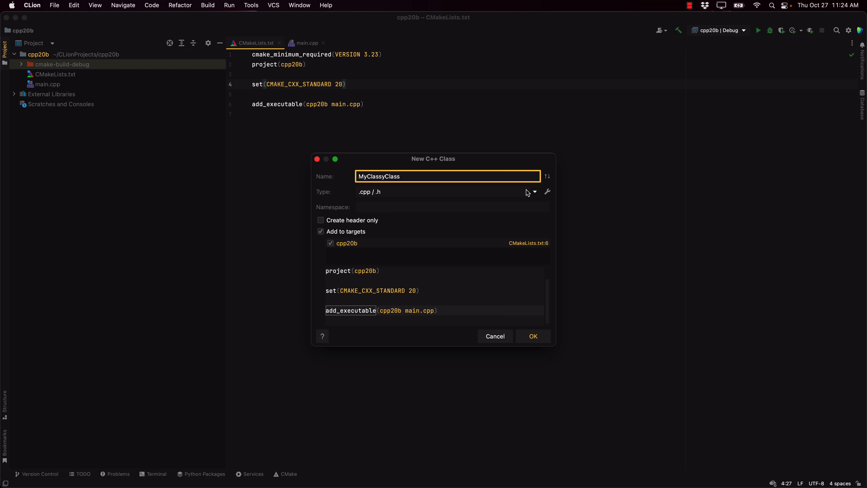
pyautogui.moveTo(532, 335)
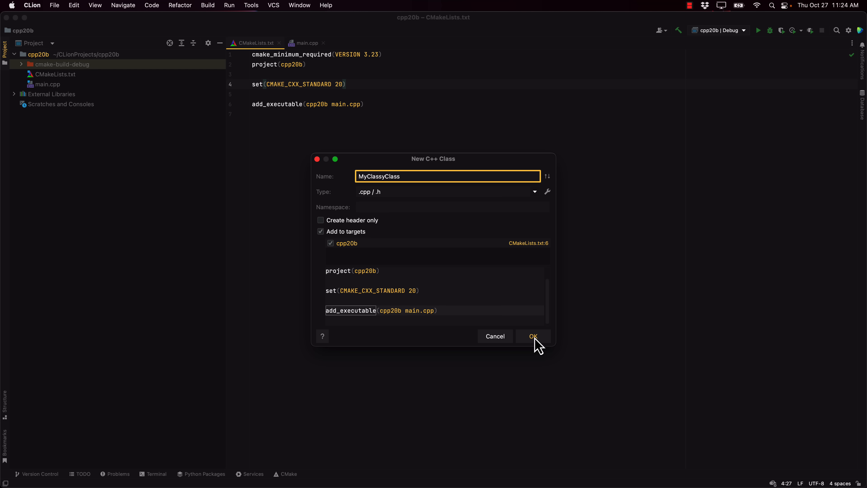
pyautogui.click(532, 336)
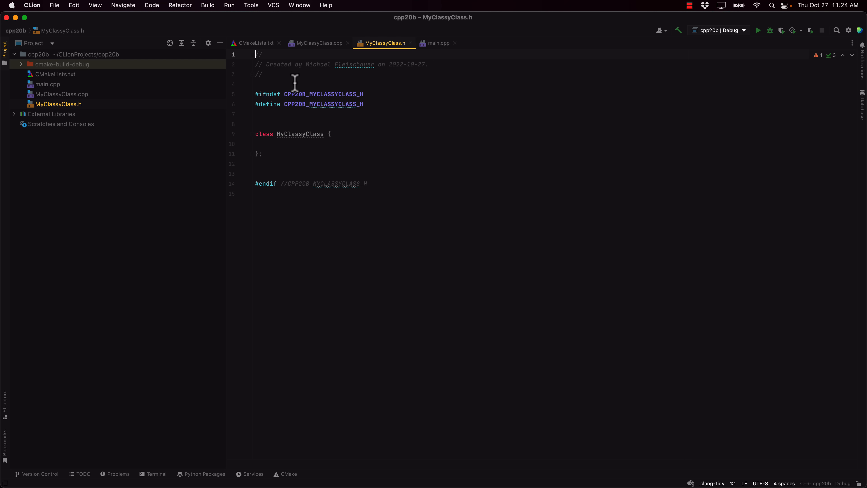
pyautogui.click(55, 74)
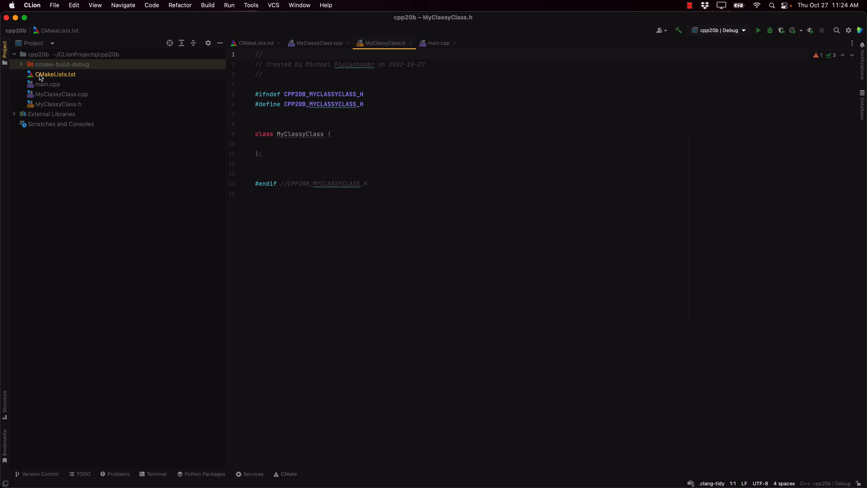
pyautogui.click(255, 43)
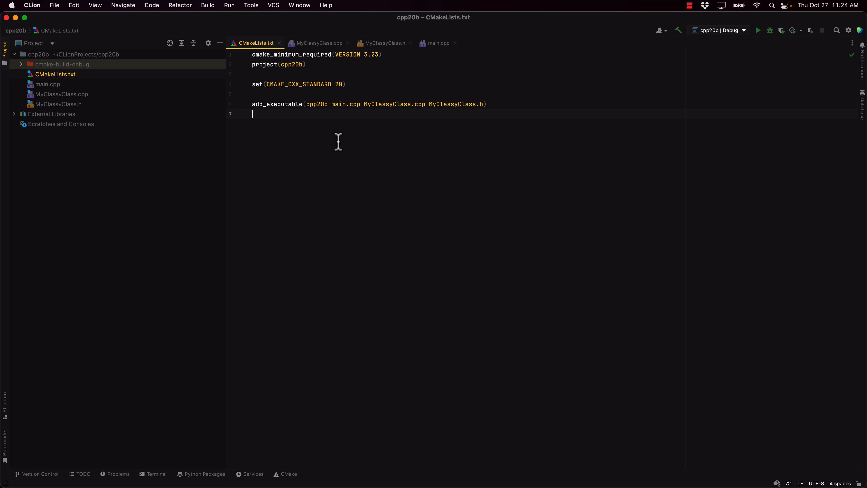
pyautogui.moveTo(64, 108)
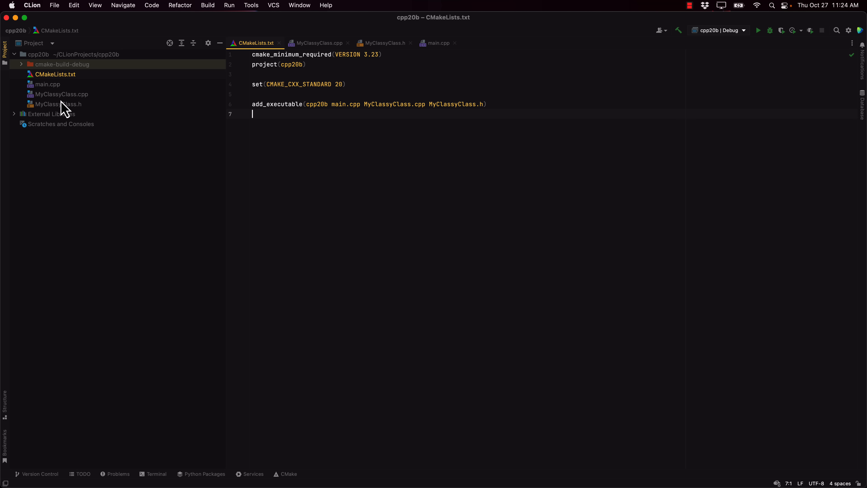
# Rename MyClassyClass.h to MyLowClassClass, renaming the associated class as well
pyautogui.click(58, 104)
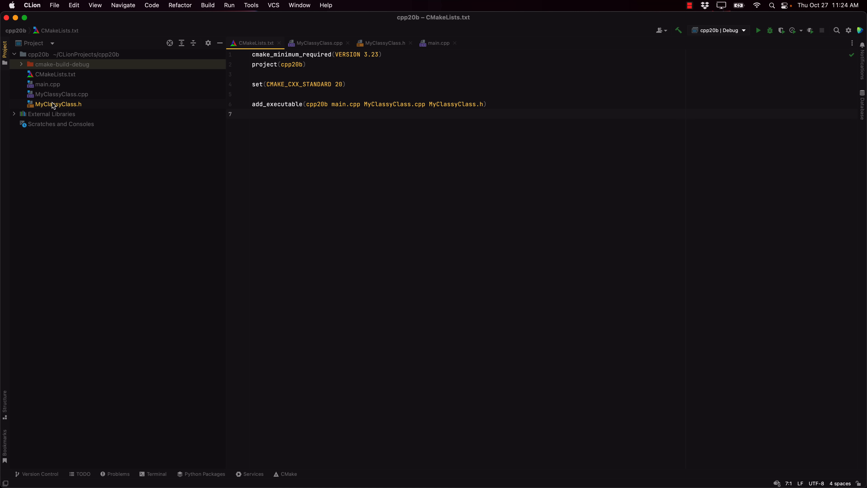
pyautogui.rightClick(57, 104)
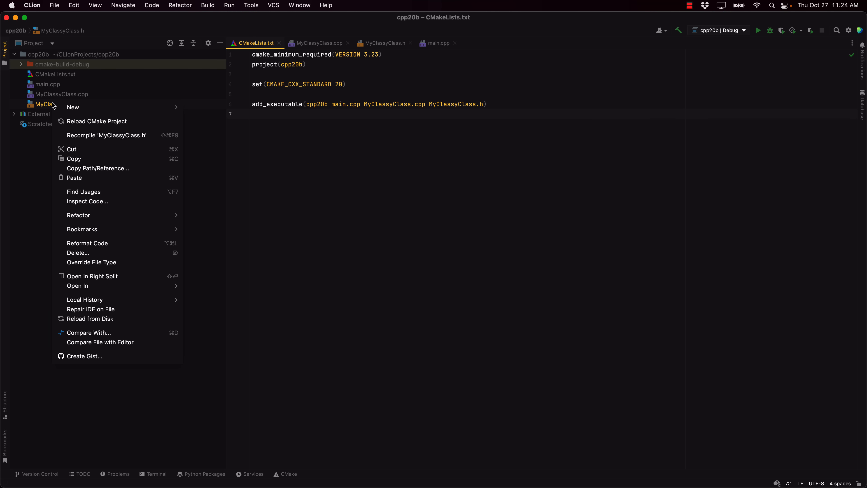
pyautogui.moveTo(72, 106)
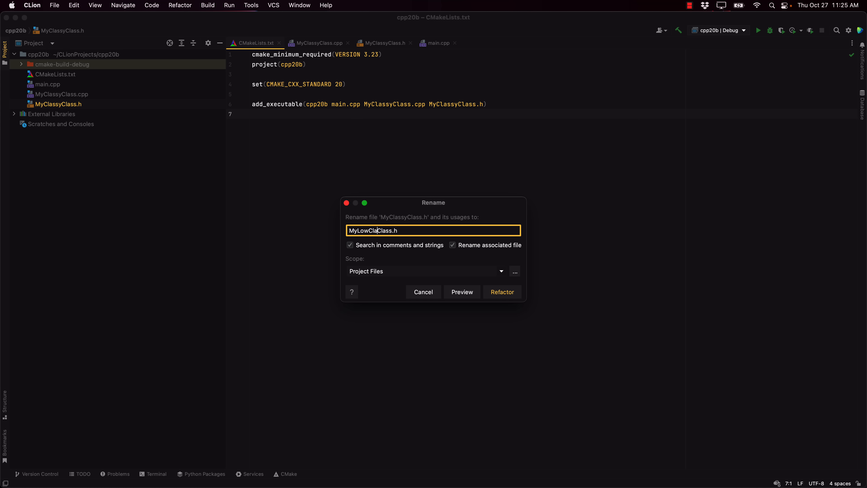
pyautogui.click(500, 291)
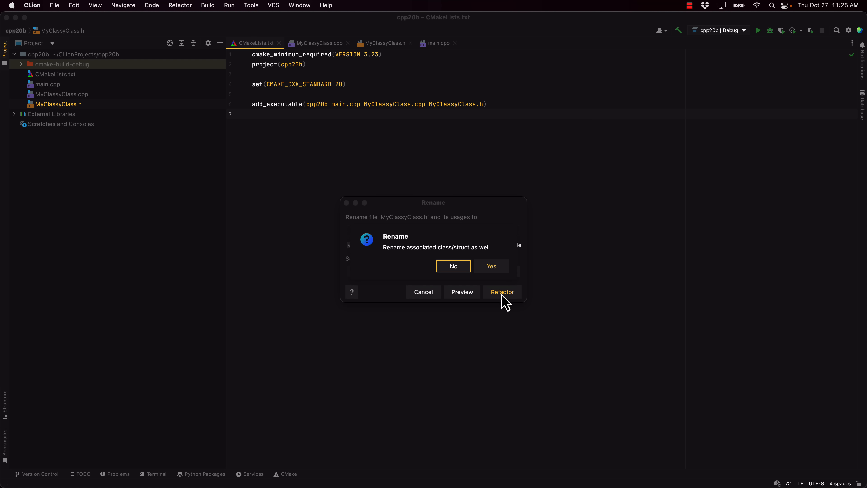
pyautogui.moveTo(491, 275)
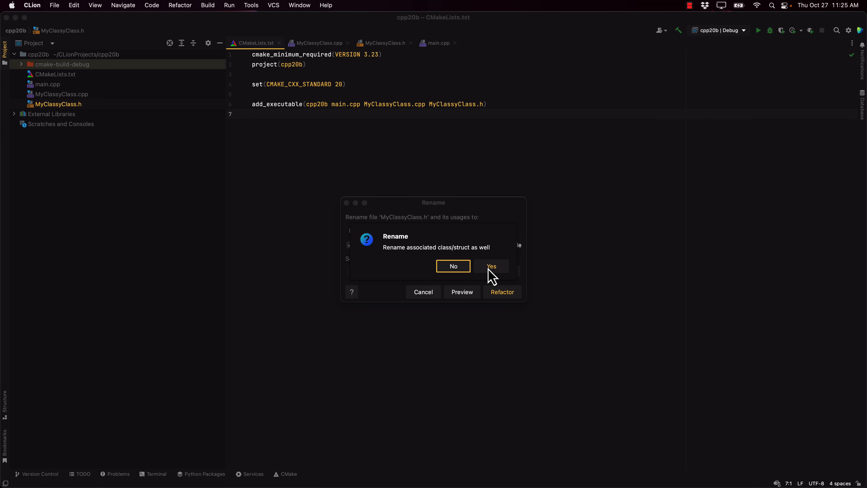
pyautogui.click(491, 266)
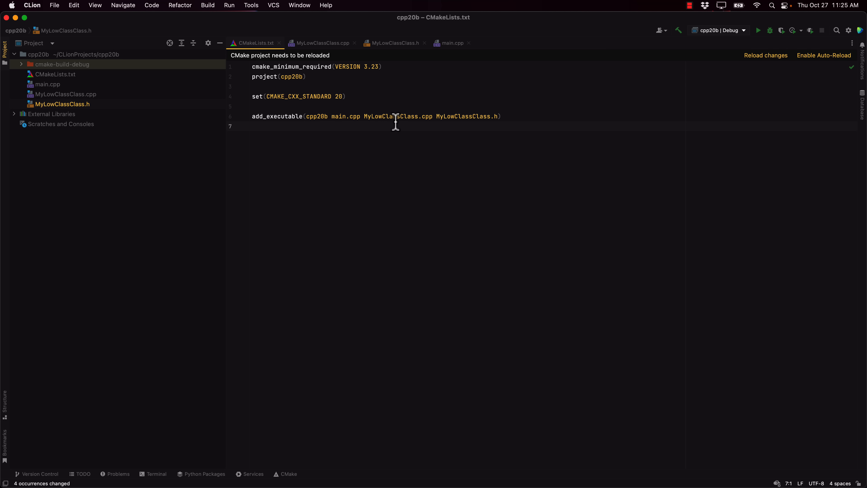
pyautogui.moveTo(406, 116)
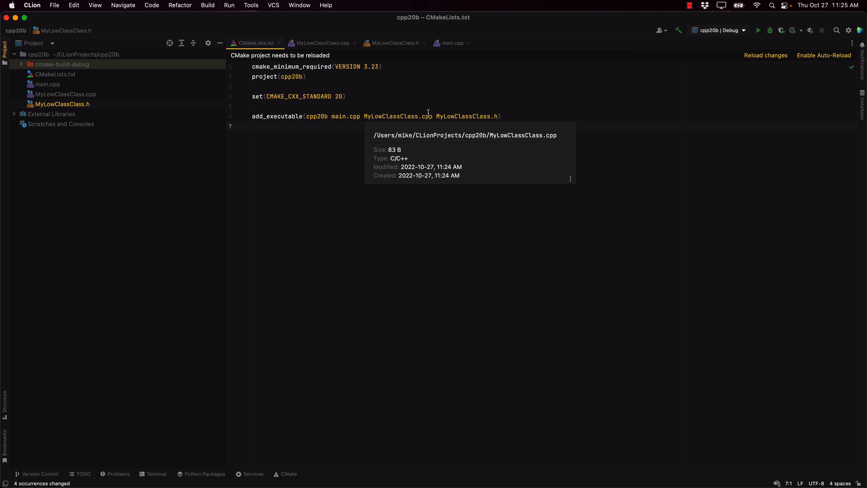
# Declare public: int meaningOfLife = 42; inside MyLowClassClass.h
pyautogui.click(395, 44)
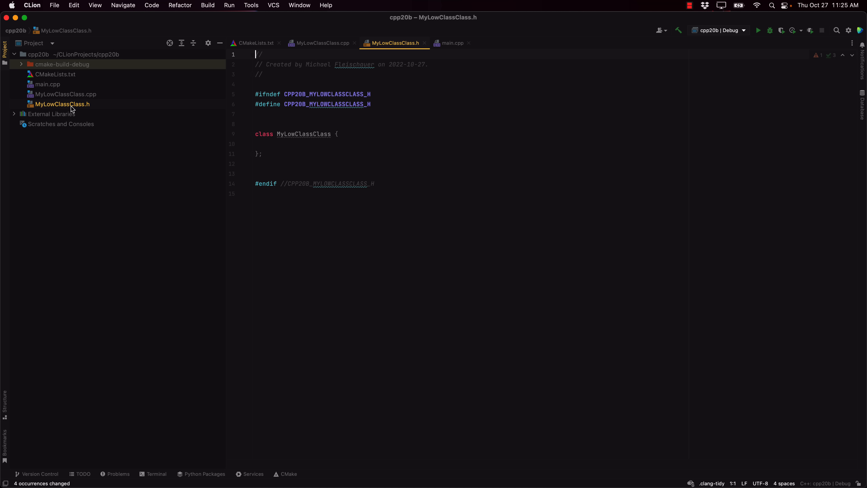
pyautogui.rightClick(343, 145)
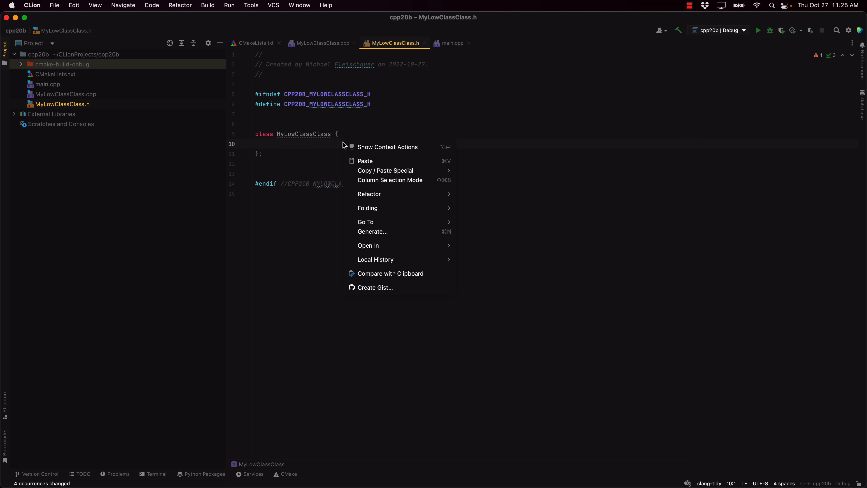
pyautogui.moveTo(398, 179)
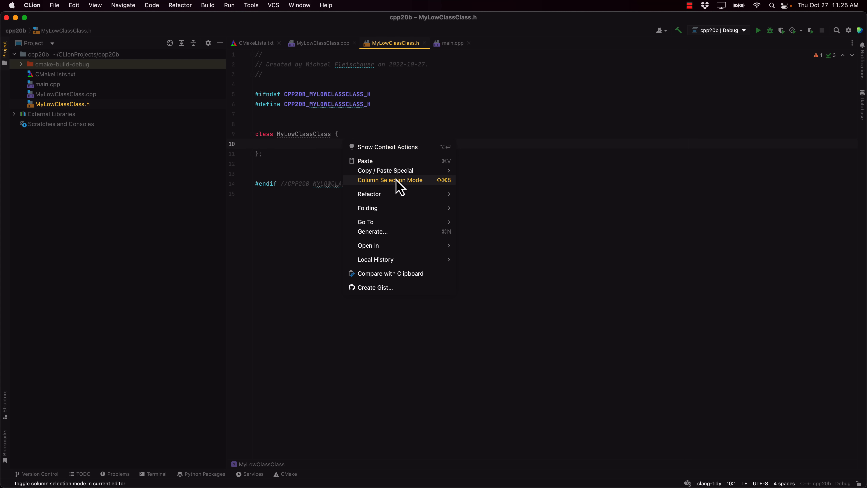
pyautogui.moveTo(369, 193)
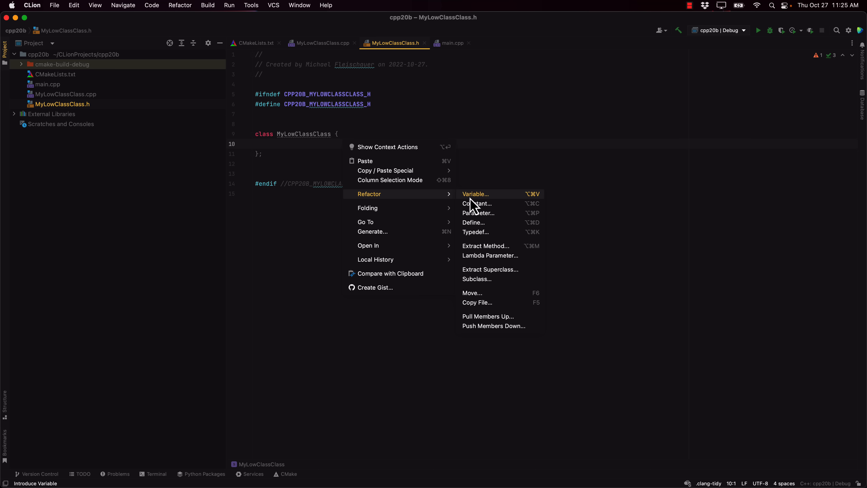
pyautogui.moveTo(379, 222)
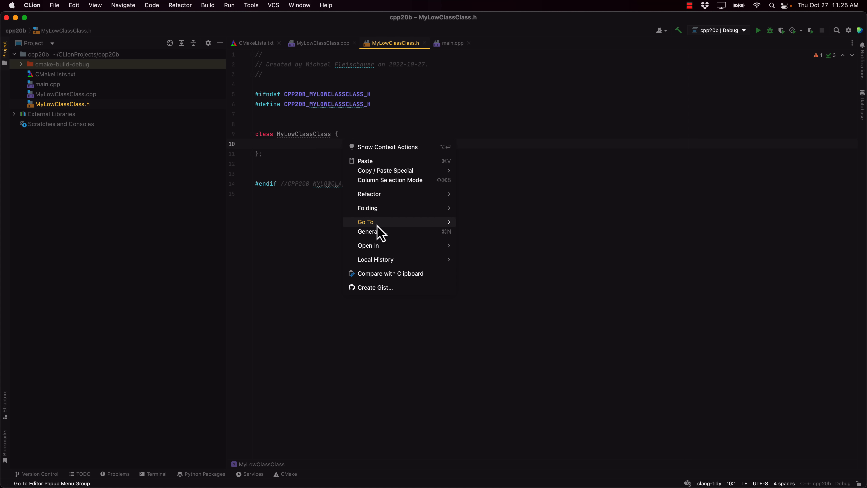
pyautogui.click(283, 154)
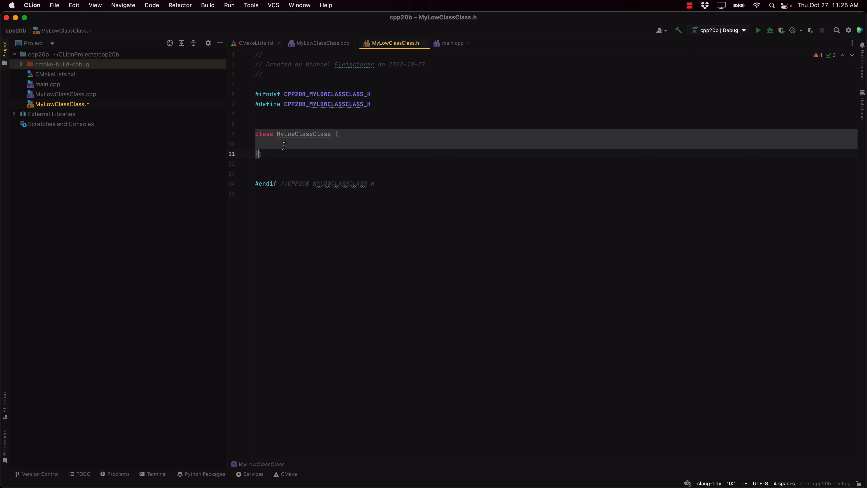
pyautogui.write('};')
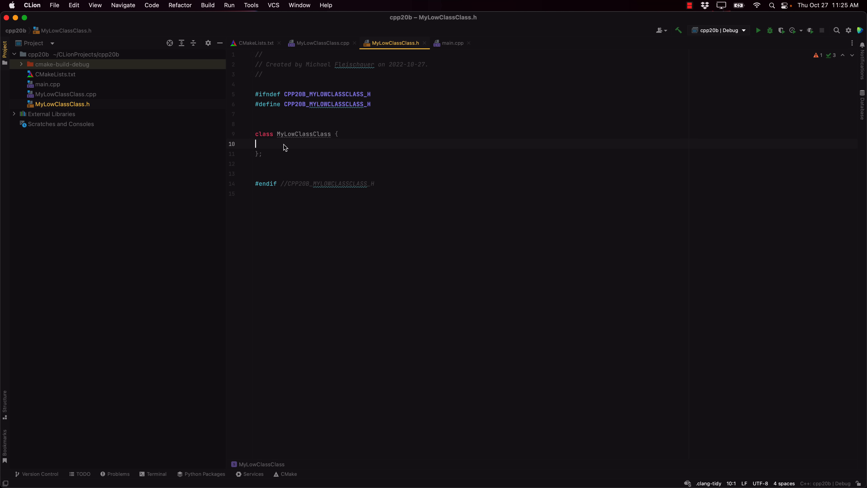
pyautogui.write('public:')
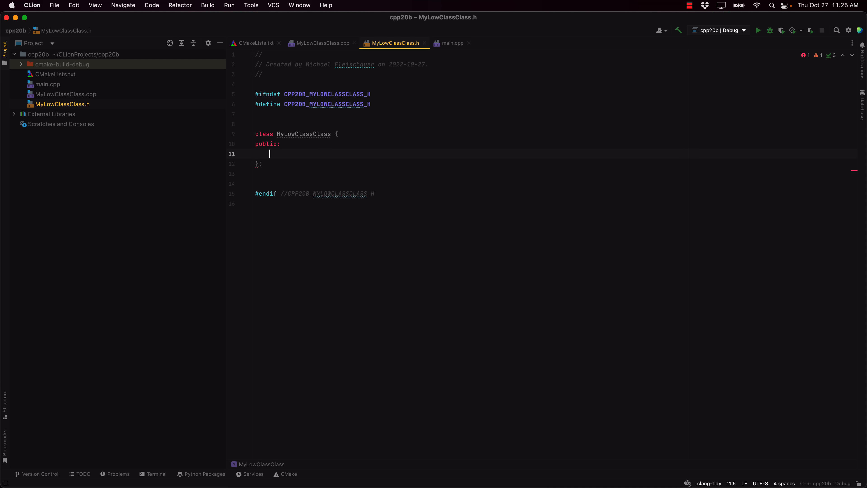
pyautogui.write('int meaning')
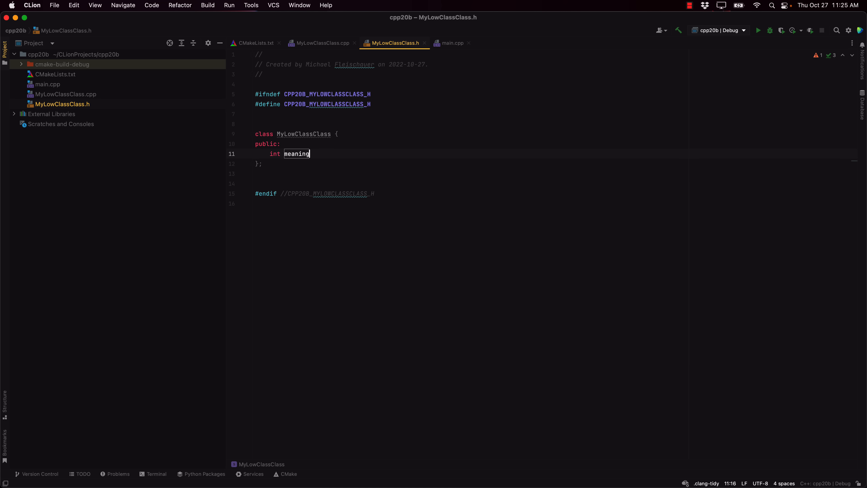
pyautogui.write('OfLife =')
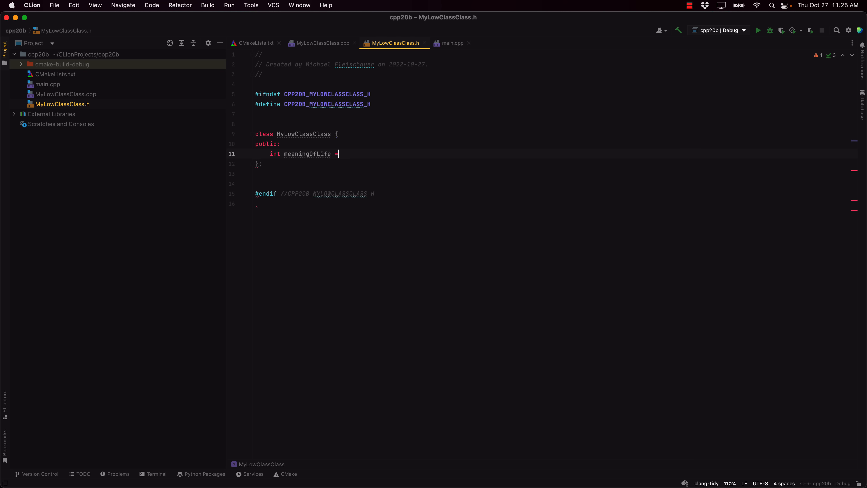
pyautogui.write('42;')
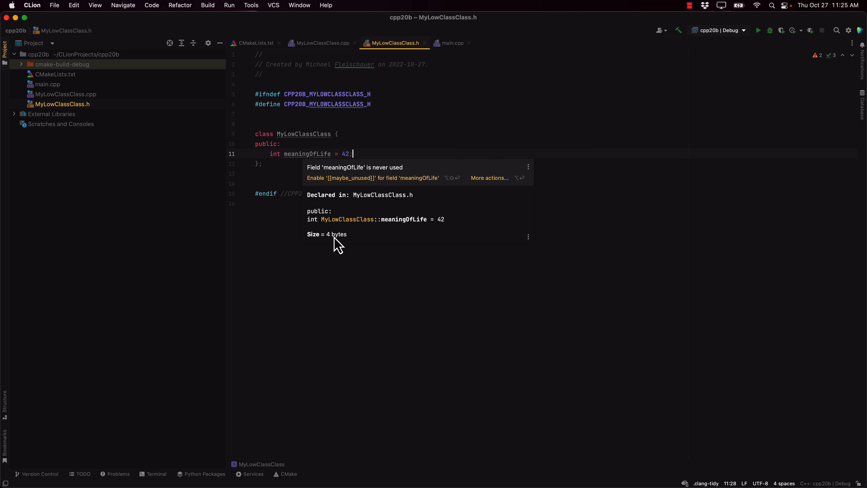
pyautogui.moveTo(361, 153)
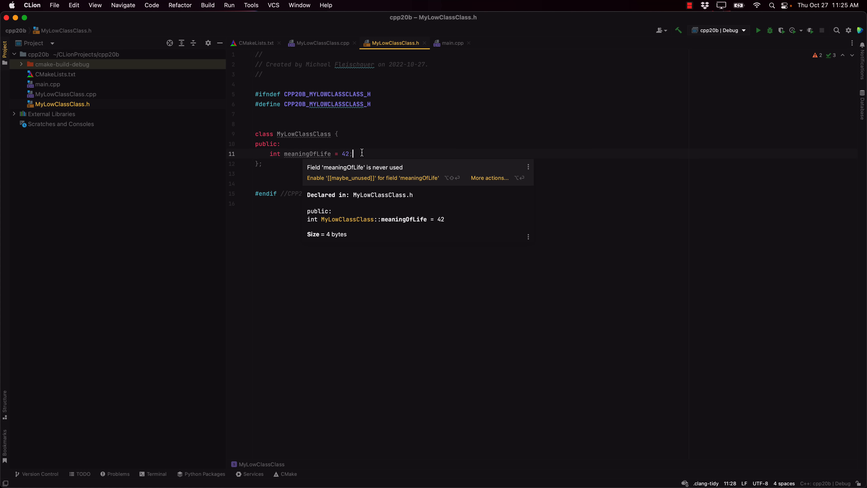
pyautogui.moveTo(317, 153)
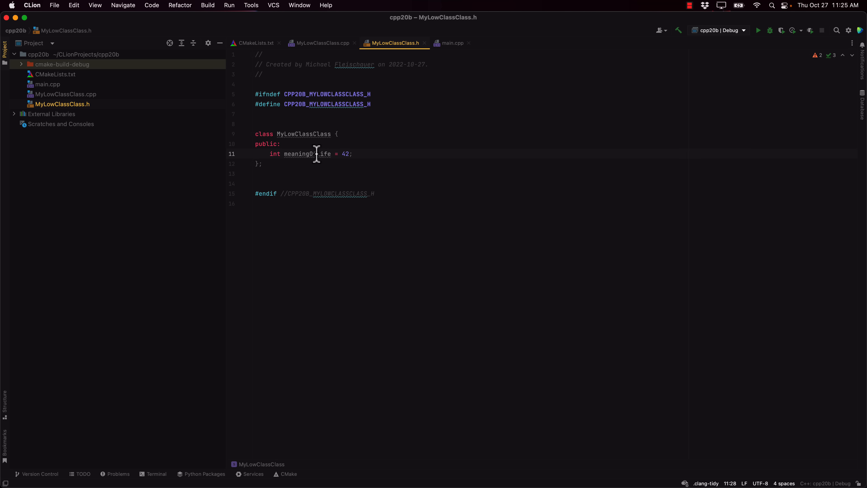
# Review the header's warnings, including the unused meaningOfLife field and typo hints
pyautogui.rightClick(317, 153)
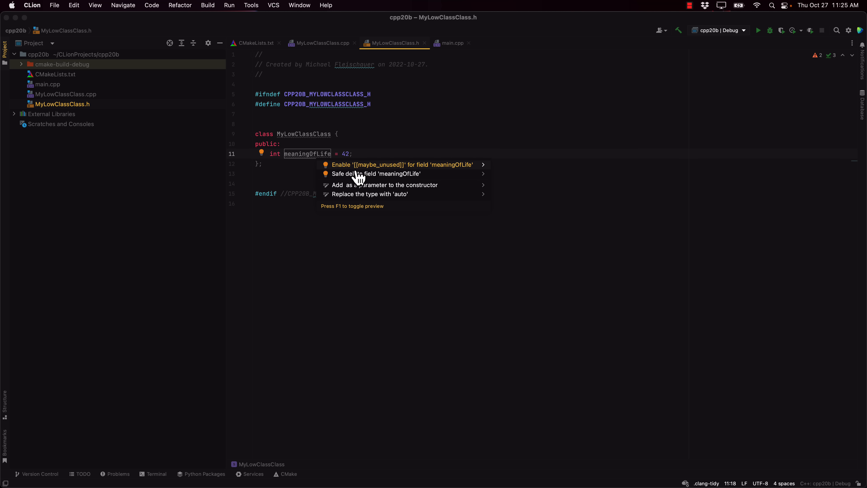
pyautogui.moveTo(375, 149)
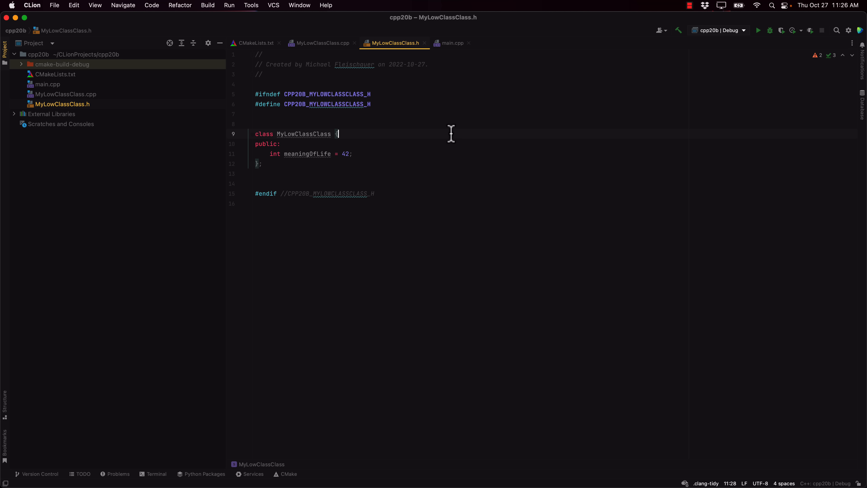
pyautogui.click(819, 55)
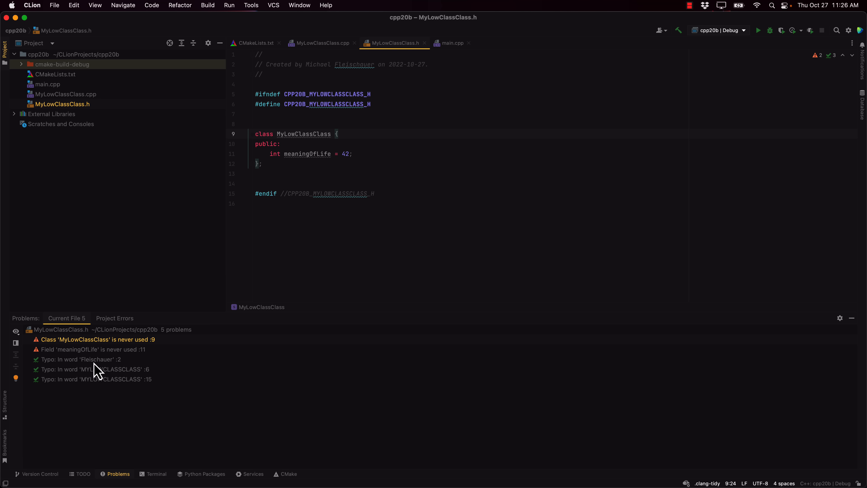
pyautogui.rightClick(79, 359)
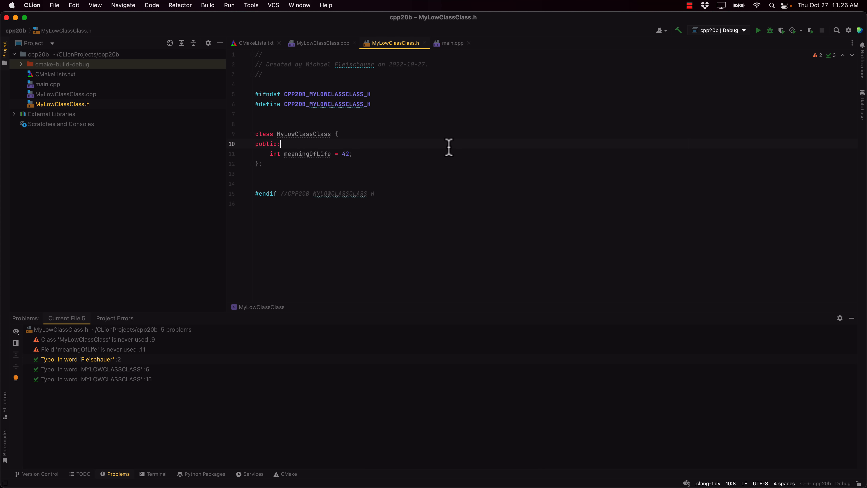
pyautogui.moveTo(168, 153)
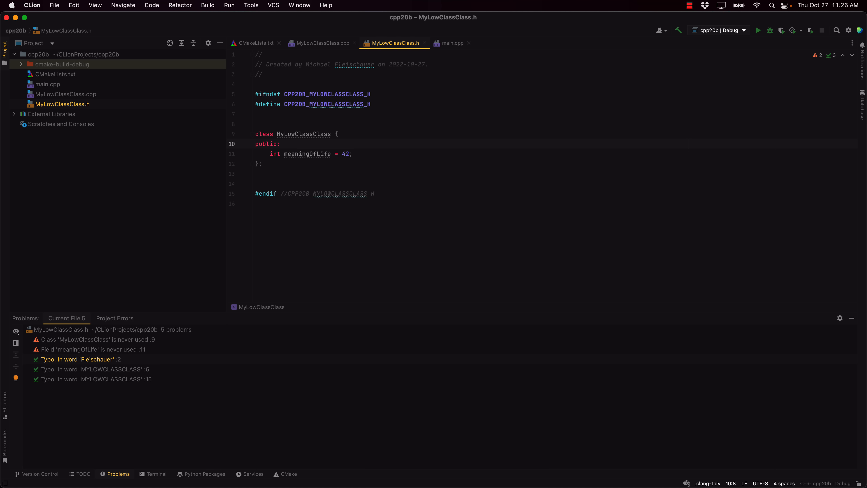
pyautogui.moveTo(53, 88)
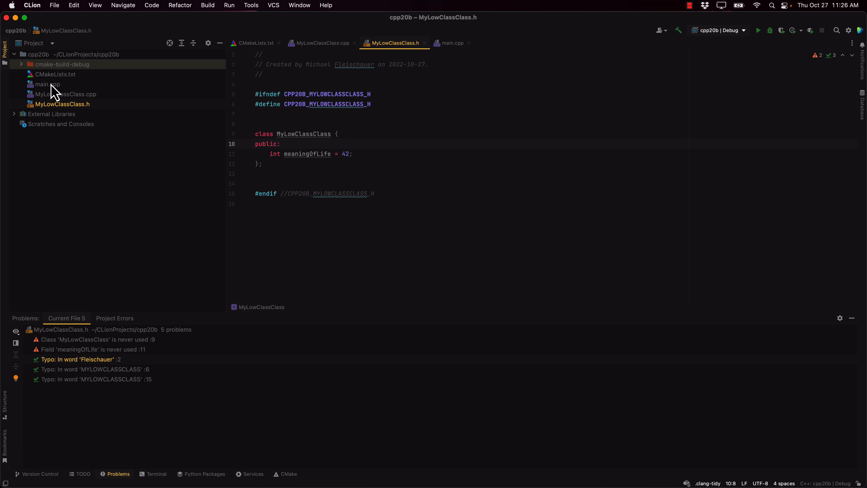
# Set a breakpoint on main.cpp's return line and open its condition settings
pyautogui.click(452, 42)
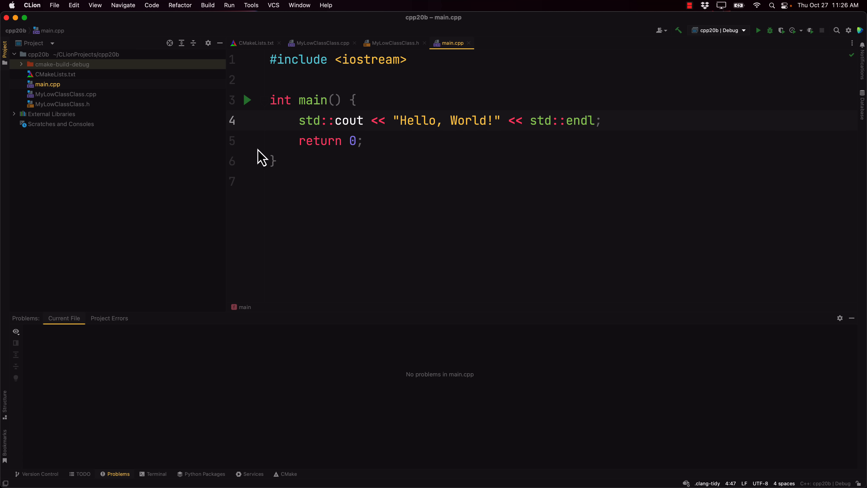
pyautogui.click(248, 141)
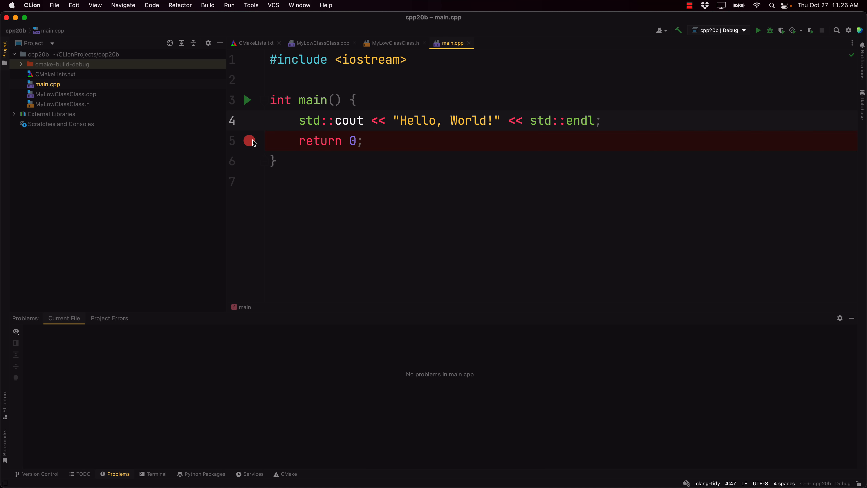
pyautogui.click(249, 140)
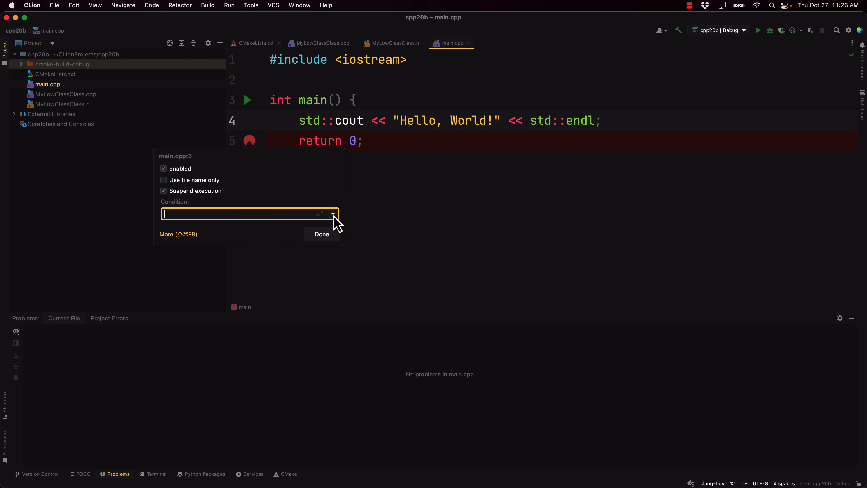
pyautogui.moveTo(756, 33)
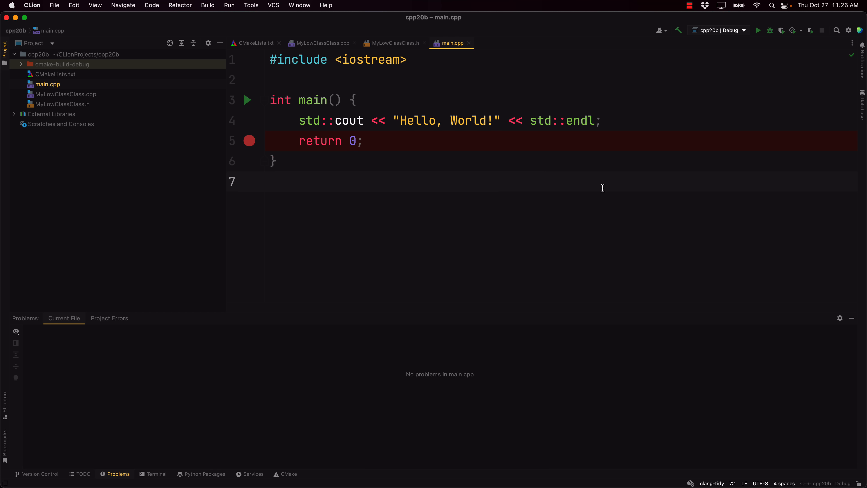
pyautogui.moveTo(266, 37)
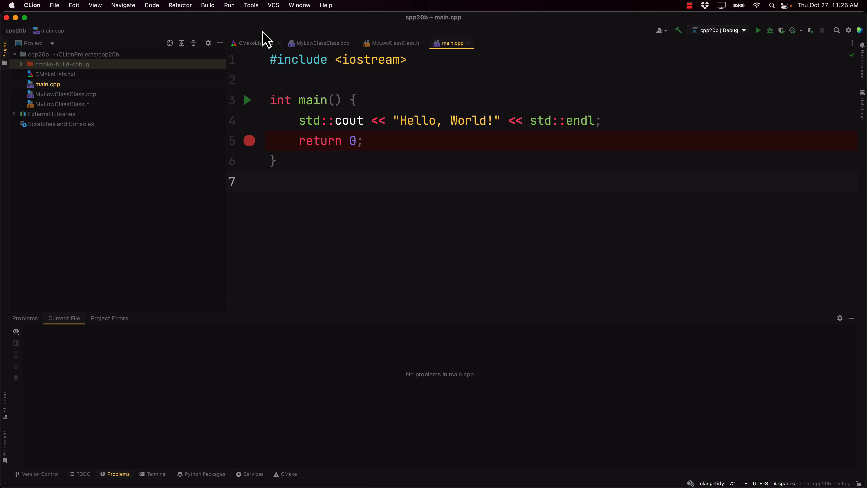
# Browse the Tools, VCS, Build and Refactor menus, then start a Change Signature refactoring
pyautogui.click(251, 5)
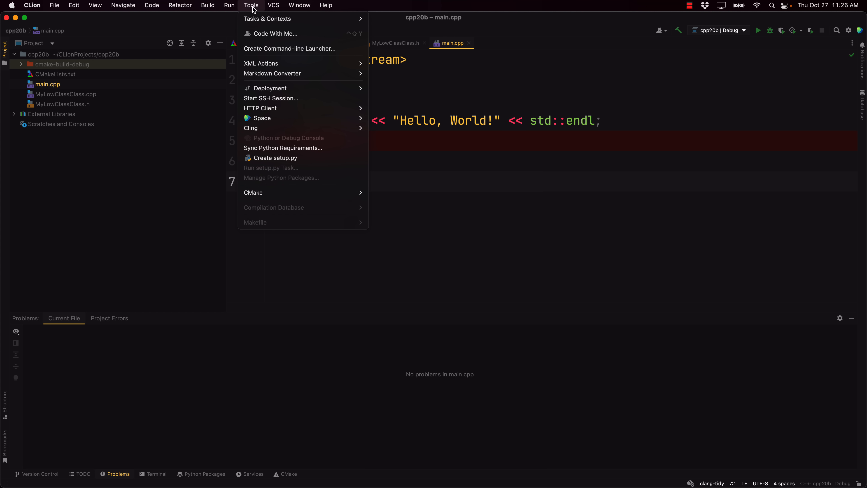
pyautogui.click(274, 5)
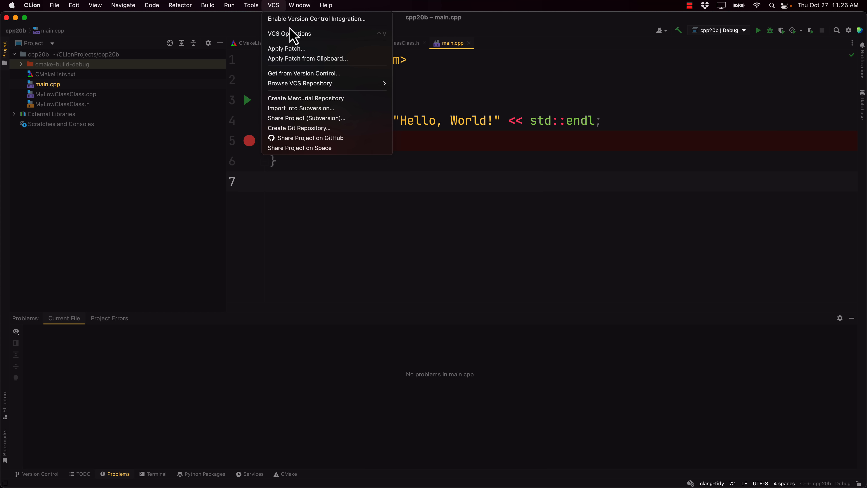
pyautogui.click(208, 5)
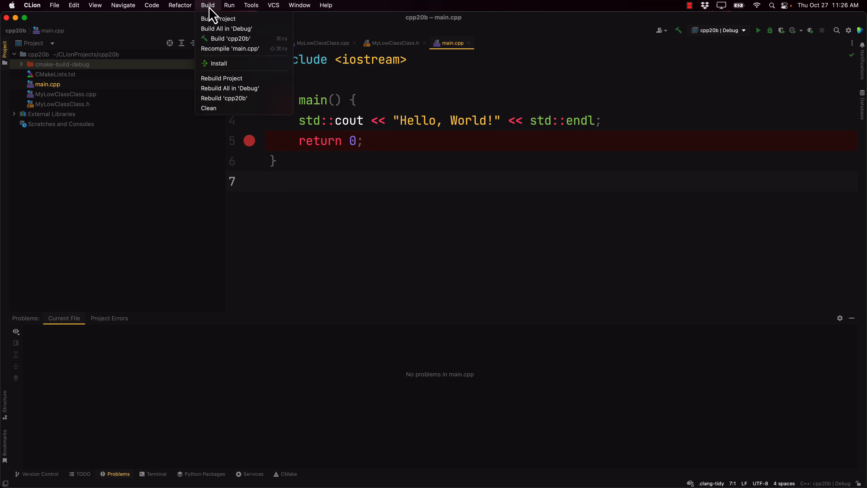
pyautogui.click(179, 5)
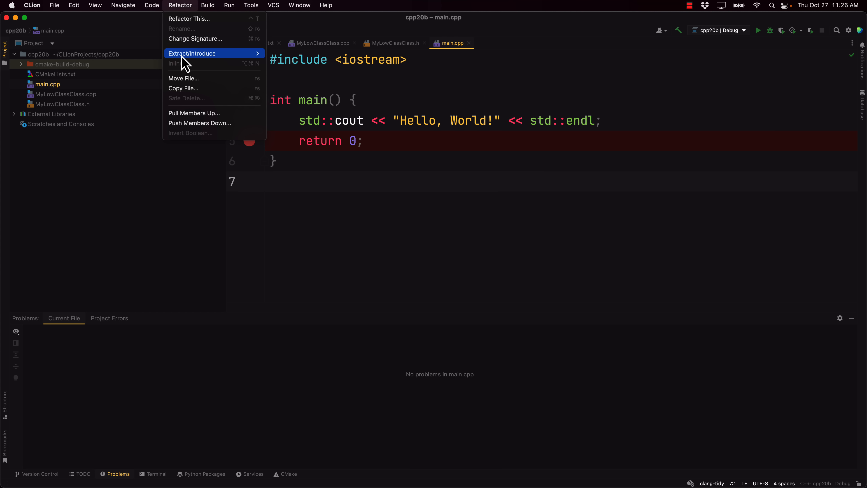
pyautogui.moveTo(194, 38)
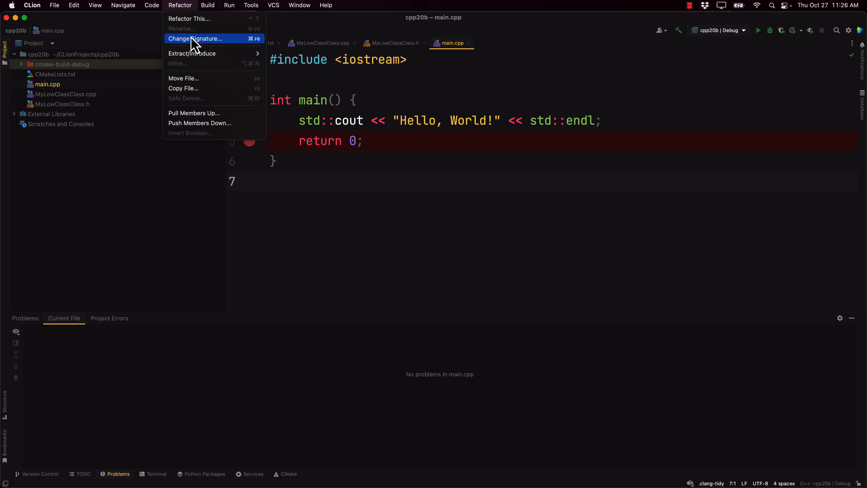
pyautogui.click(152, 5)
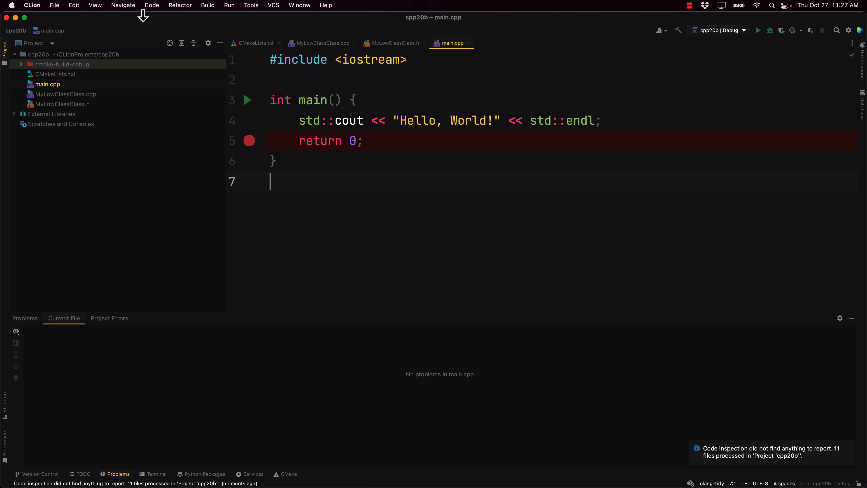
# Inspect the whole cpp20b project and expand the Unused struct warning for MyLowClassClass
pyautogui.click(152, 5)
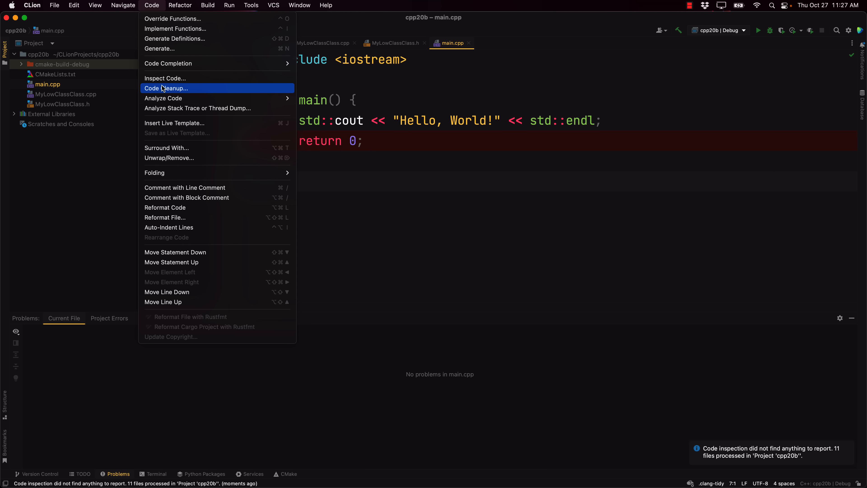
pyautogui.click(165, 79)
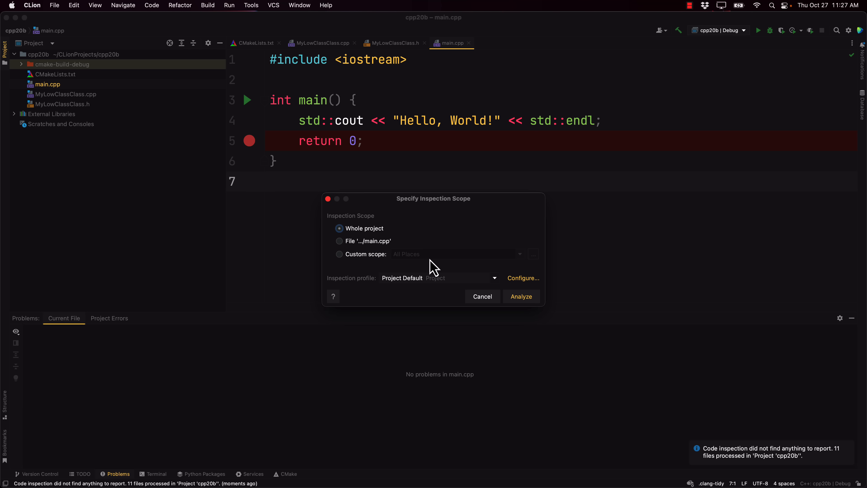
pyautogui.click(520, 295)
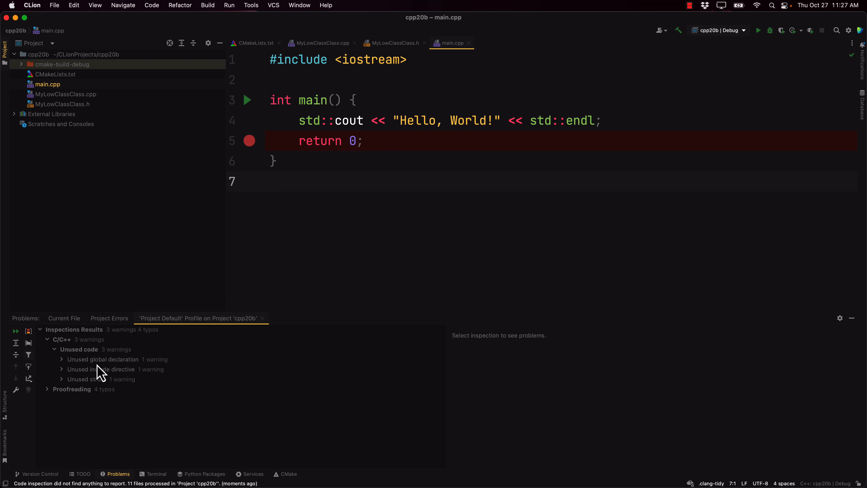
pyautogui.click(87, 379)
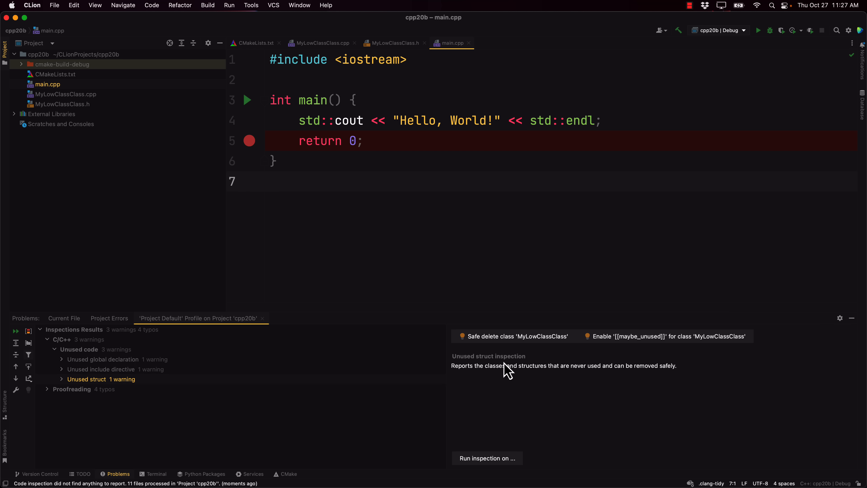
pyautogui.moveTo(544, 345)
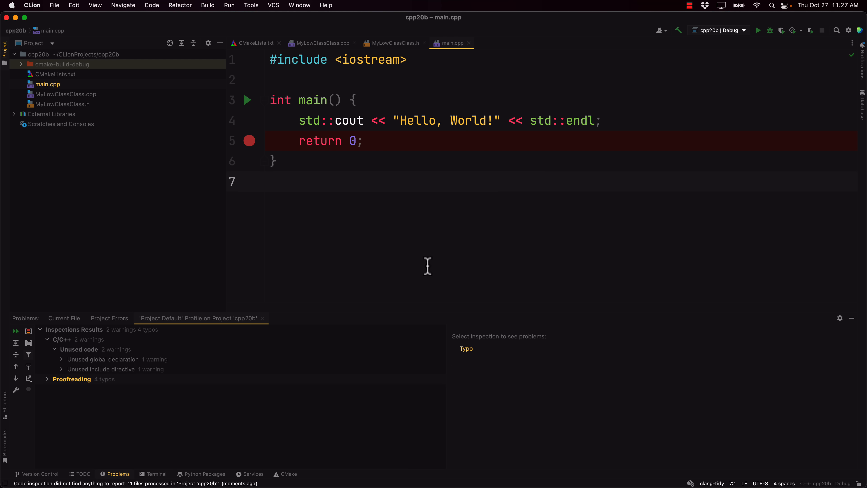
pyautogui.moveTo(254, 238)
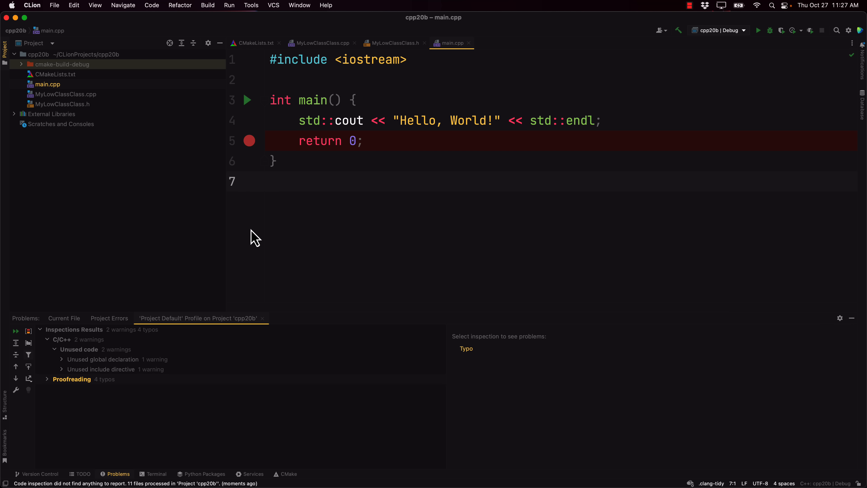
pyautogui.moveTo(128, 20)
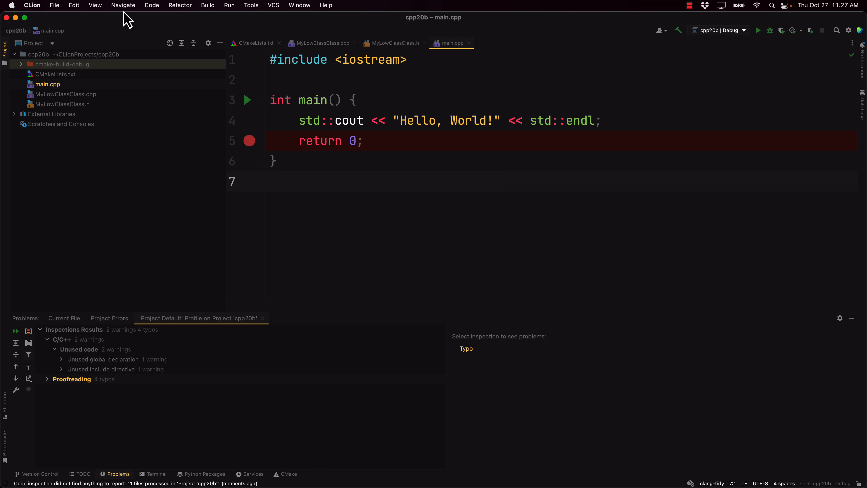
# Browse the Navigate, View and Edit menus, ending with the CLion application menu shown
pyautogui.click(123, 5)
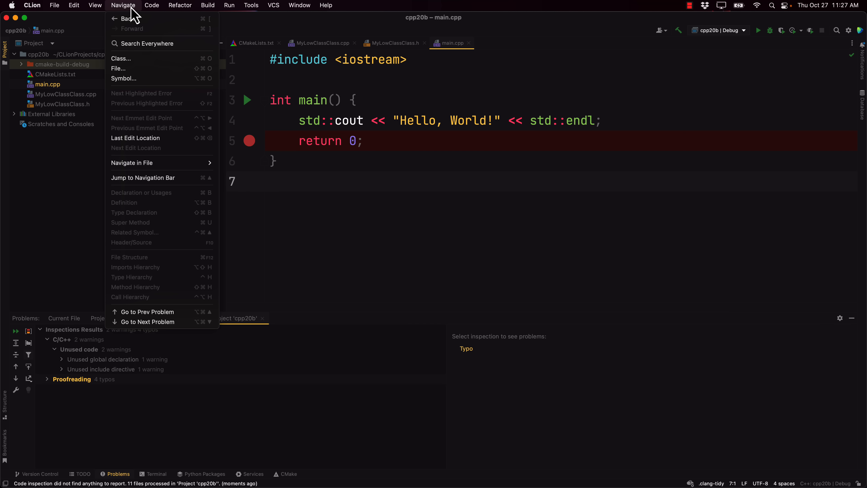
pyautogui.click(94, 5)
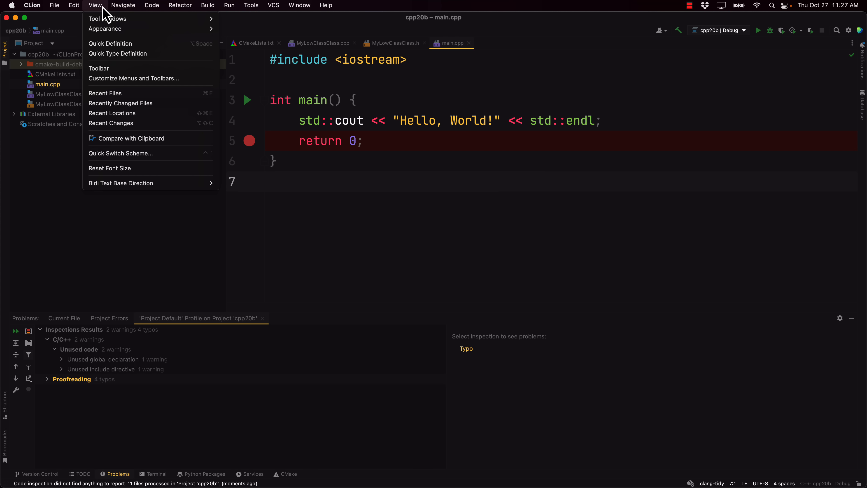
pyautogui.moveTo(314, 254)
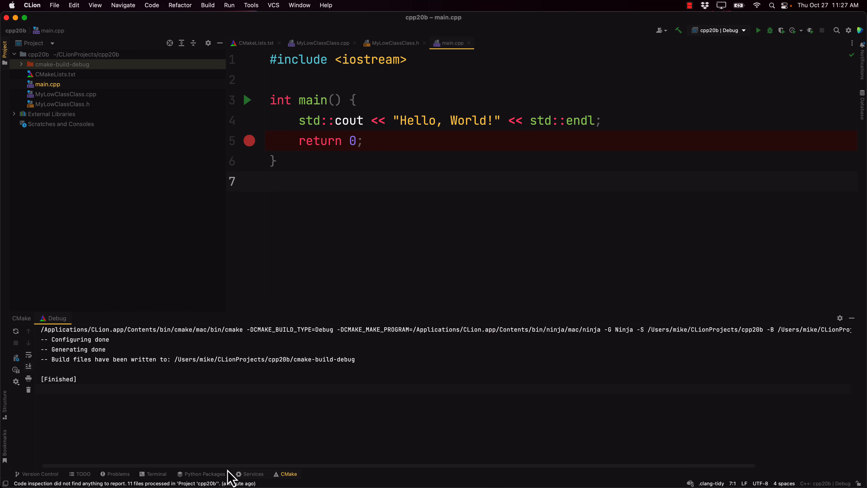
pyautogui.moveTo(862, 114)
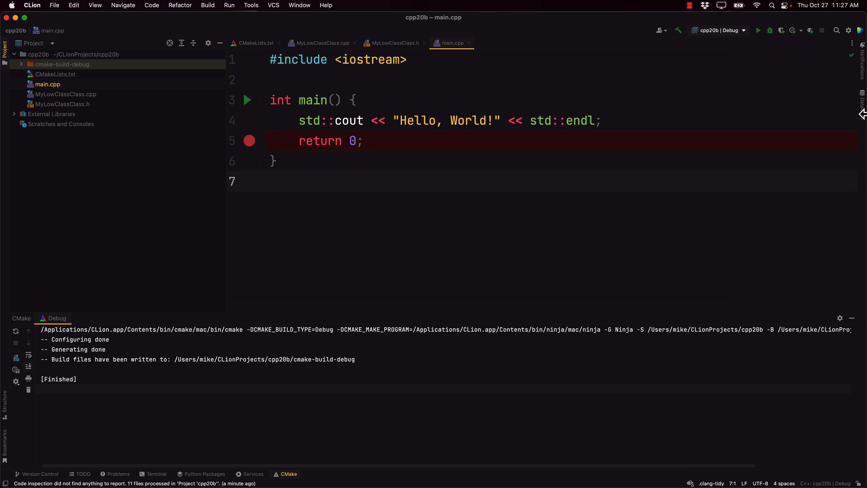
pyautogui.moveTo(112, 10)
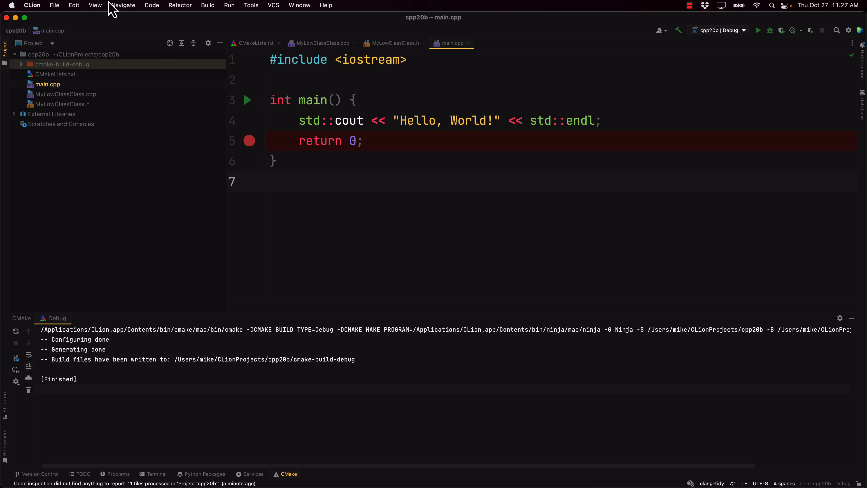
pyautogui.click(95, 5)
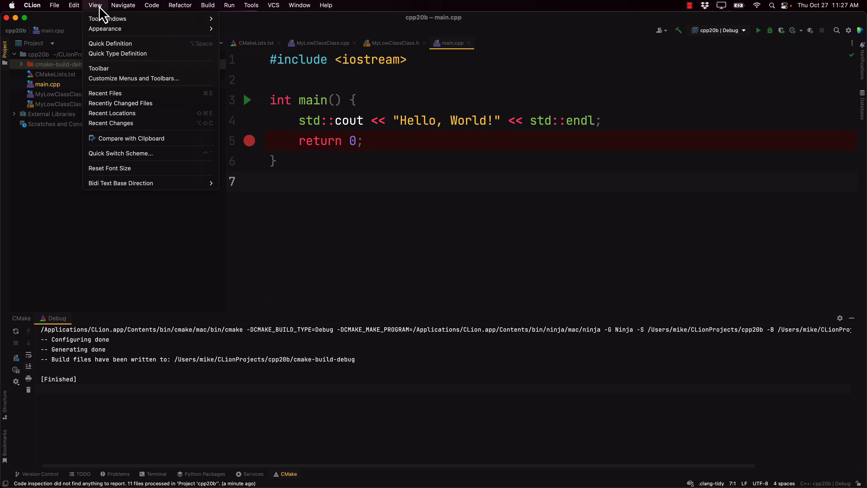
pyautogui.click(73, 5)
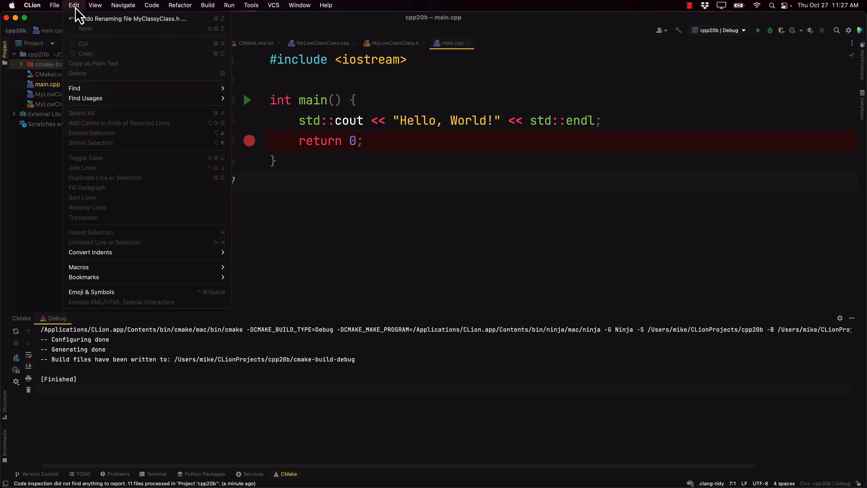
pyautogui.click(32, 5)
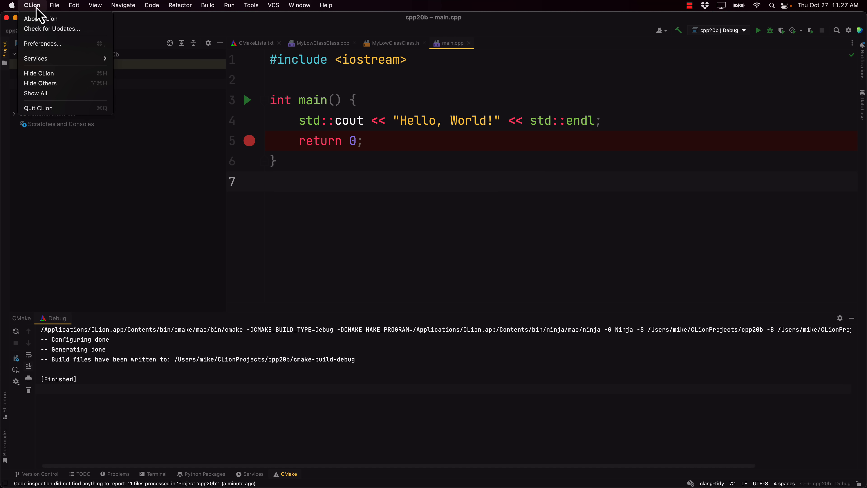
# In Appearance preferences switch the theme to macOS Light, then to Darcula
pyautogui.click(31, 5)
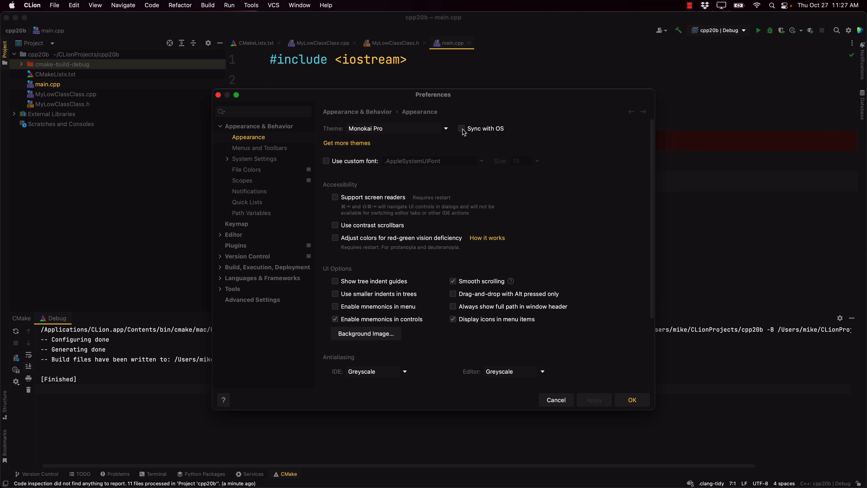
pyautogui.moveTo(452, 137)
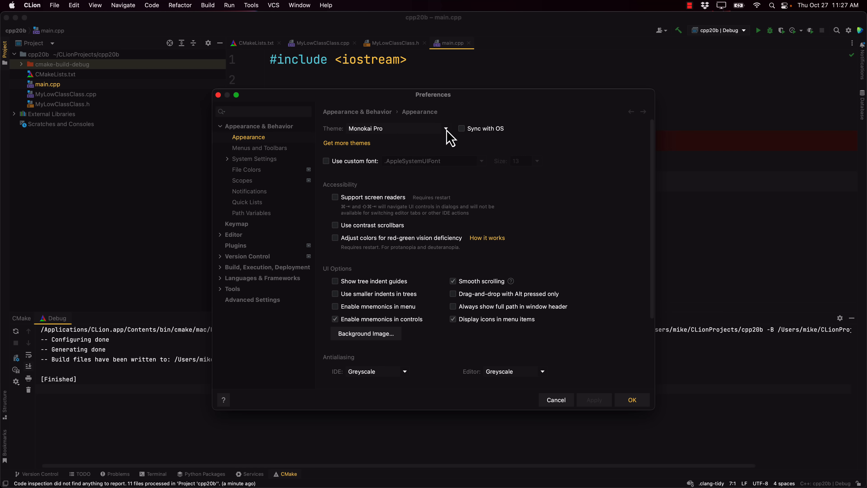
pyautogui.click(396, 128)
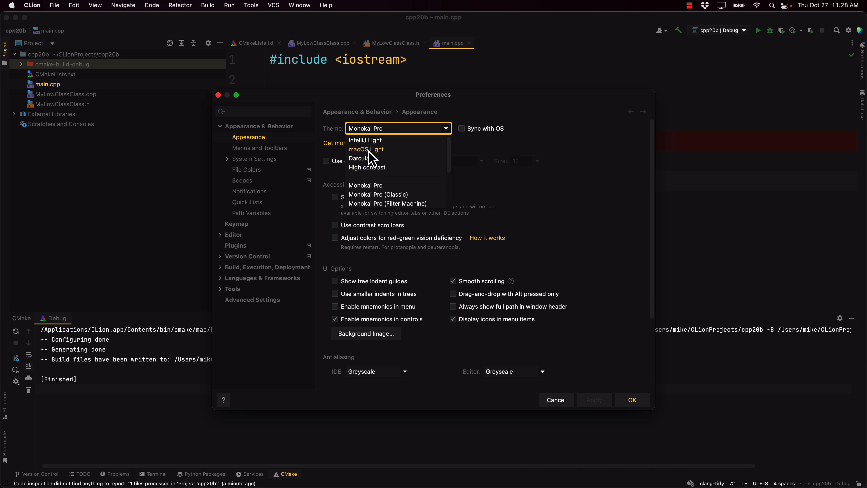
pyautogui.click(366, 150)
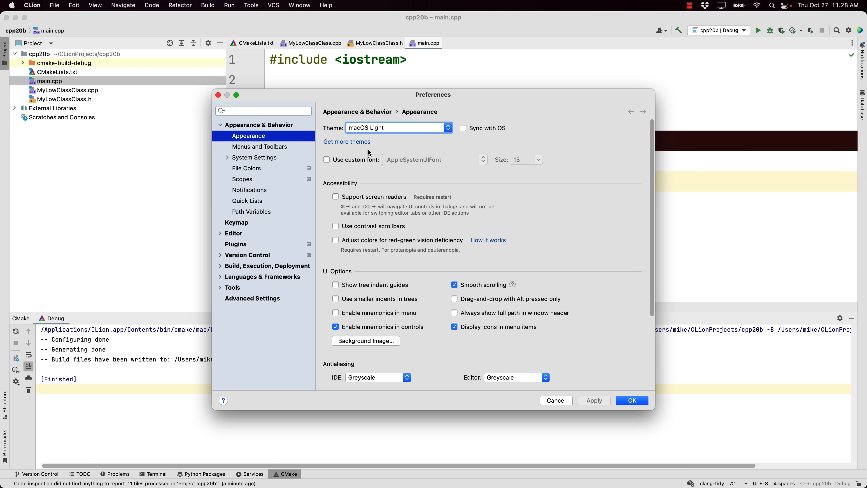
pyautogui.click(397, 127)
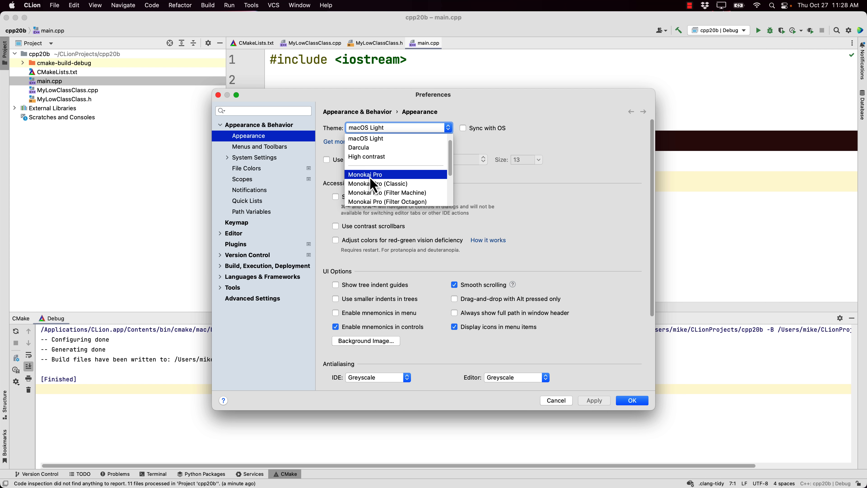
pyautogui.click(358, 148)
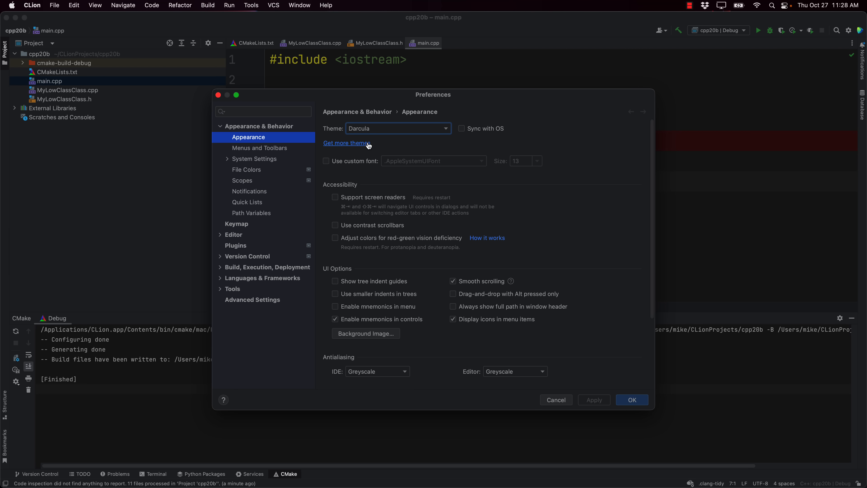
# Browse marketplace themes, search 'vi' for IdeaVim, then cancel the preferences unchanged
pyautogui.click(345, 142)
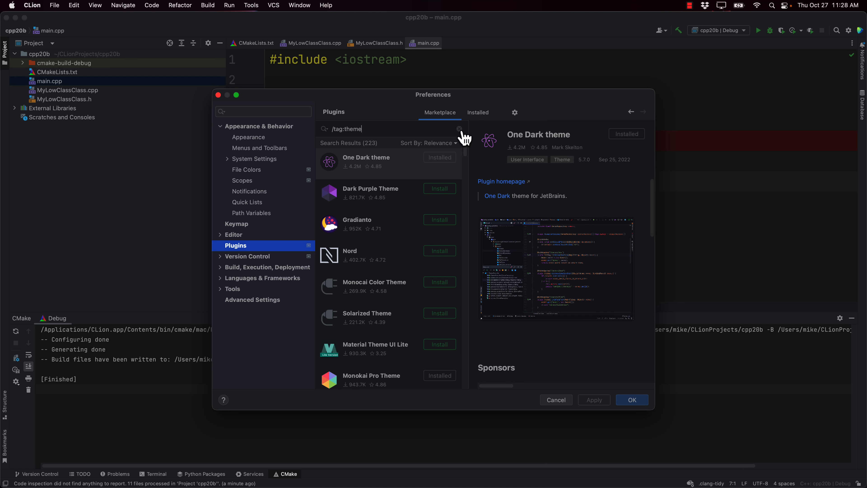
pyautogui.click(458, 129)
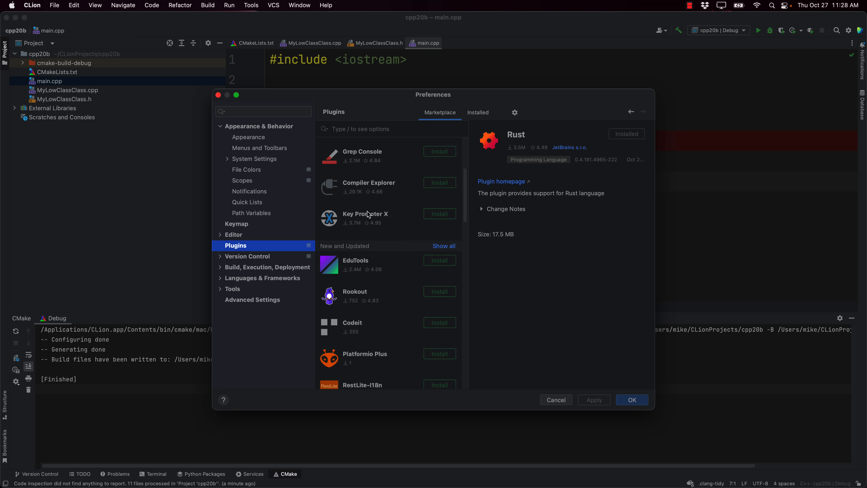
pyautogui.scroll(-3)
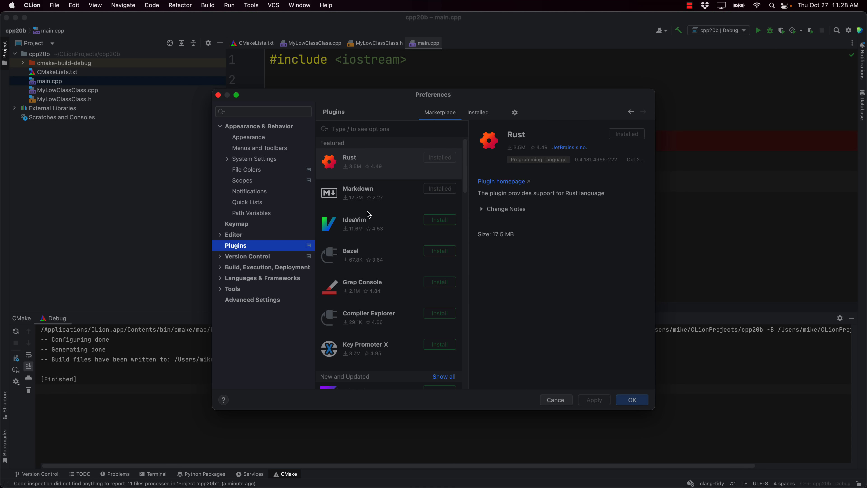
pyautogui.write('vi')
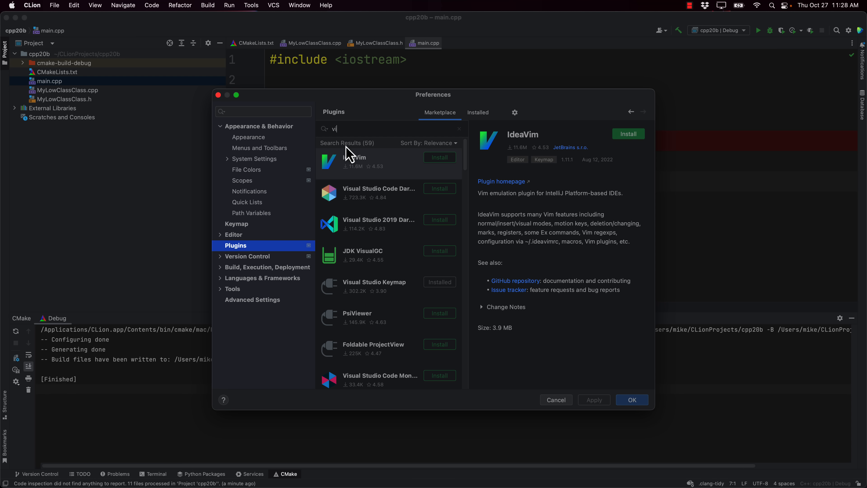
pyautogui.moveTo(386, 174)
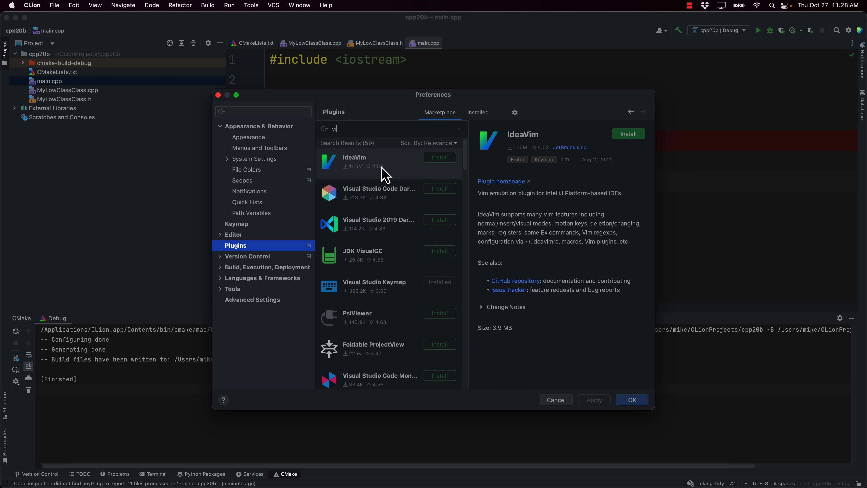
pyautogui.moveTo(417, 182)
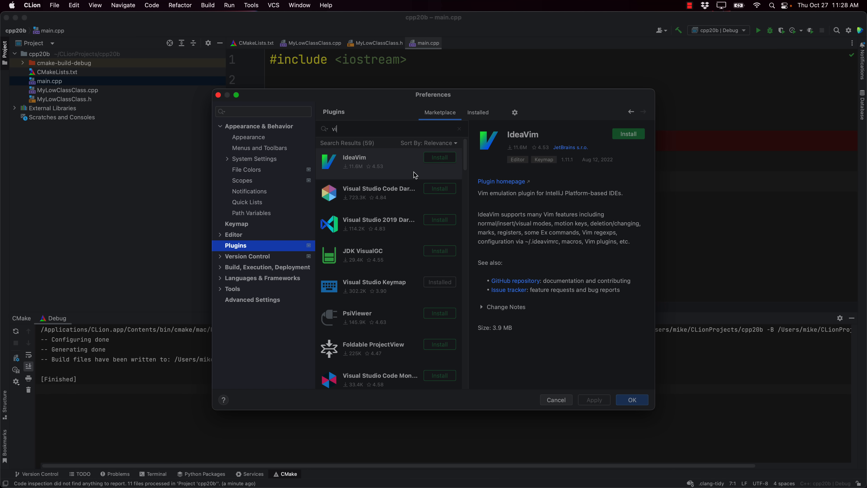
pyautogui.moveTo(555, 399)
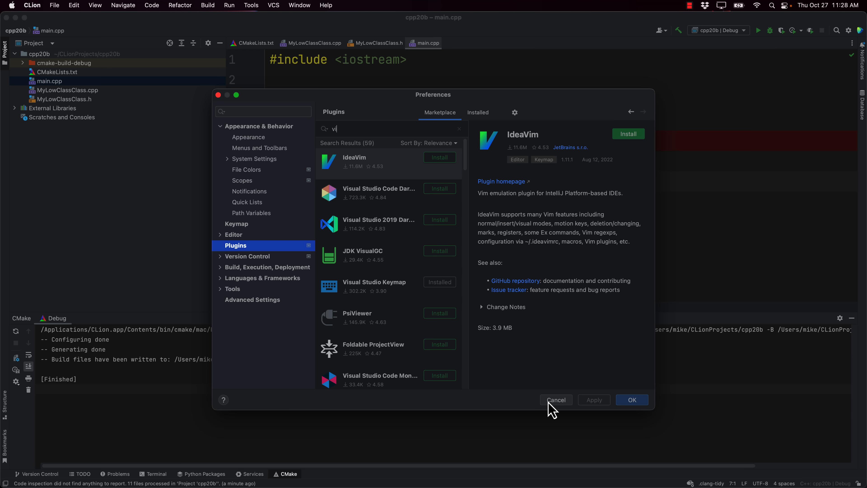
pyautogui.click(555, 399)
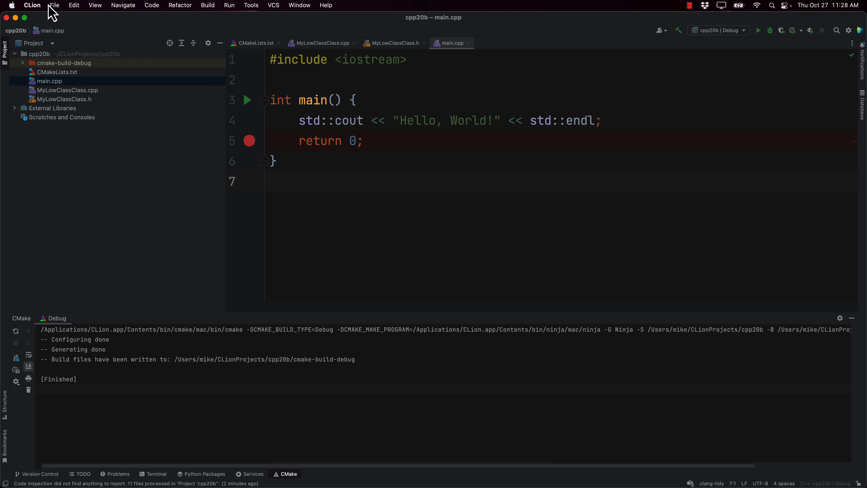
pyautogui.moveTo(172, 17)
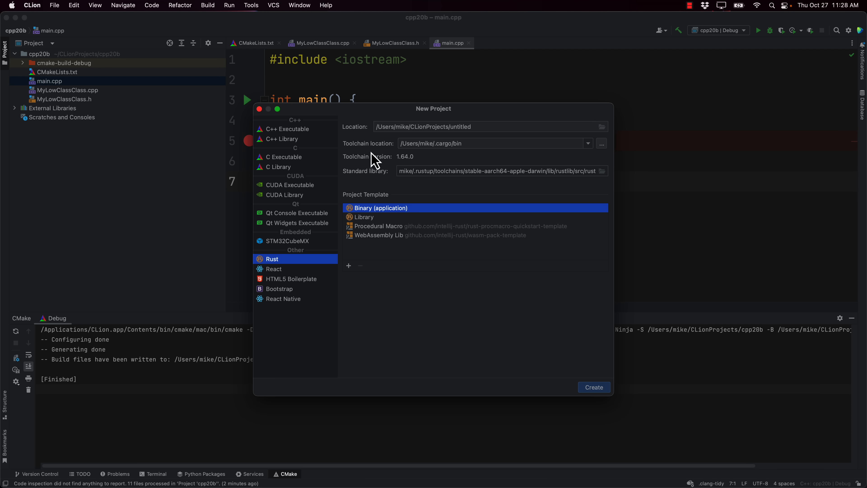
pyautogui.moveTo(412, 165)
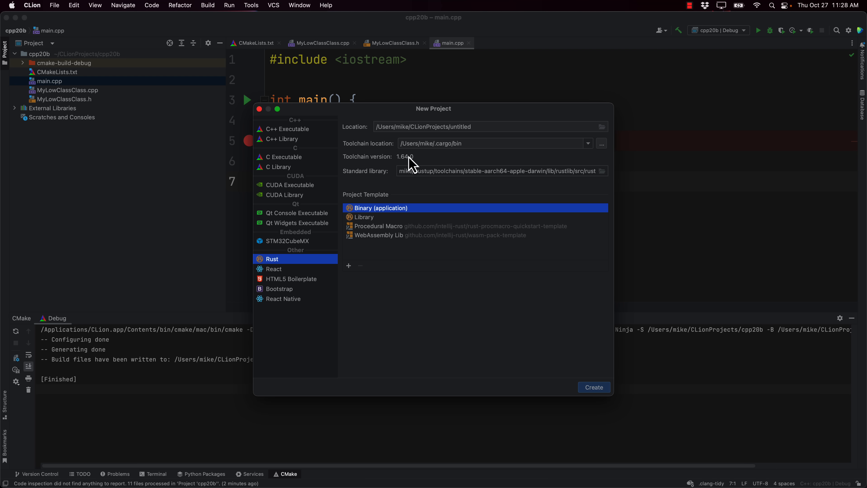
pyautogui.moveTo(480, 131)
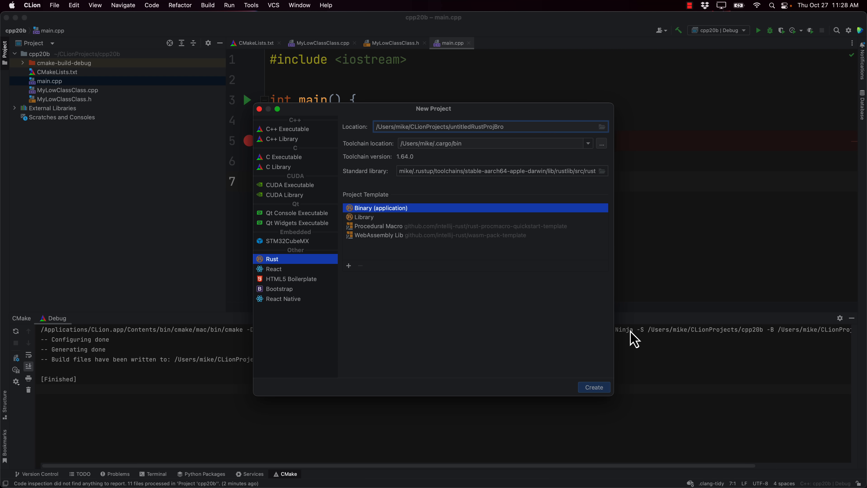
# Create the Rust binary project untitledRustProjBro from the New Project dialog
pyautogui.click(593, 387)
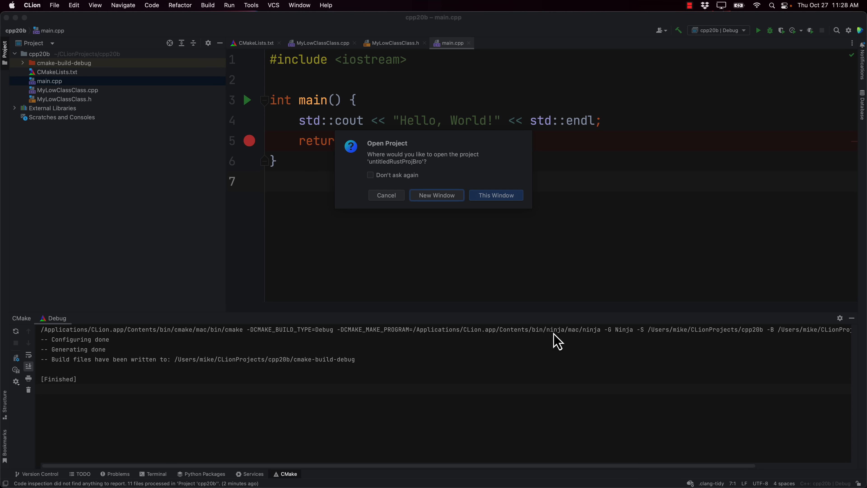
# Open the project in this window and add bevy = "0.8.0" under [dependencies] in Cargo.toml
pyautogui.click(495, 195)
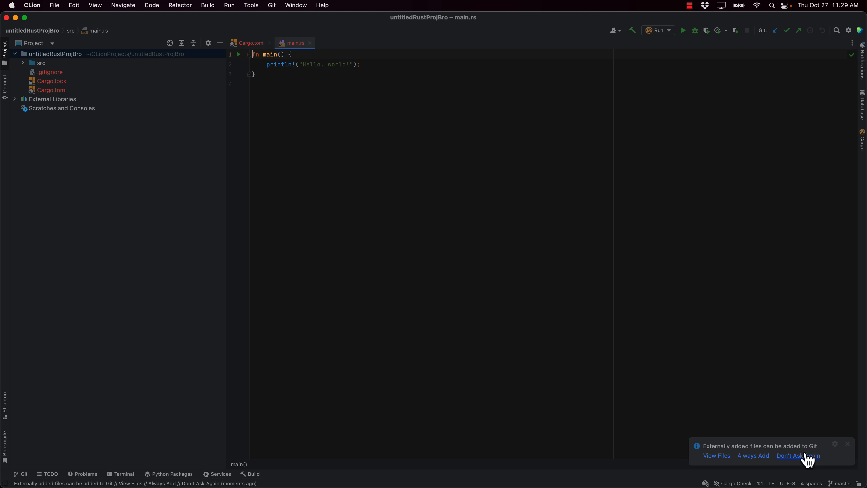
pyautogui.click(798, 455)
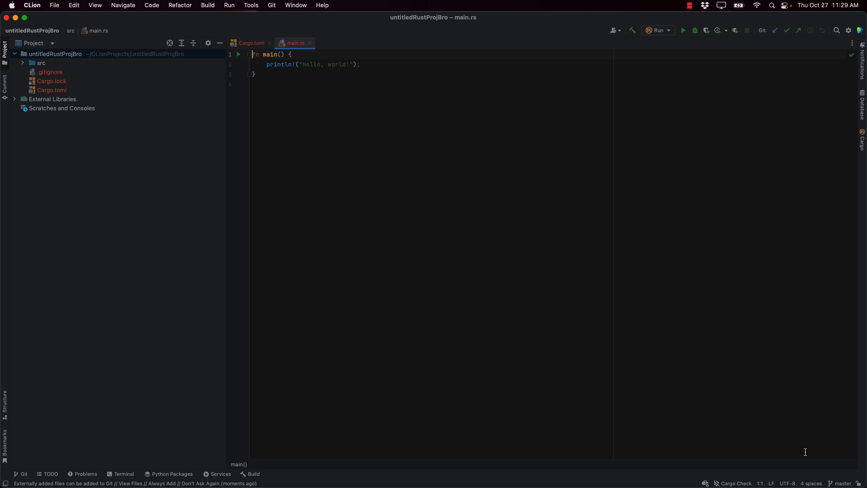
pyautogui.moveTo(340, 65)
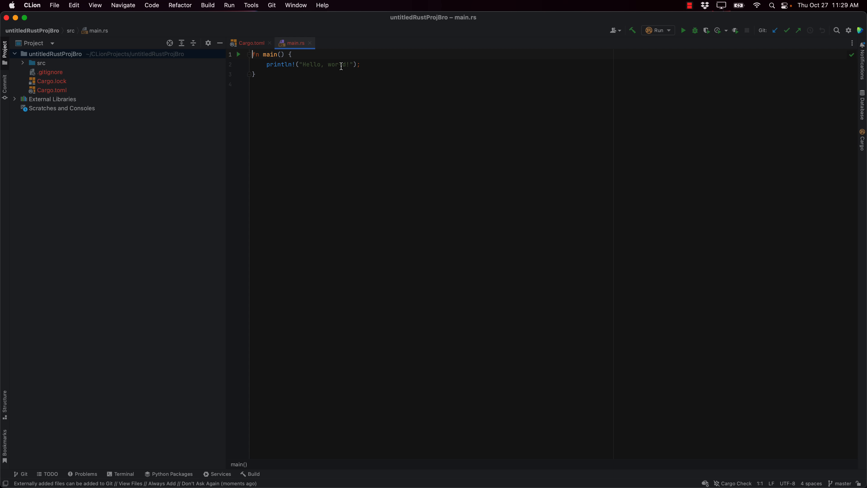
pyautogui.click(52, 89)
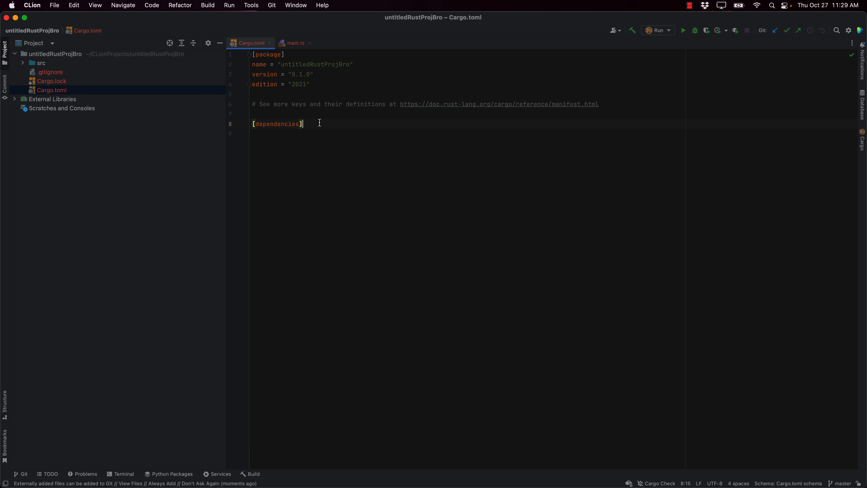
pyautogui.write('bevy = "0.8.0')
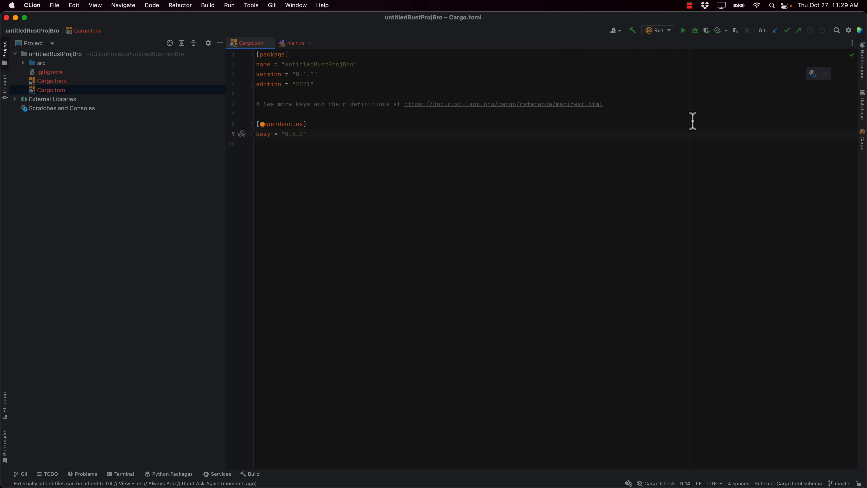
pyautogui.moveTo(813, 74)
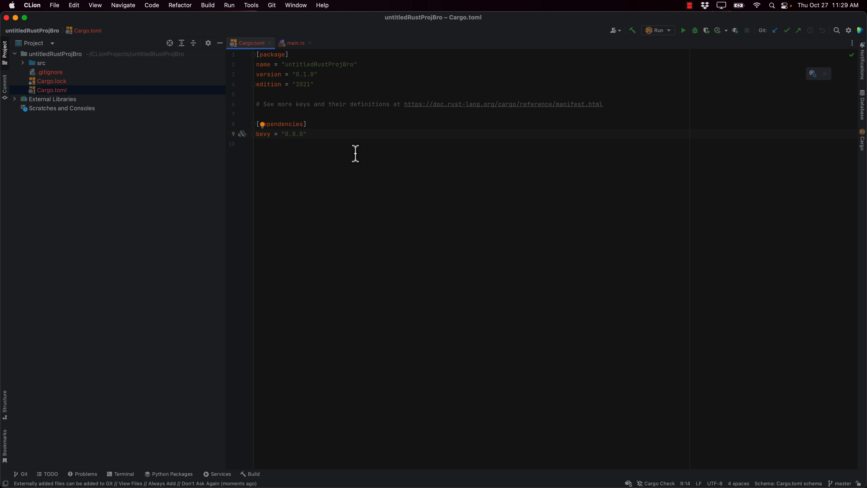
pyautogui.moveTo(320, 82)
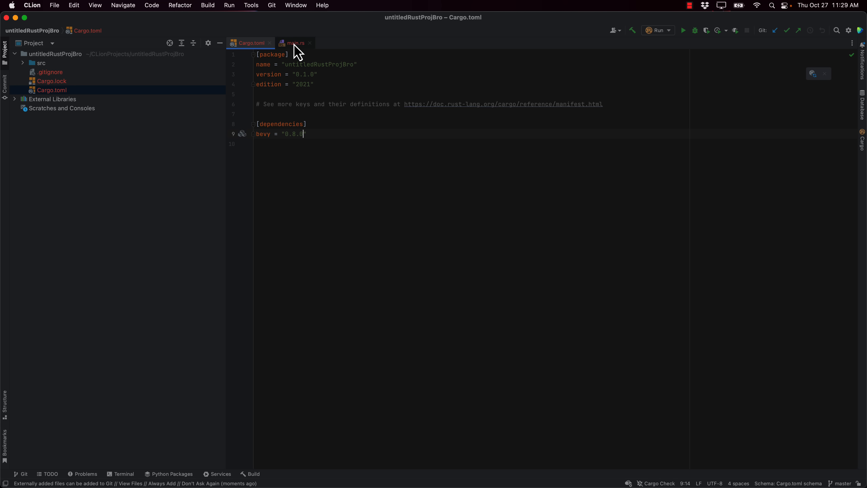
# Fill main.rs with the Bevy 3D scene sample and run it, showing the cube on a green plane
pyautogui.click(295, 43)
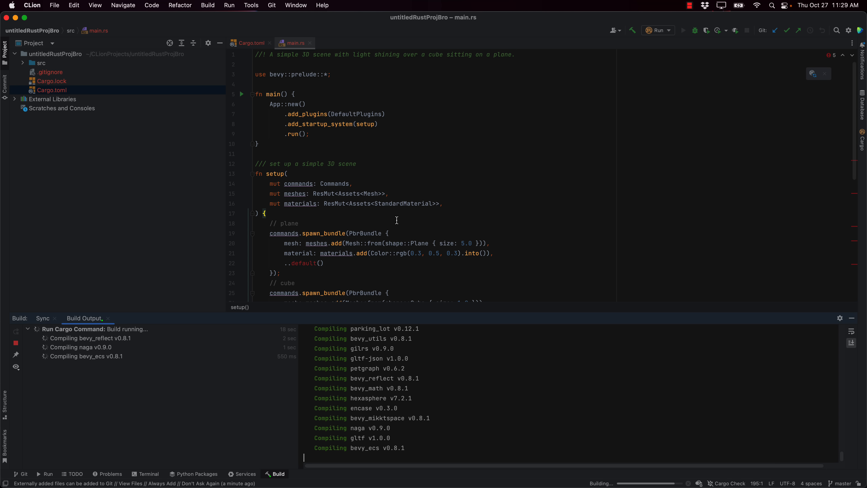
pyautogui.moveTo(770, 105)
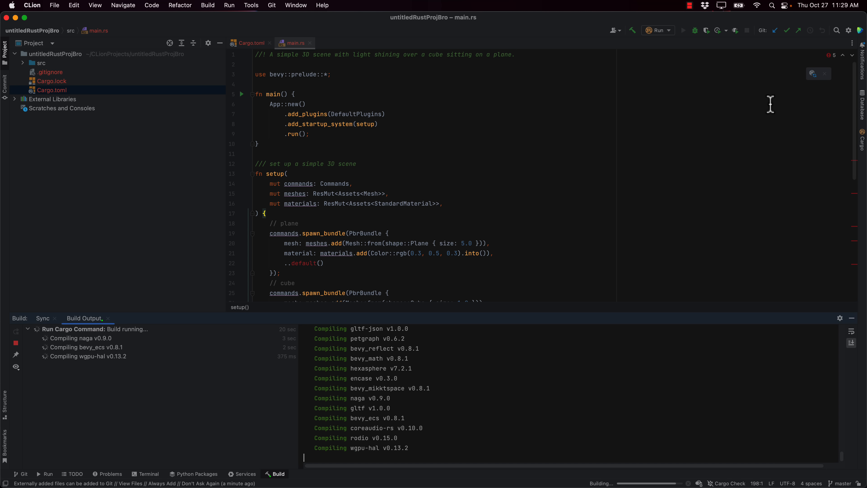
pyautogui.click(832, 55)
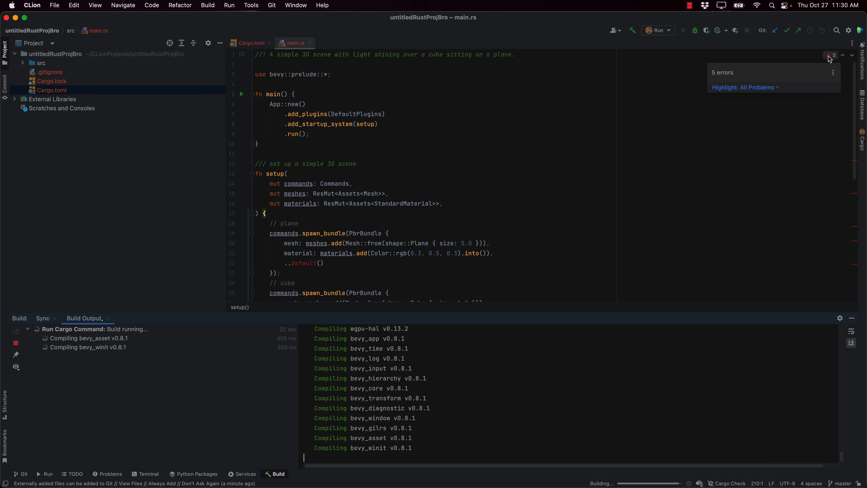
pyautogui.click(744, 87)
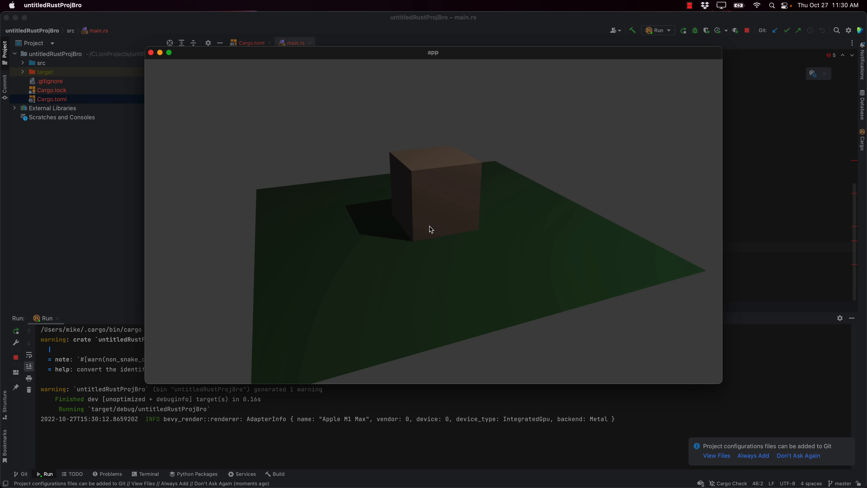
pyautogui.moveTo(270, 90)
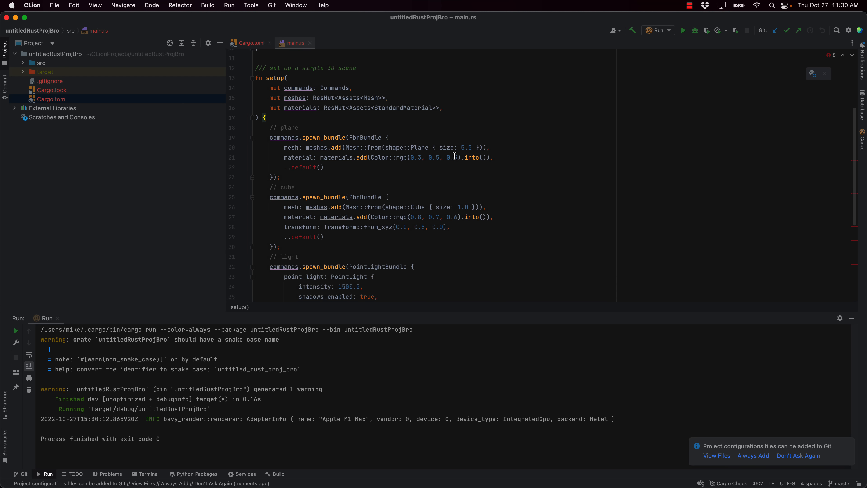
# Set a breakpoint on the cube mesh line (26) and start a debug run of the sample
pyautogui.scroll(-3)
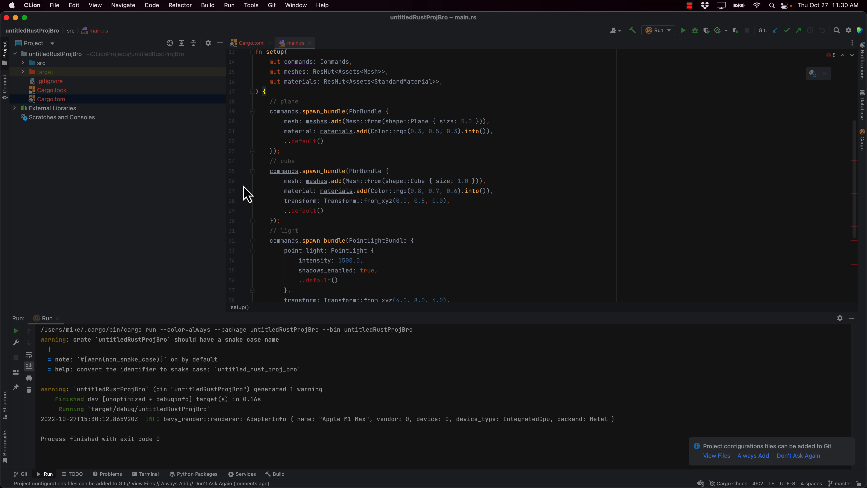
pyautogui.click(242, 180)
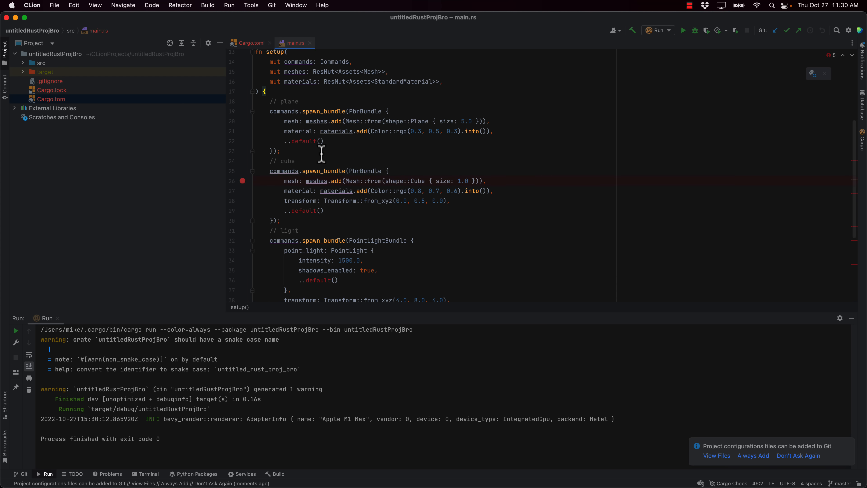
pyautogui.click(705, 30)
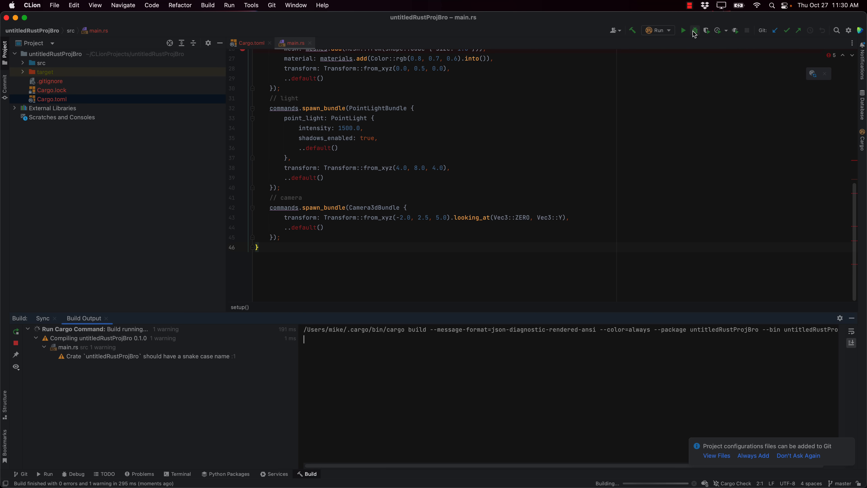
pyautogui.click(717, 31)
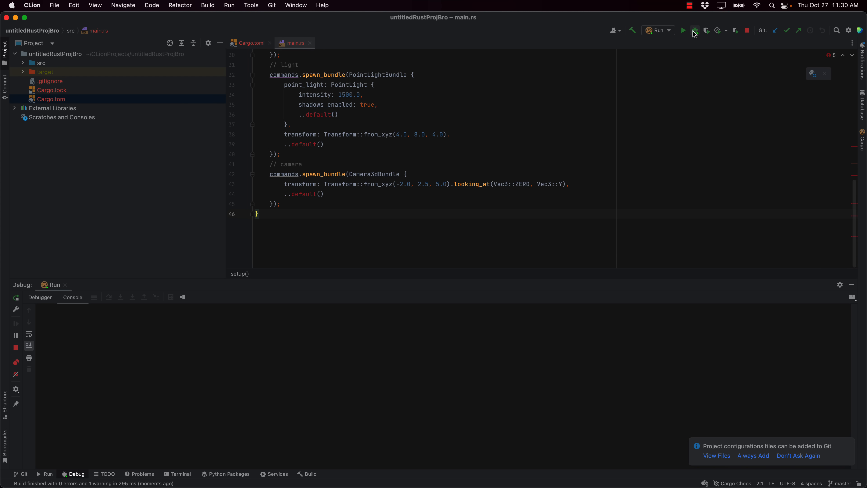
pyautogui.click(694, 31)
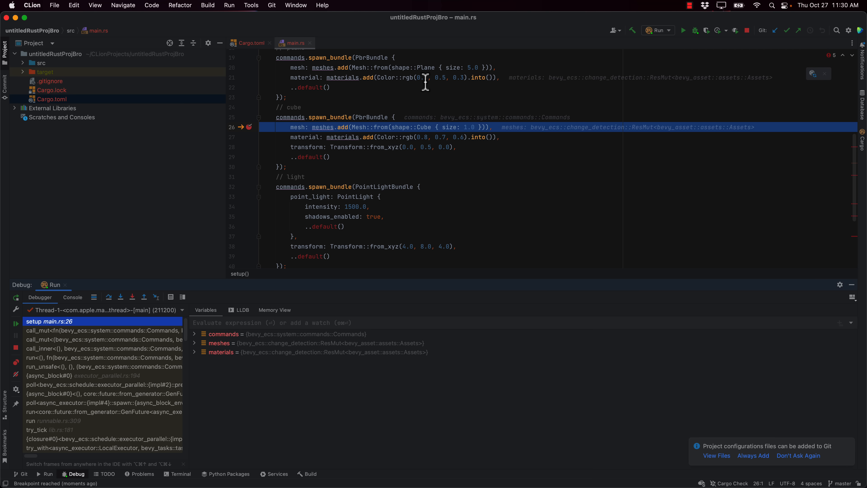
pyautogui.moveTo(274, 326)
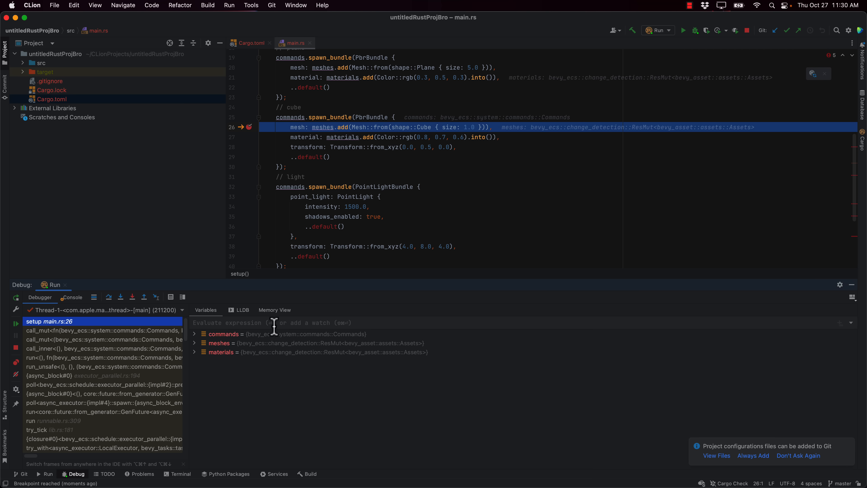
# Expand the meshes variable down through value to its assets map in the debugger
pyautogui.click(194, 342)
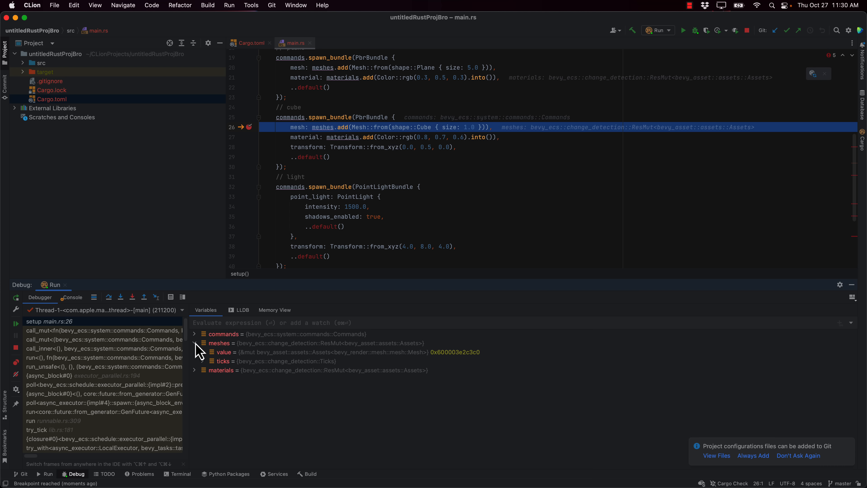
pyautogui.click(194, 351)
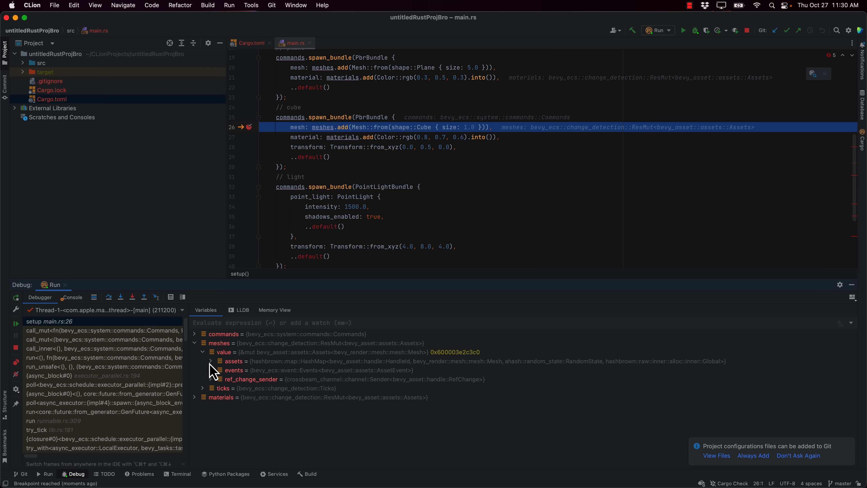
pyautogui.click(210, 360)
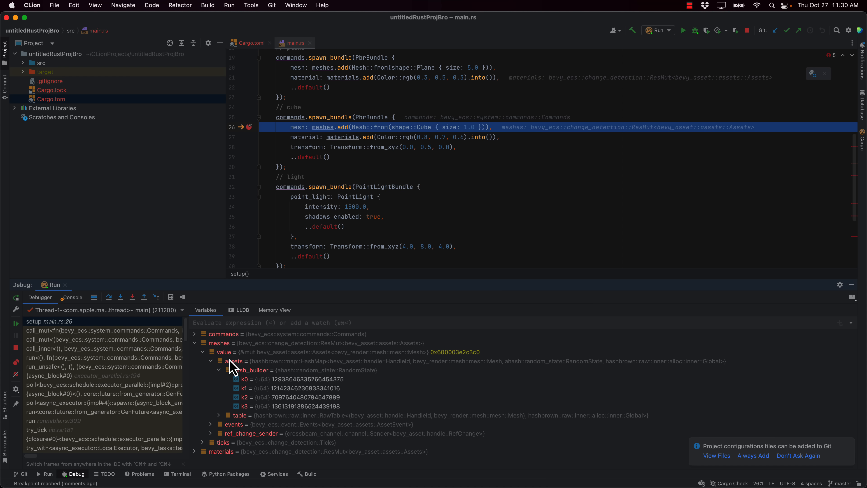
pyautogui.moveTo(276, 160)
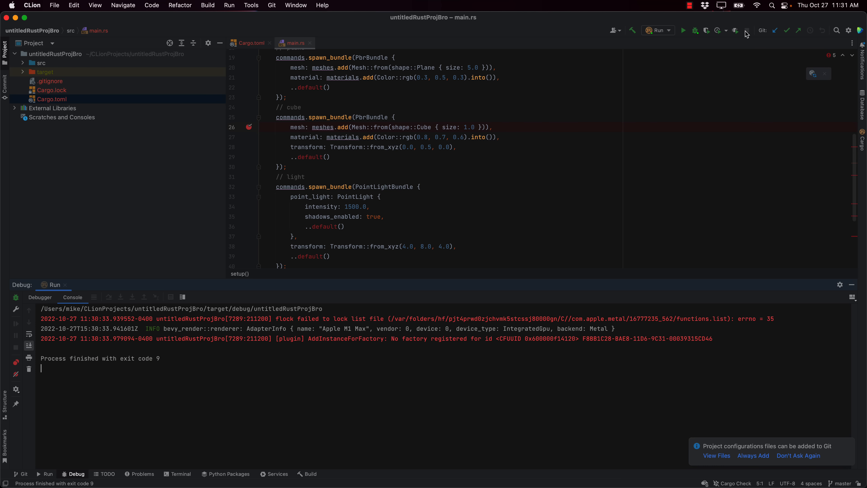
# Switch to Safari's CLion Features page at the Easy start, Smart editor and Navigation section
pyautogui.click(248, 126)
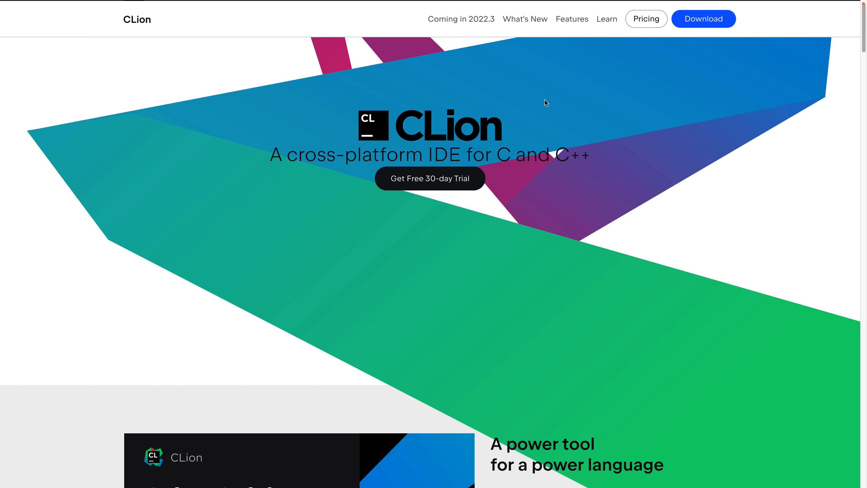
pyautogui.moveTo(276, 254)
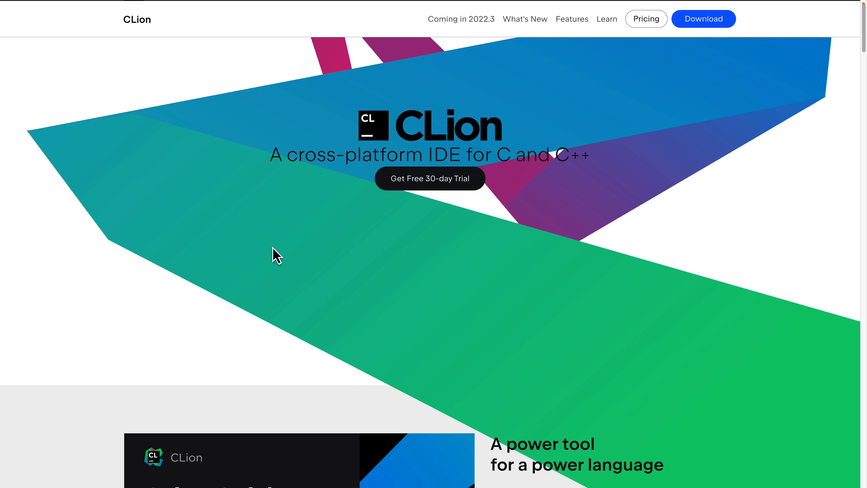
pyautogui.moveTo(313, 249)
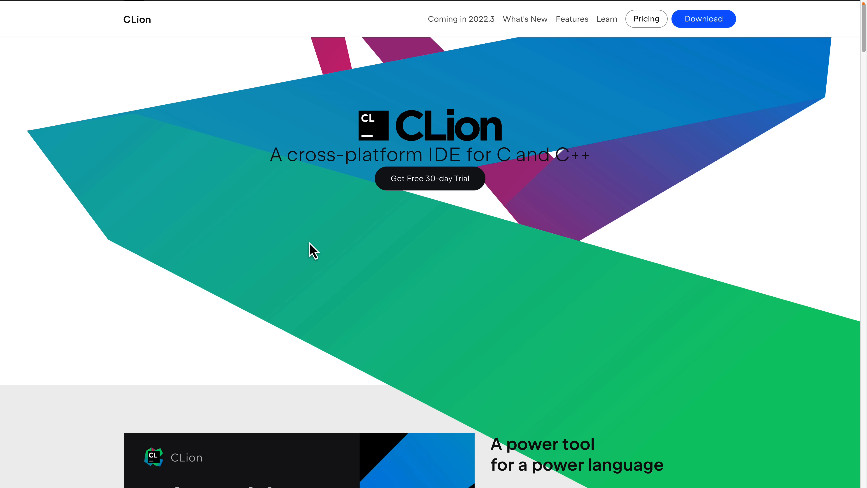
pyautogui.click(571, 18)
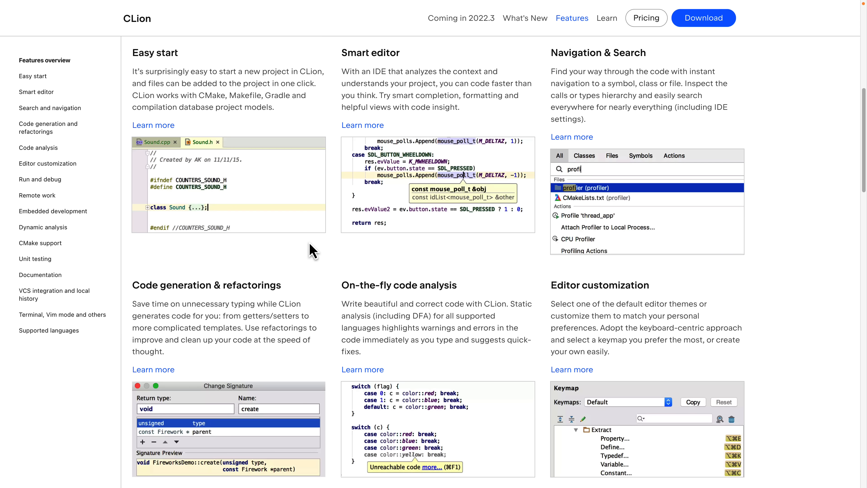
pyautogui.moveTo(406, 218)
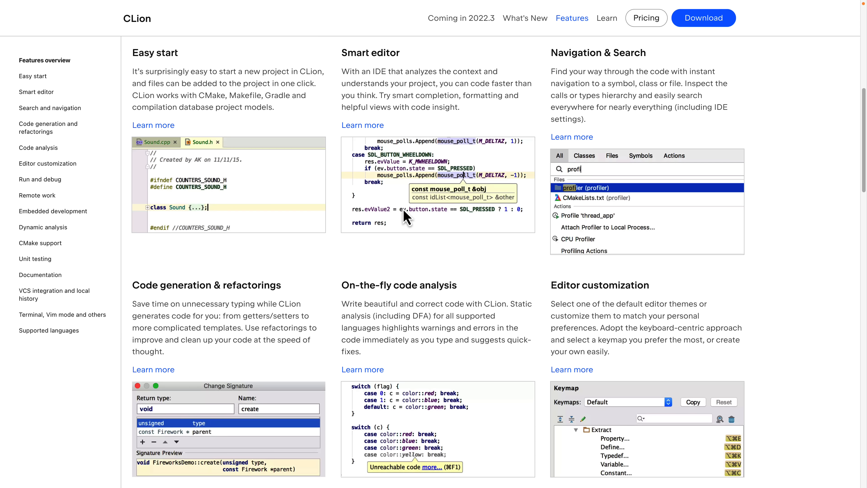
pyautogui.moveTo(380, 264)
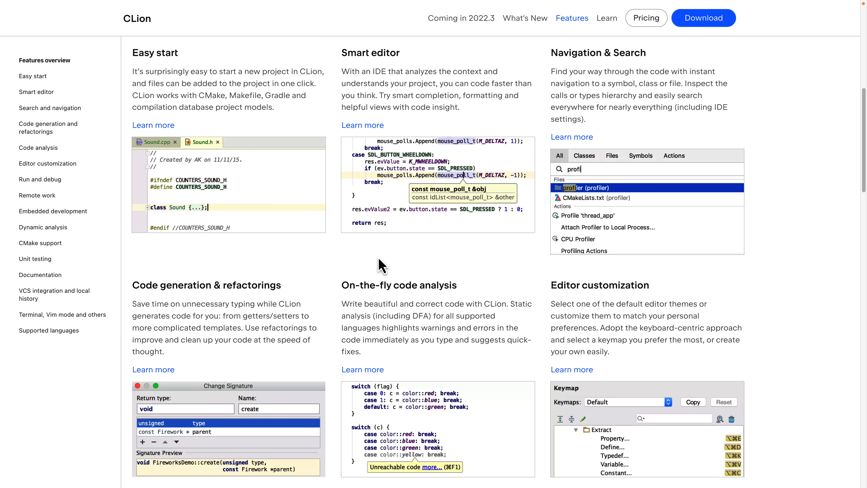
pyautogui.moveTo(457, 248)
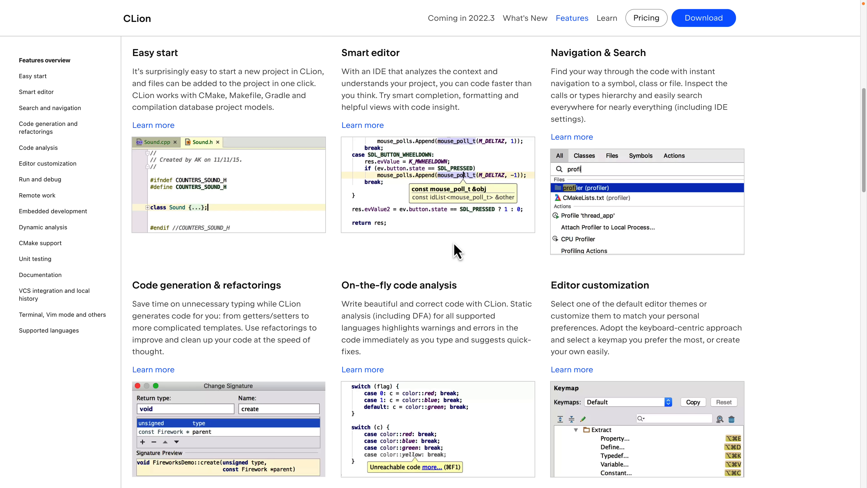
pyautogui.moveTo(412, 275)
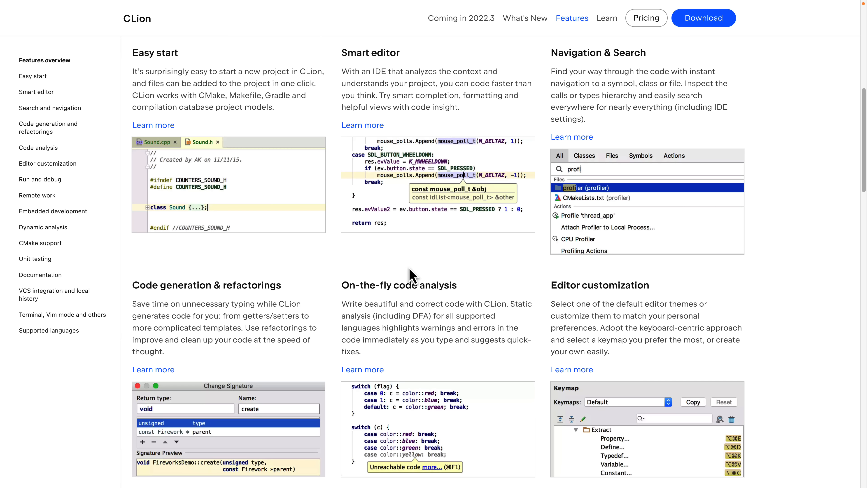
pyautogui.moveTo(429, 264)
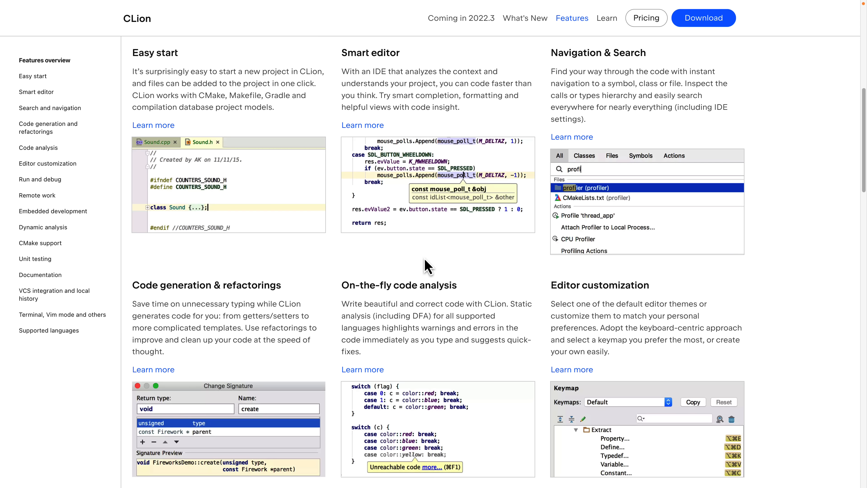
pyautogui.scroll(-3)
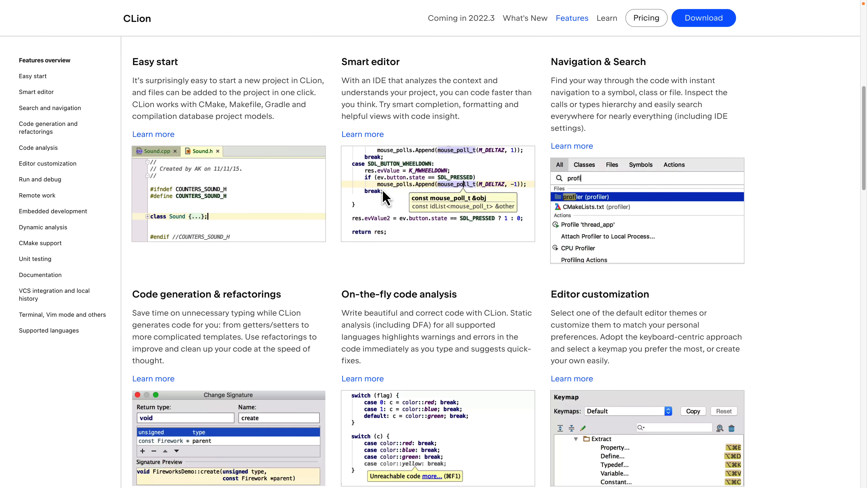
pyautogui.moveTo(555, 168)
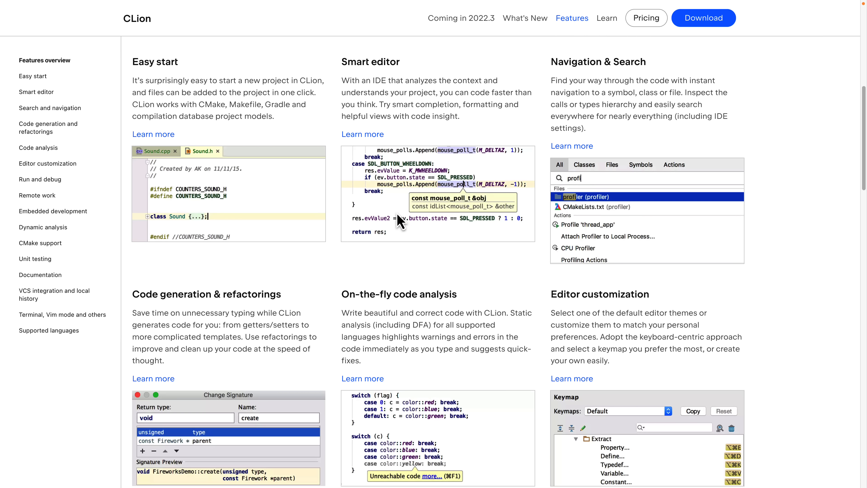
pyautogui.scroll(-3)
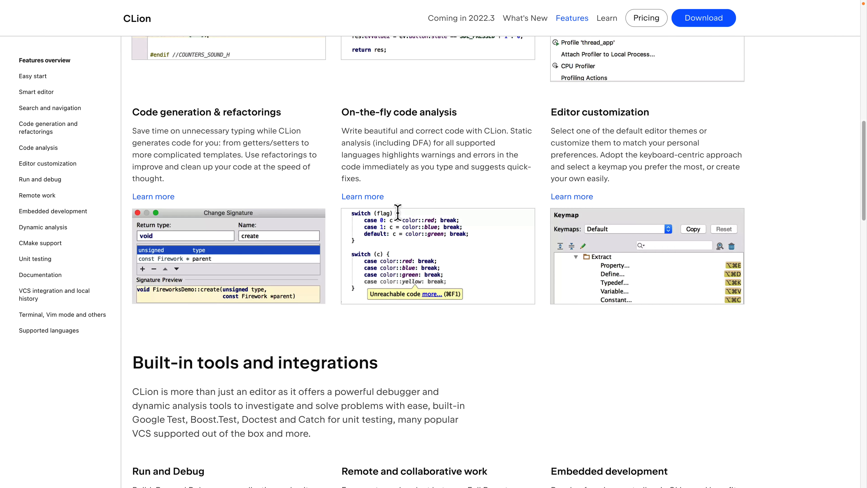
pyautogui.scroll(-3)
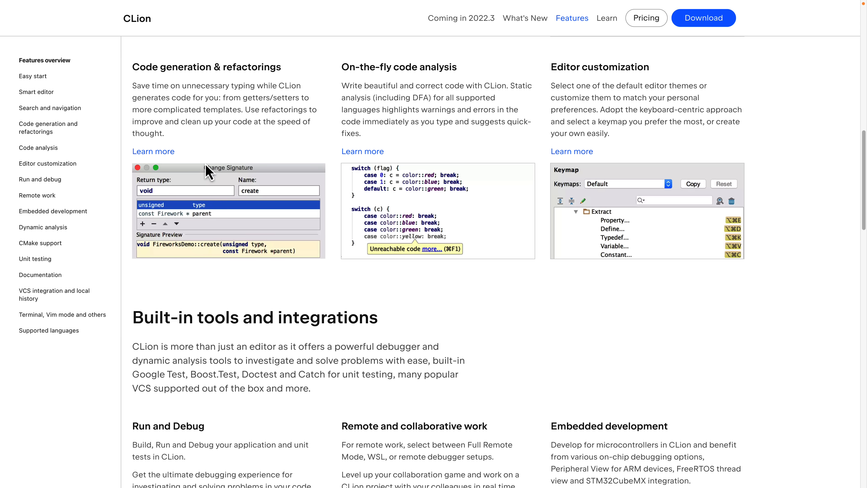
pyautogui.moveTo(421, 145)
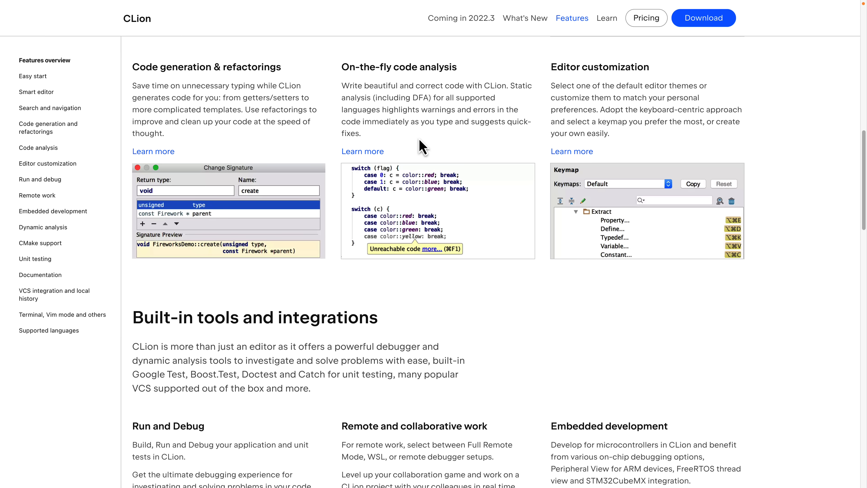
pyautogui.scroll(-3)
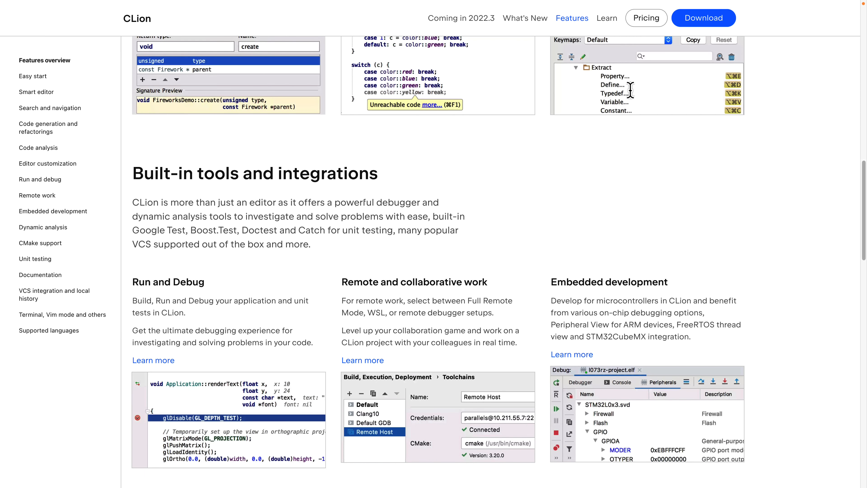
pyautogui.scroll(-3)
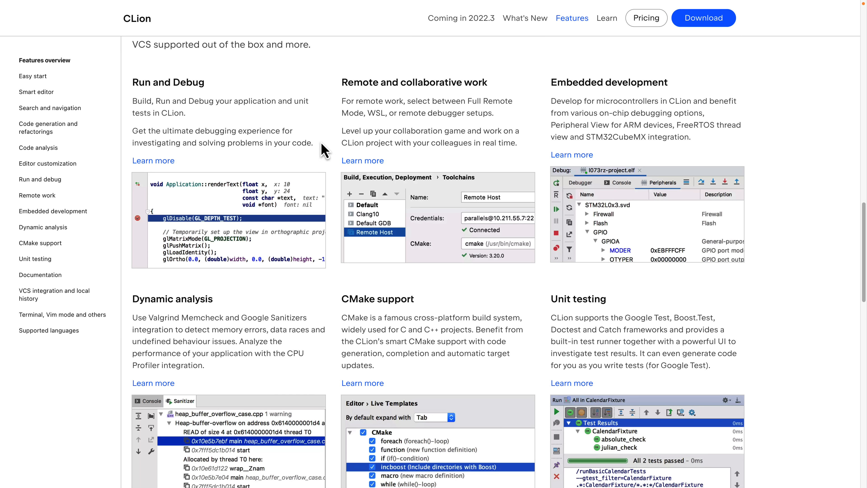
pyautogui.moveTo(298, 120)
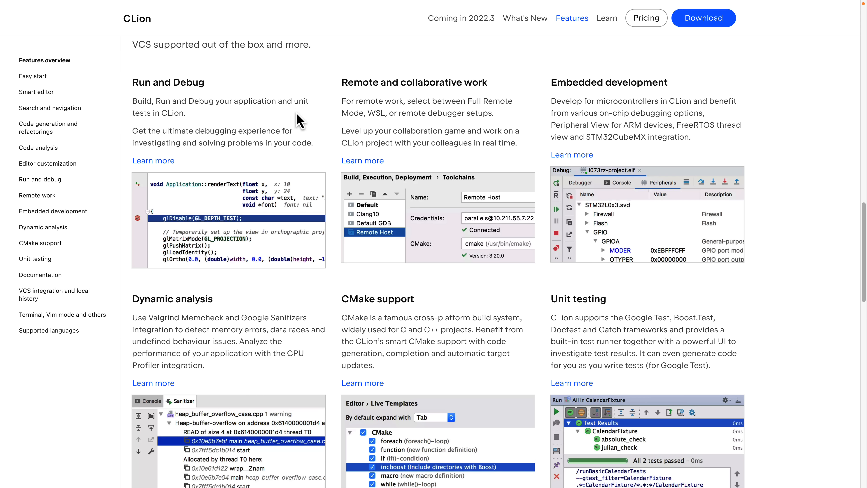
pyautogui.scroll(-3)
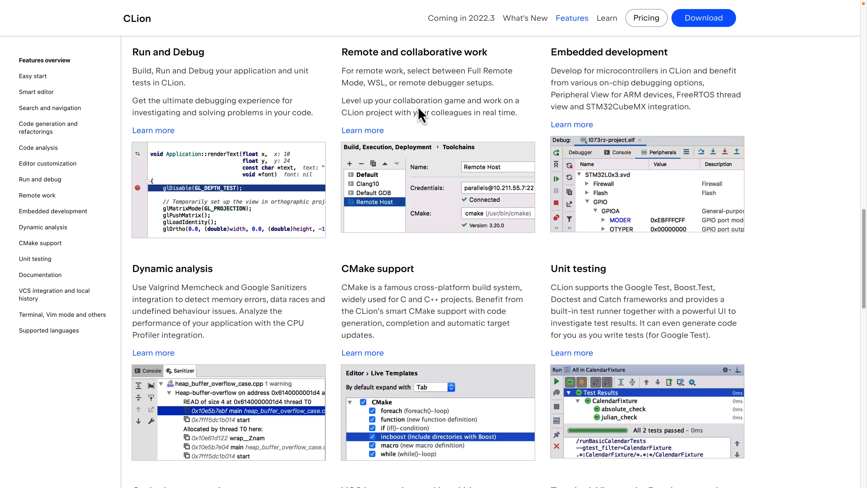
pyautogui.scroll(-3)
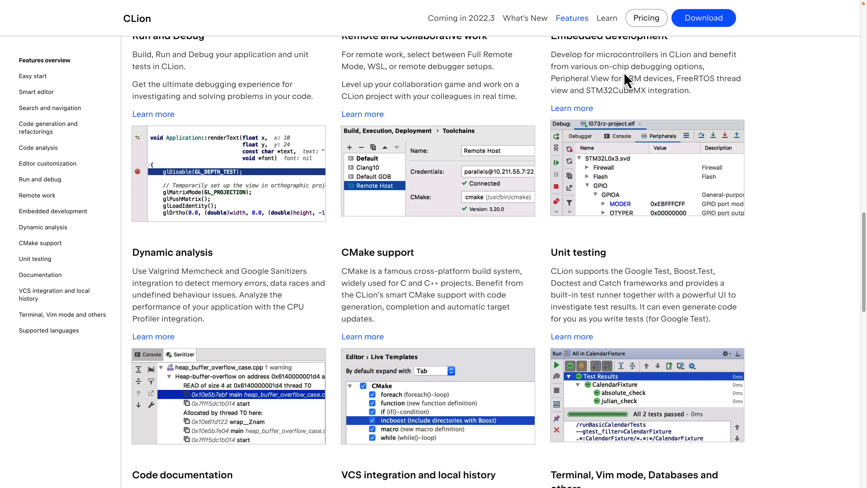
pyautogui.scroll(-3)
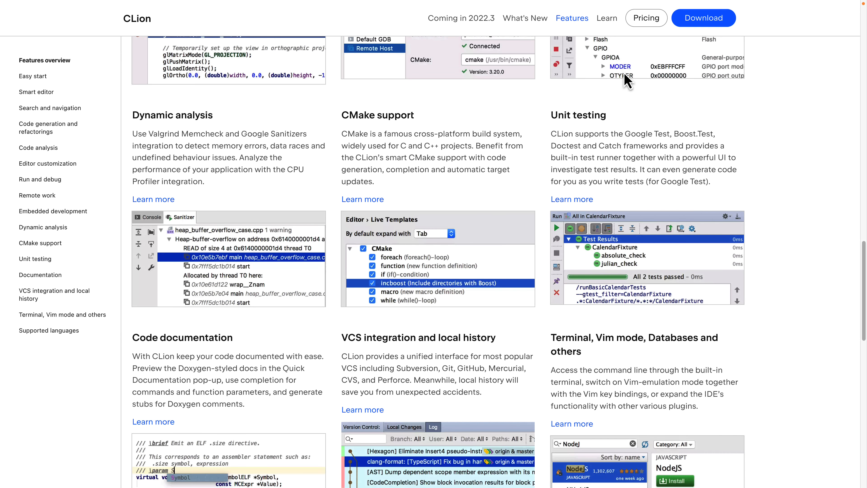
pyautogui.scroll(-3)
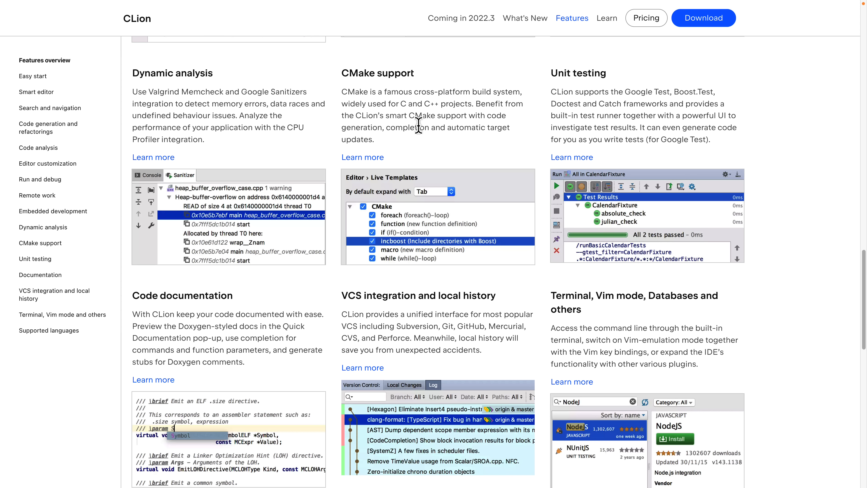
pyautogui.moveTo(343, 92); pyautogui.dragTo(419, 127)
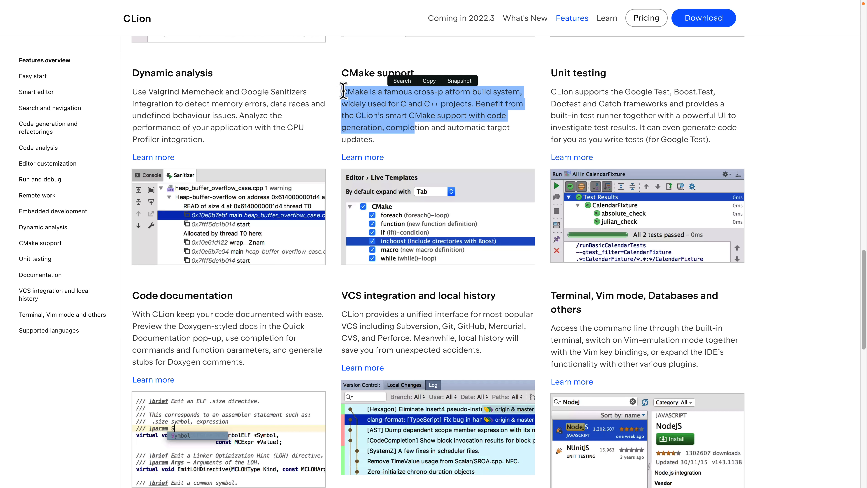
pyautogui.click(377, 104)
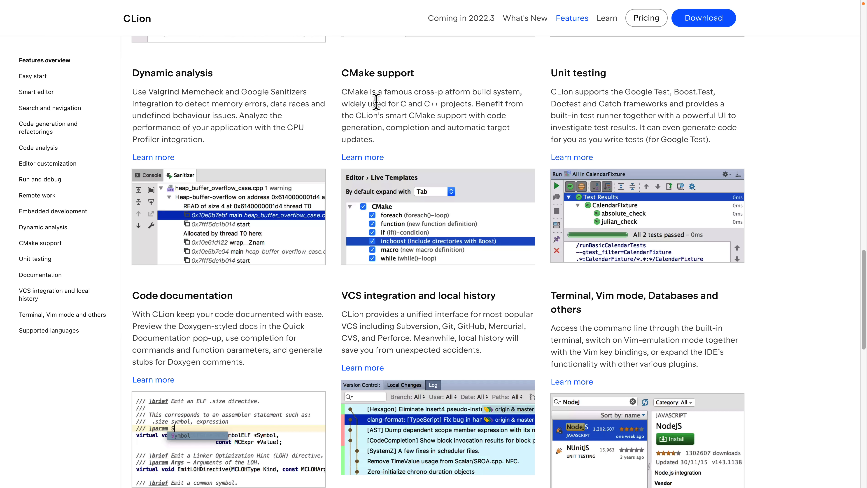
pyautogui.moveTo(461, 18)
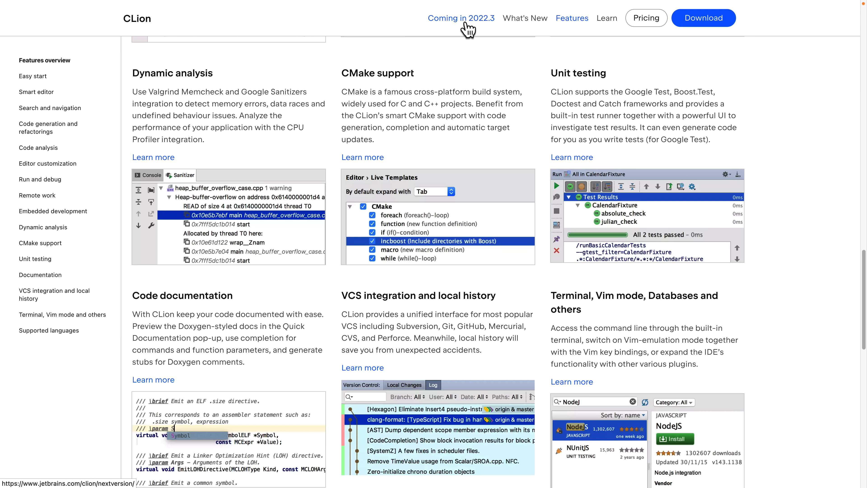
pyautogui.moveTo(530, 70)
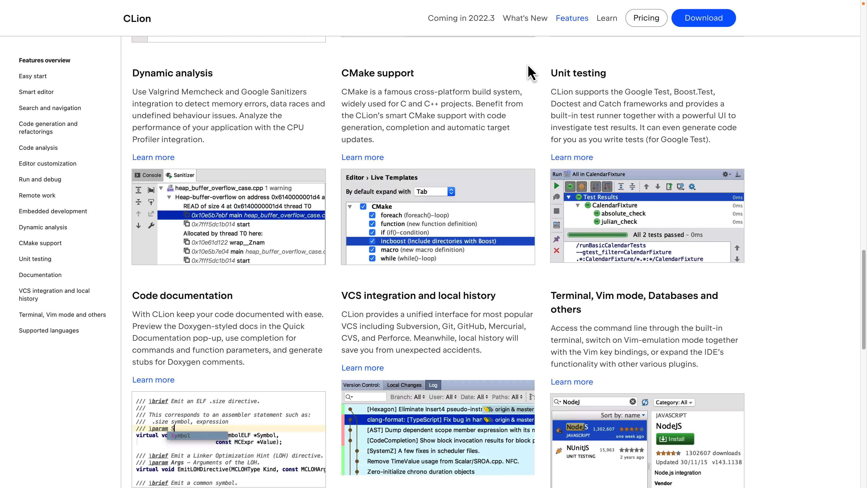
pyautogui.scroll(-3)
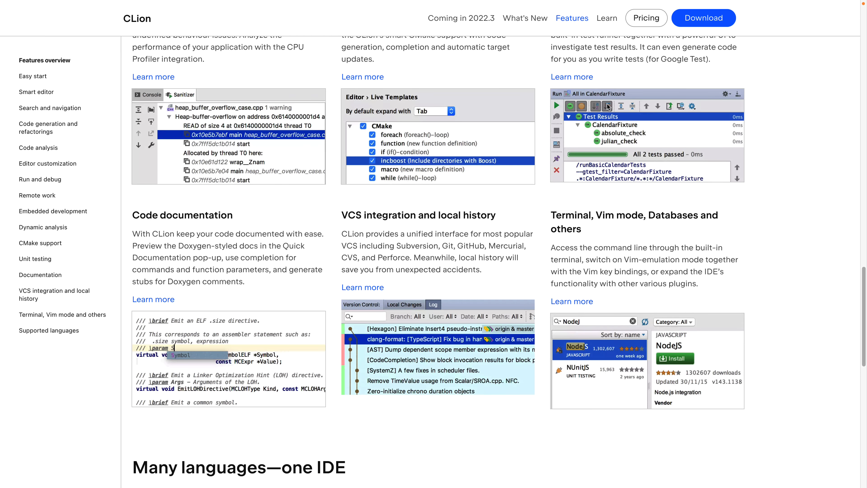
pyautogui.scroll(-3)
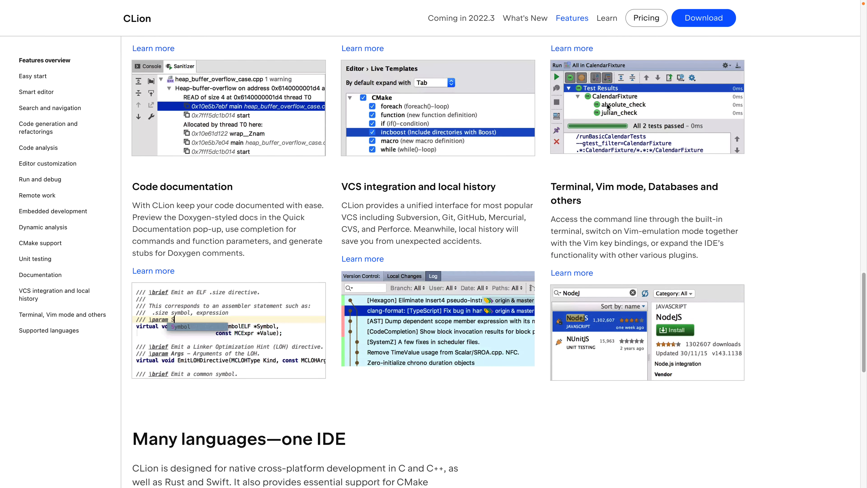
pyautogui.scroll(-3)
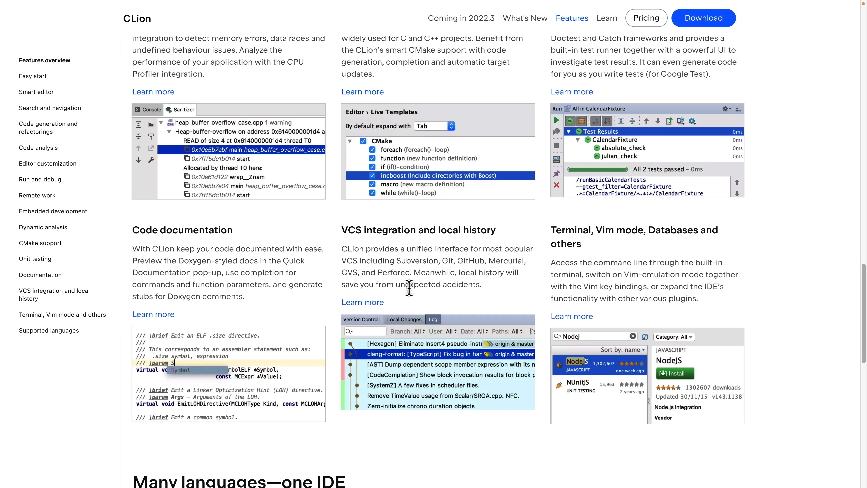
pyautogui.scroll(-3)
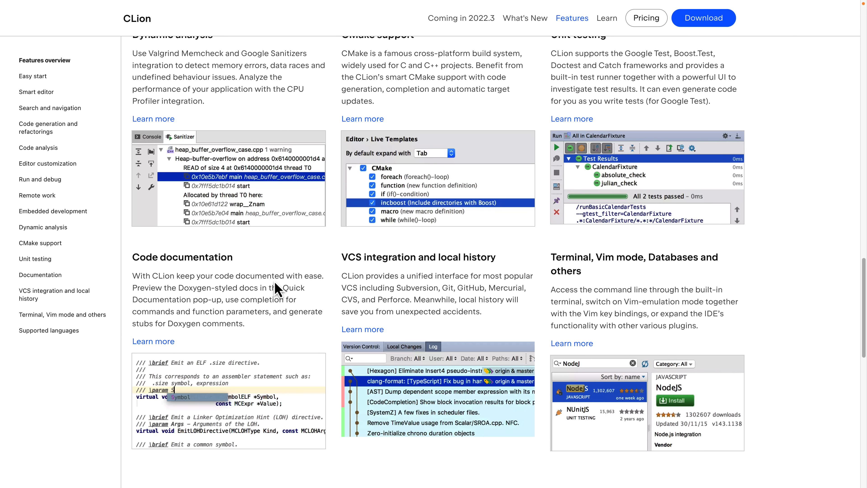
pyautogui.scroll(-3)
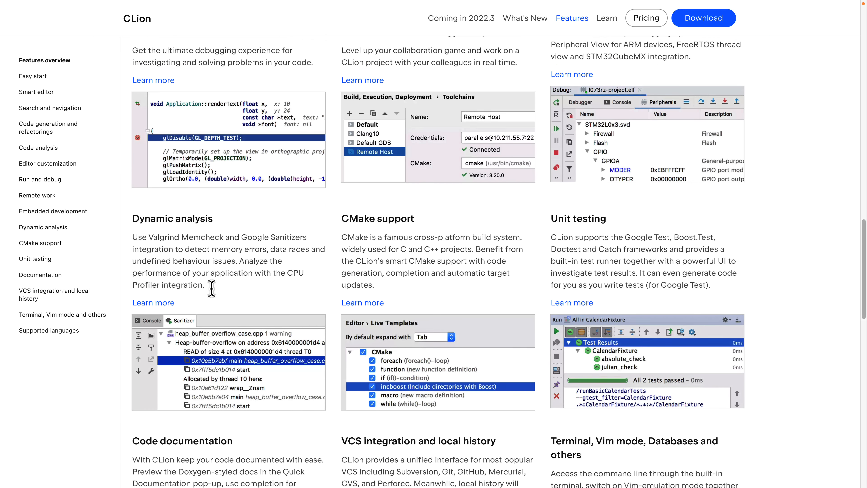
pyautogui.scroll(-3)
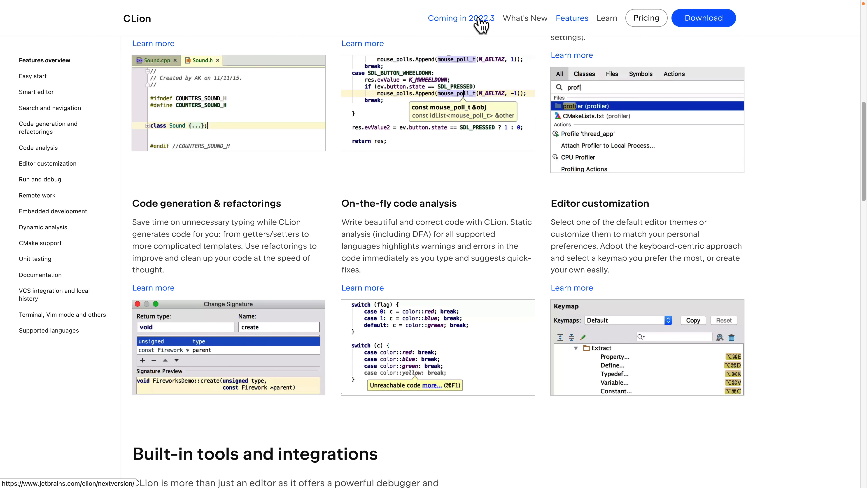
# Open the Coming in 2022.3 page and scroll through the EAP builds and highlights
pyautogui.click(461, 18)
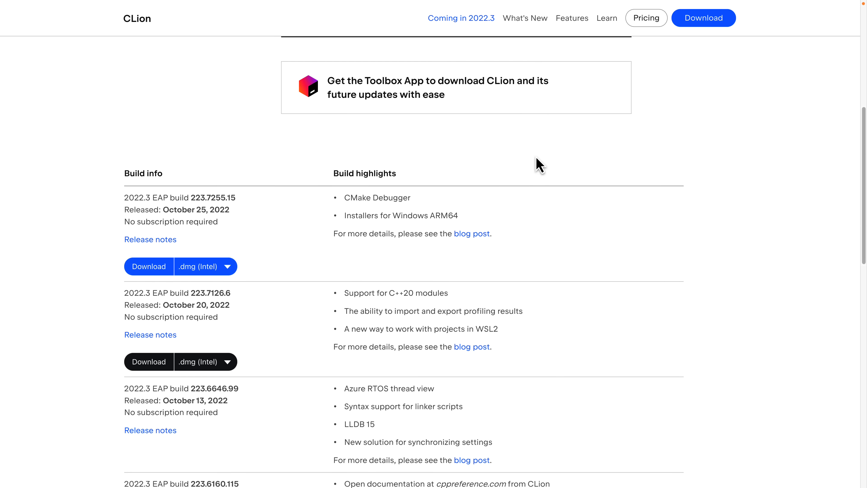
pyautogui.scroll(-3)
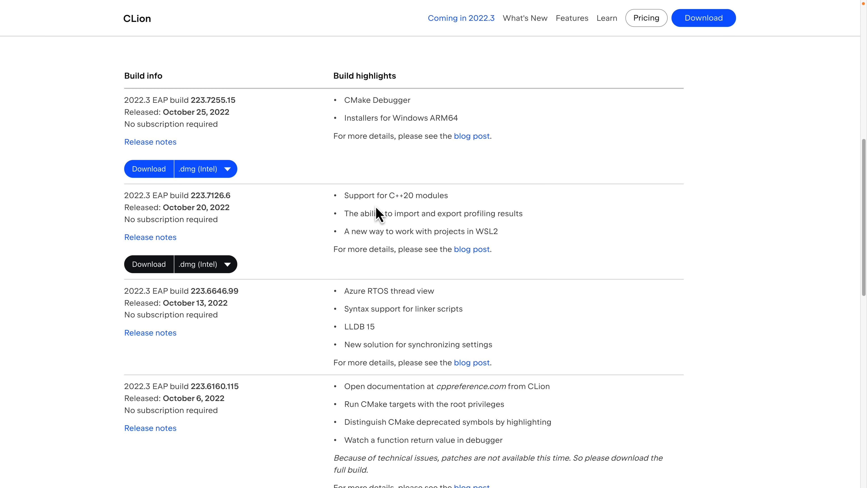
pyautogui.scroll(-3)
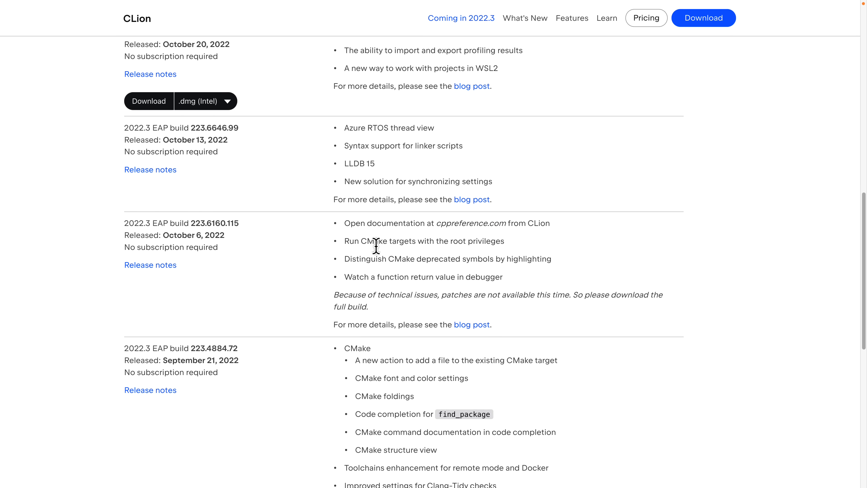
pyautogui.scroll(-3)
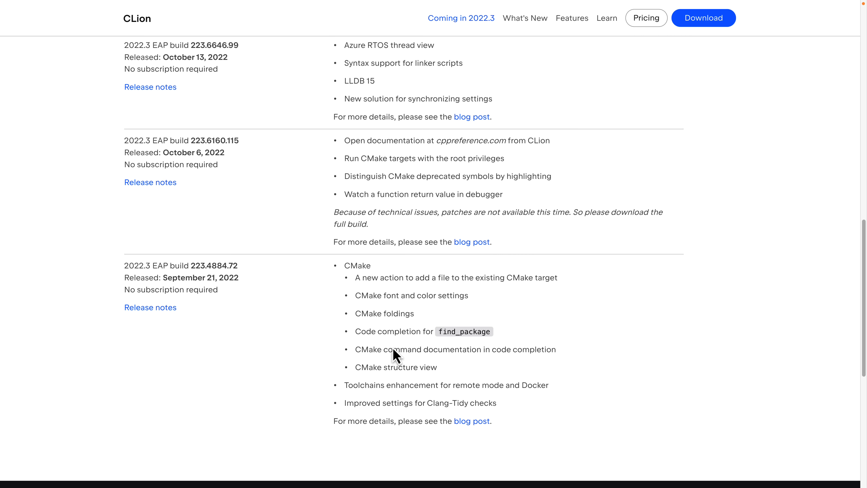
pyautogui.moveTo(475, 273)
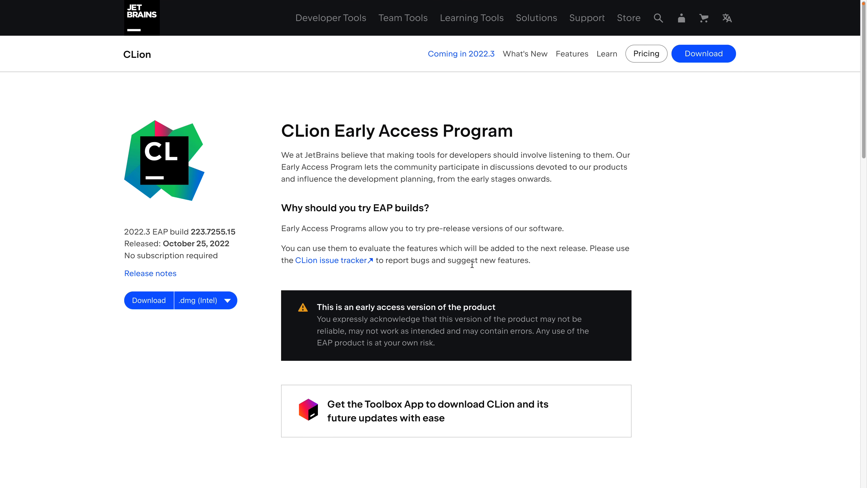
# View CLion's yearly prices for individual use: US $99 for CLion, $289 for All Products
pyautogui.click(645, 54)
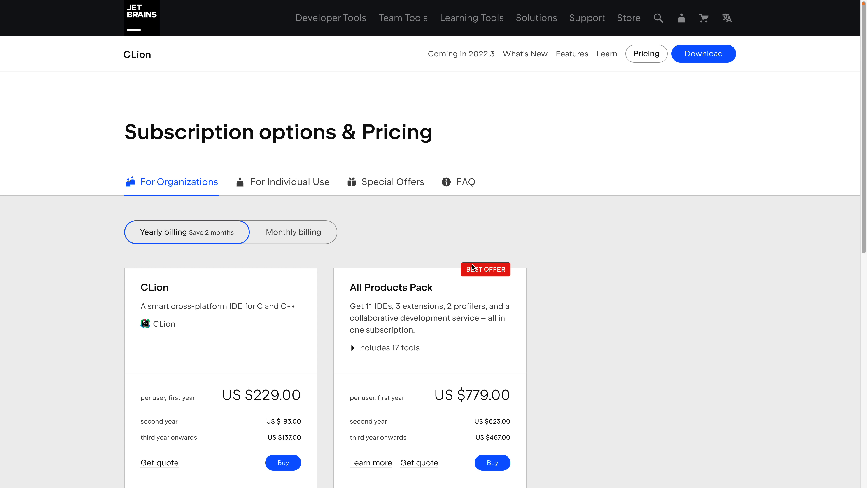
pyautogui.scroll(-3)
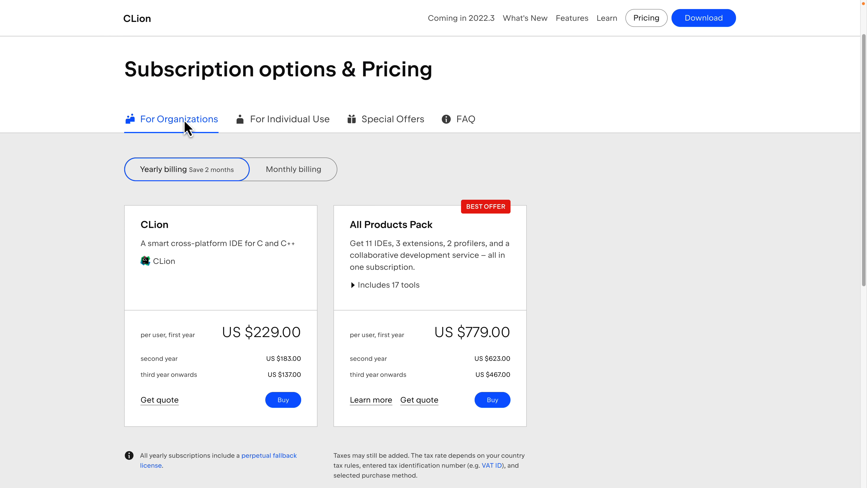
pyautogui.moveTo(271, 298)
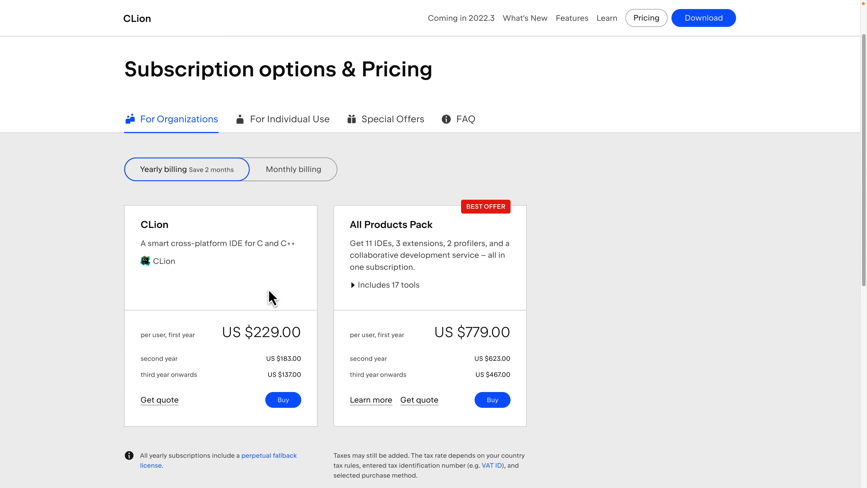
pyautogui.scroll(-3)
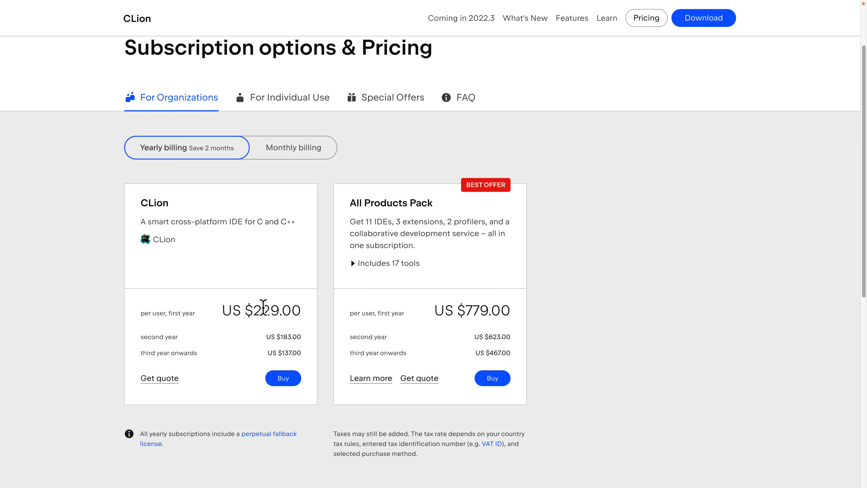
pyautogui.moveTo(292, 343)
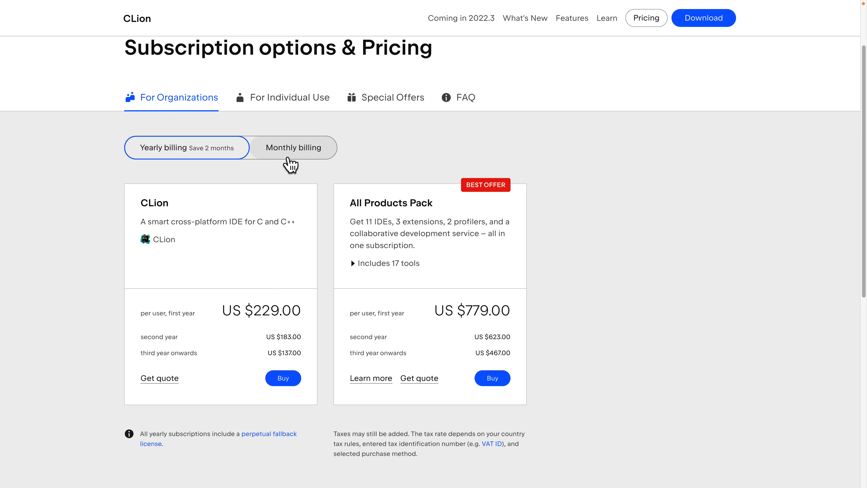
pyautogui.click(288, 98)
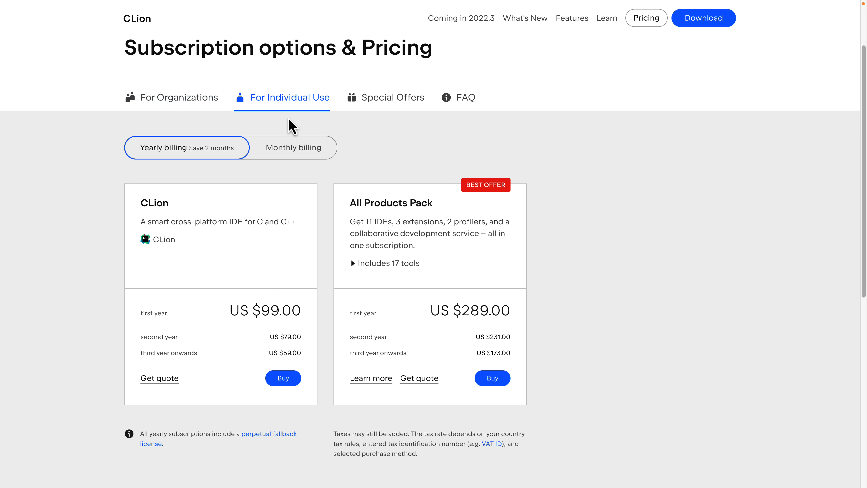
pyautogui.moveTo(325, 208)
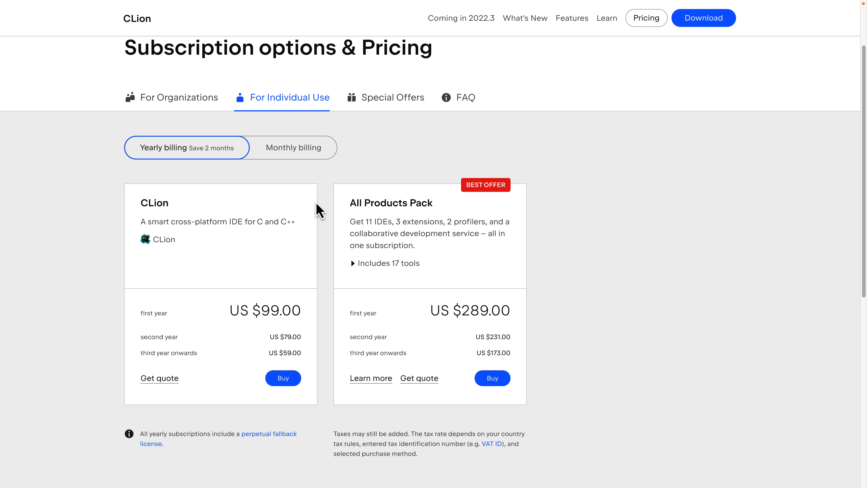
pyautogui.scroll(-3)
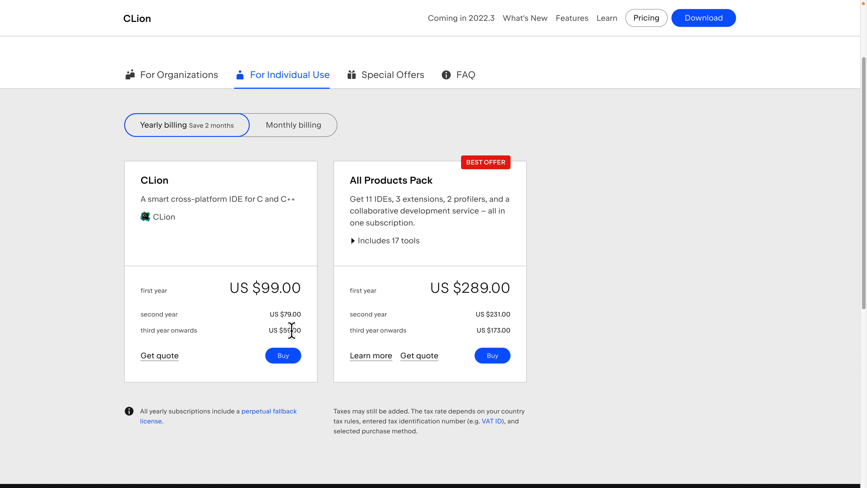
pyautogui.moveTo(507, 291)
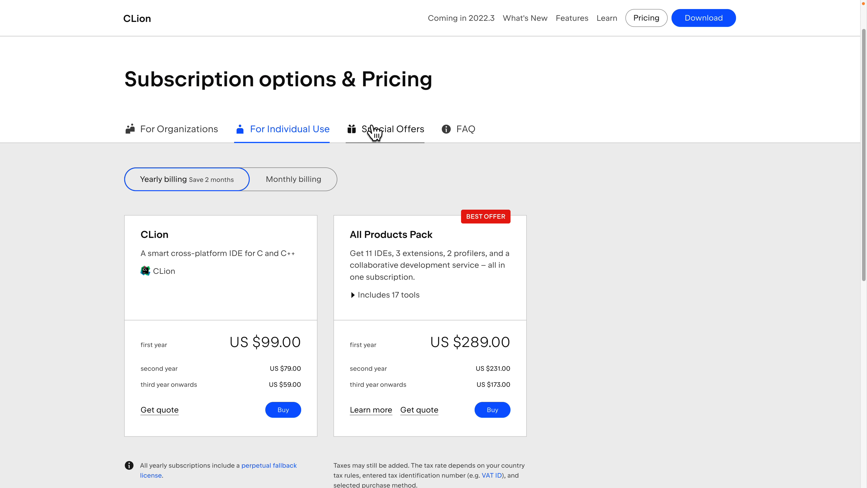
# Browse the Special Offers listing of free and discounted licenses for students, startups and user groups
pyautogui.click(393, 129)
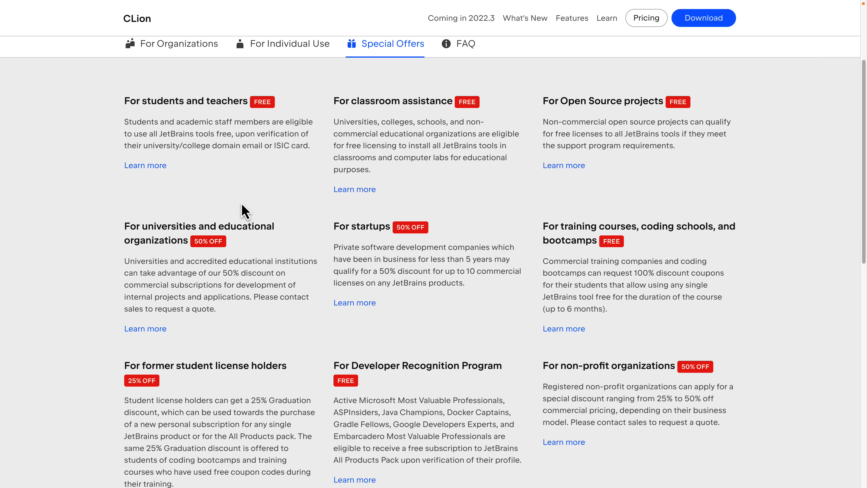
pyautogui.moveTo(192, 123)
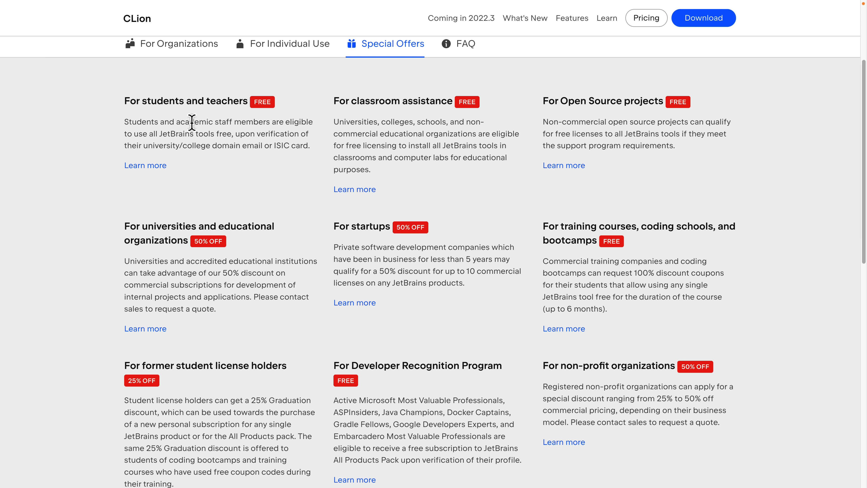
pyautogui.moveTo(454, 123)
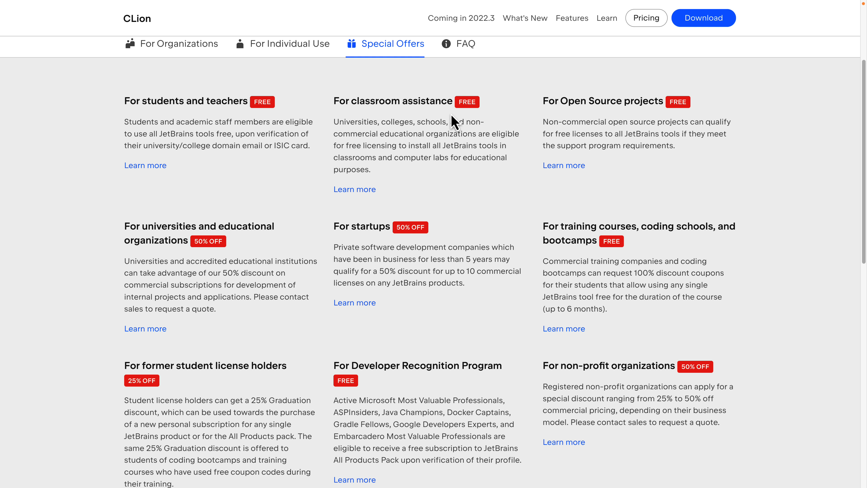
pyautogui.moveTo(604, 100)
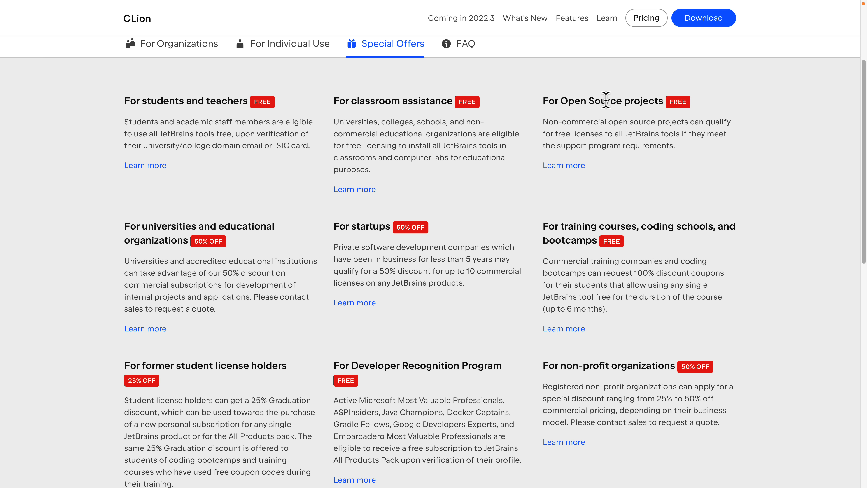
pyautogui.moveTo(634, 105)
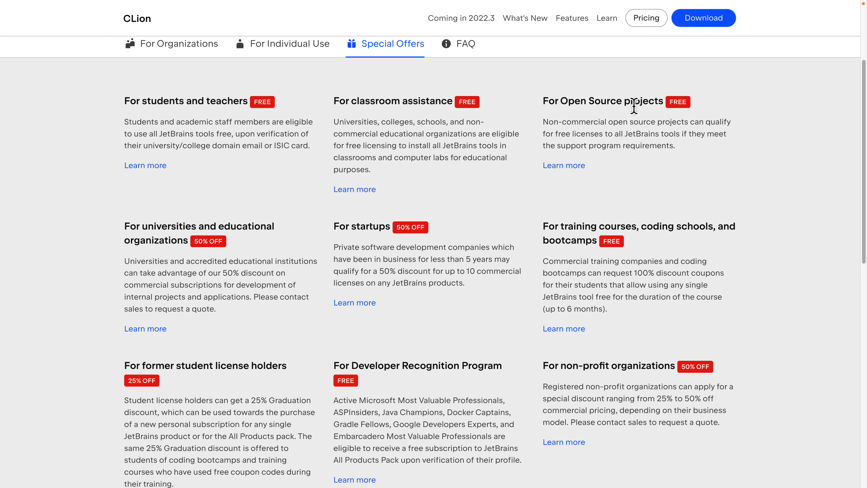
pyautogui.scroll(-3)
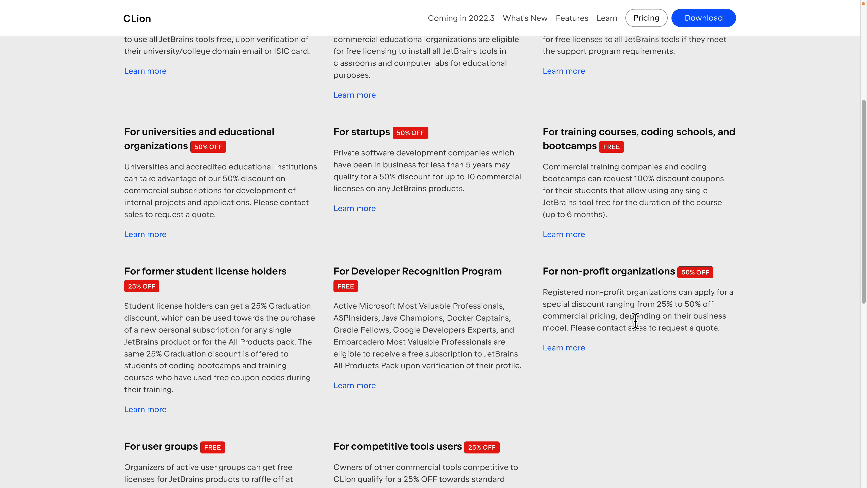
pyautogui.scroll(-3)
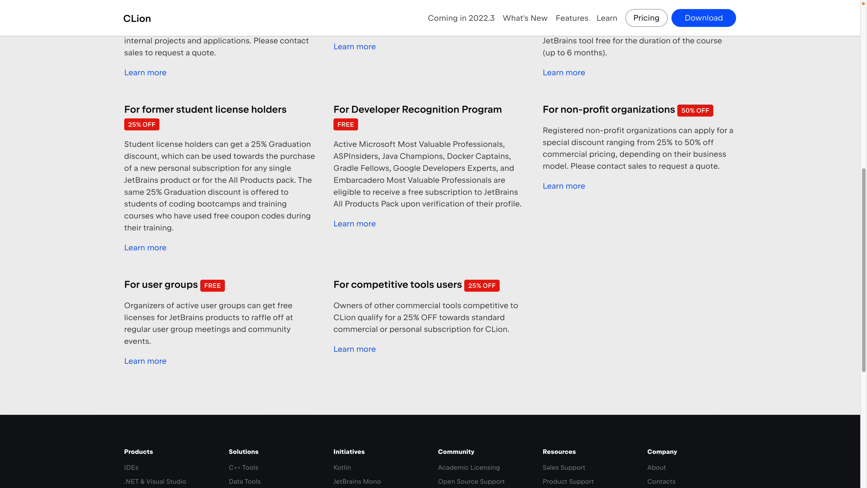
pyautogui.moveTo(315, 182)
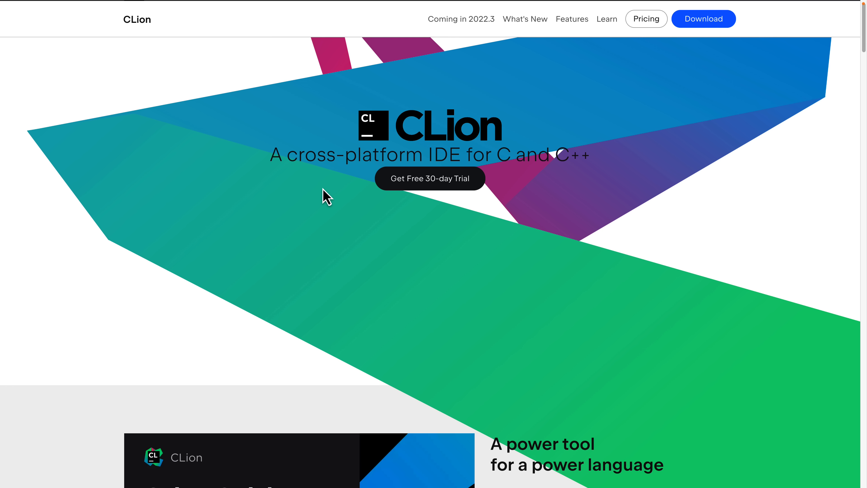
# Return from the browser to CLion with main.rs and the finished run's console
pyautogui.click(645, 18)
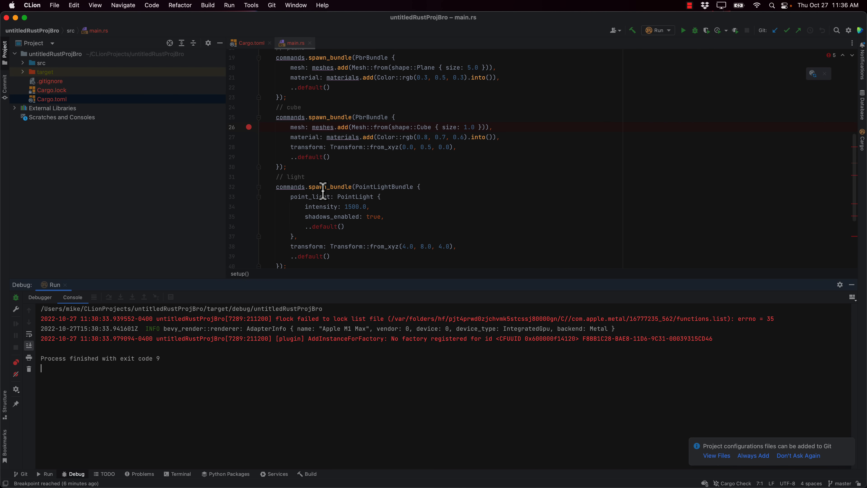
pyautogui.moveTo(441, 212)
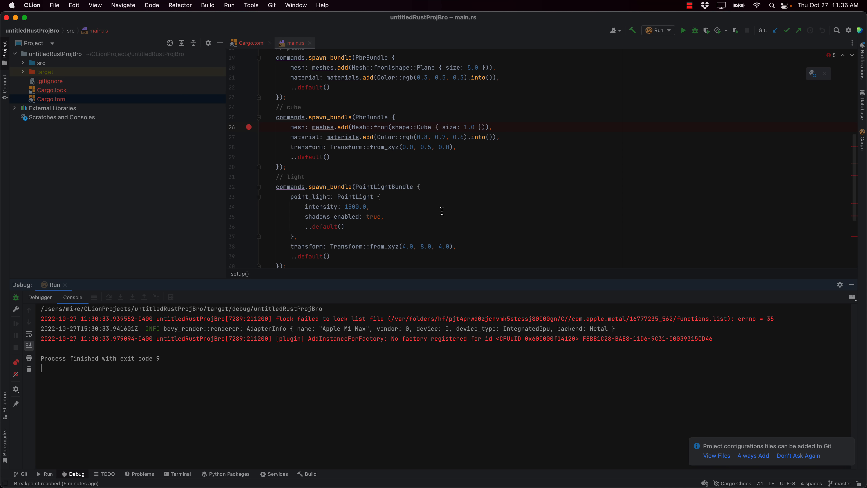
pyautogui.moveTo(99, 55)
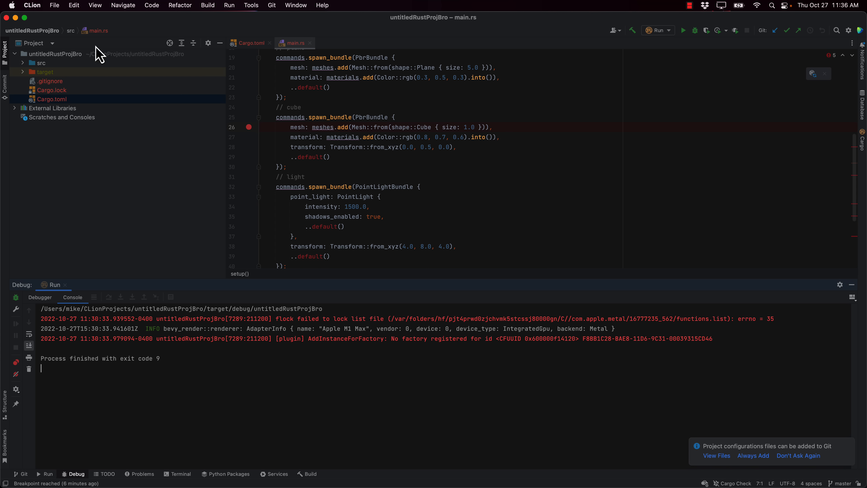
# Browse the View appearance options, then the CLion application menu with Check for Updates
pyautogui.click(95, 5)
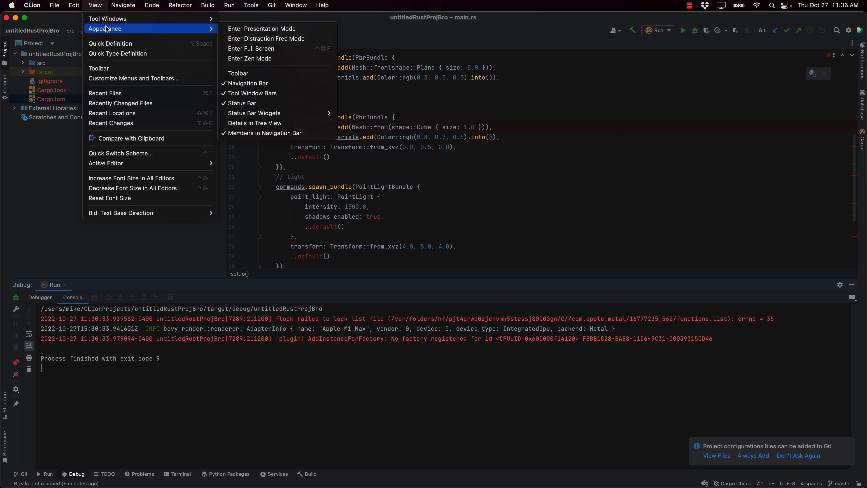
pyautogui.click(32, 5)
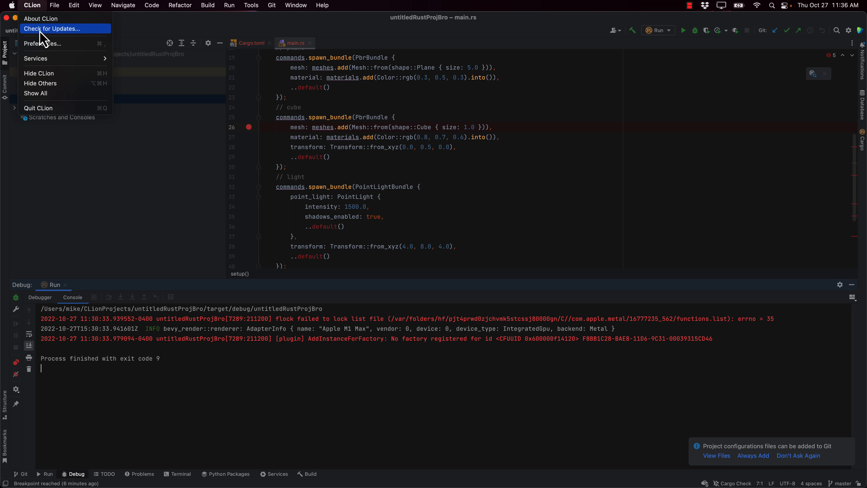
# Show the Plugins page of Preferences with the installed Rust plugin's details
pyautogui.click(44, 44)
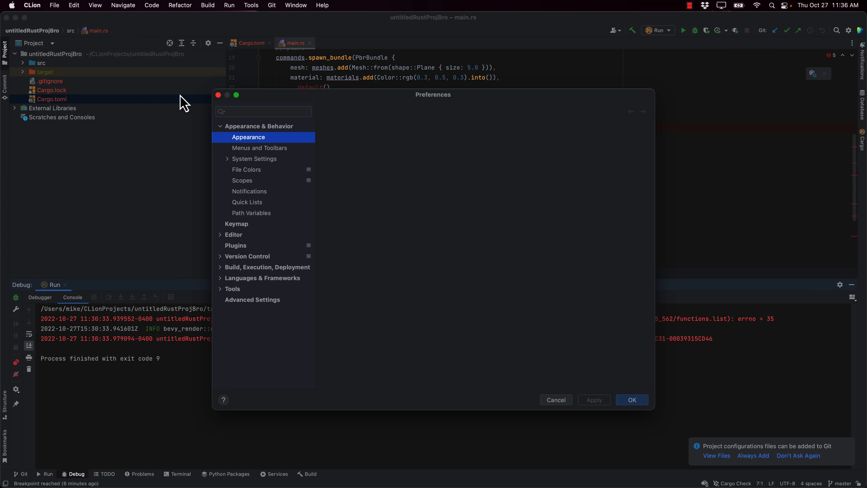
pyautogui.click(236, 245)
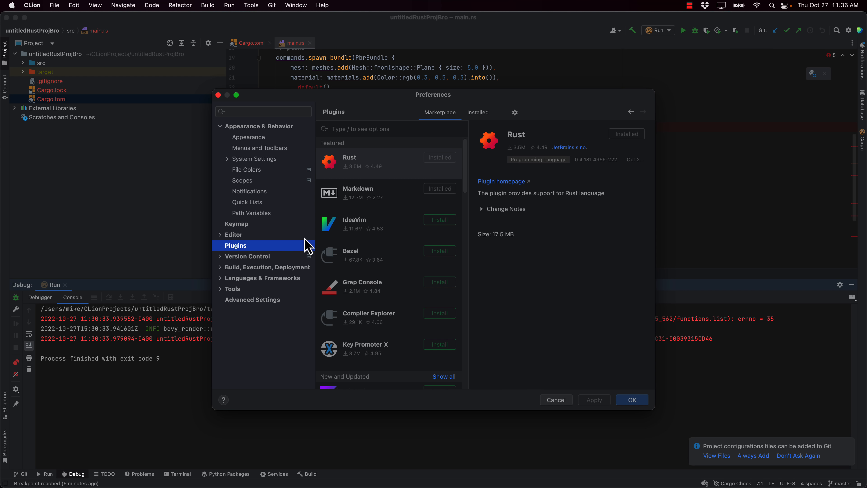
pyautogui.scroll(-3)
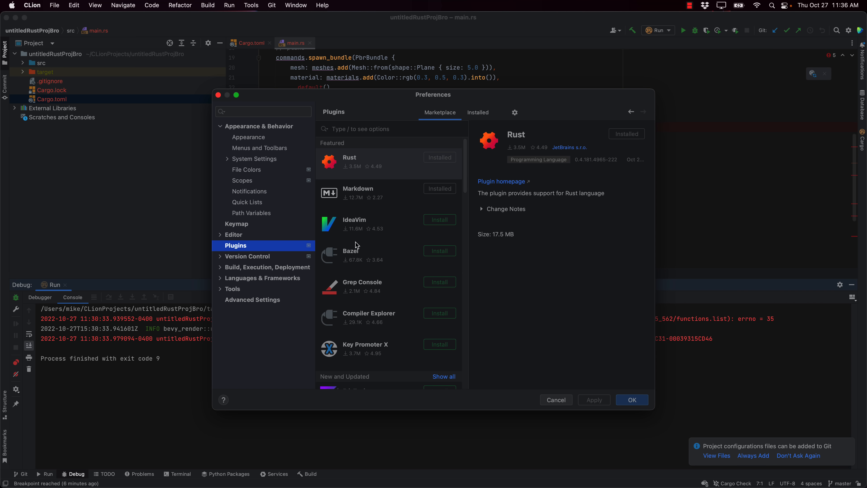
pyautogui.moveTo(562, 380)
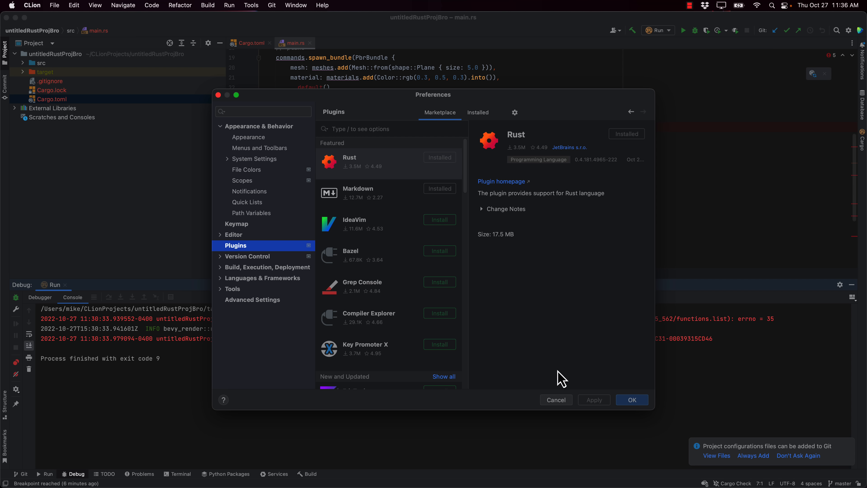